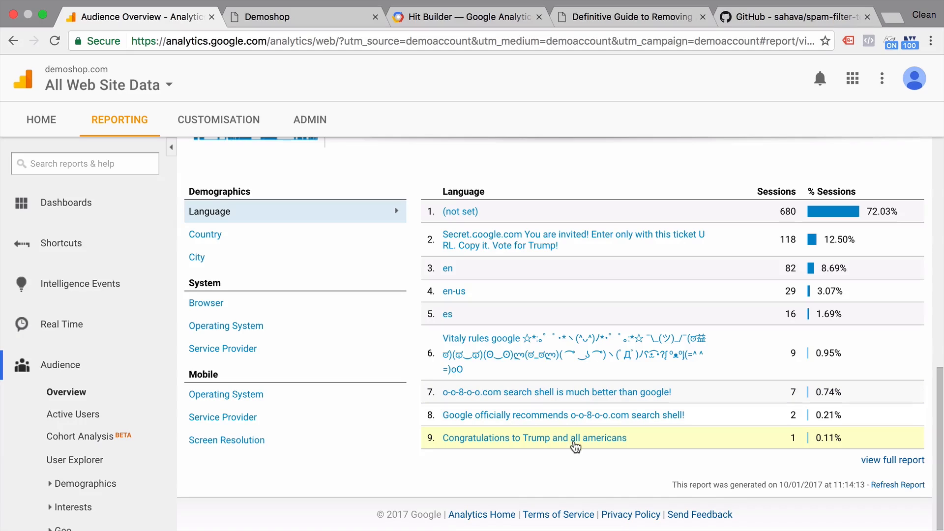
{"action": "mouse_move", "coordinate": [570, 460]}
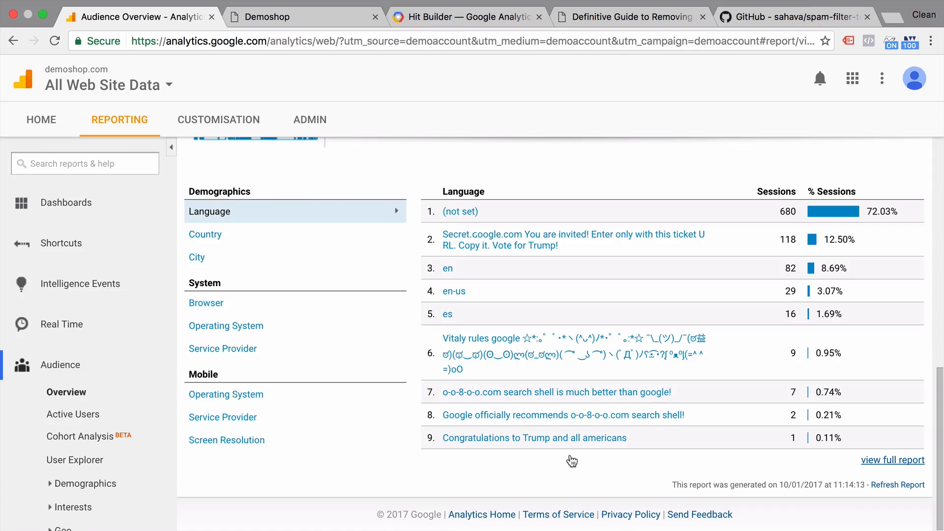
Begin a new segment from the Audience Overview segment builder
{"action": "left_click", "coordinate": [468, 17]}
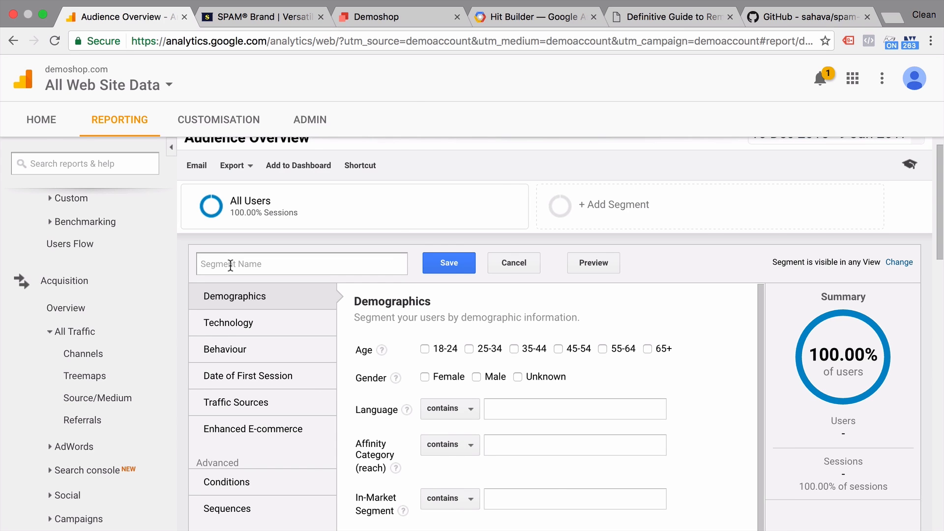
Leave the new segment unnamed and return to Audience Overview with only All Users
{"action": "left_click", "coordinate": [512, 262]}
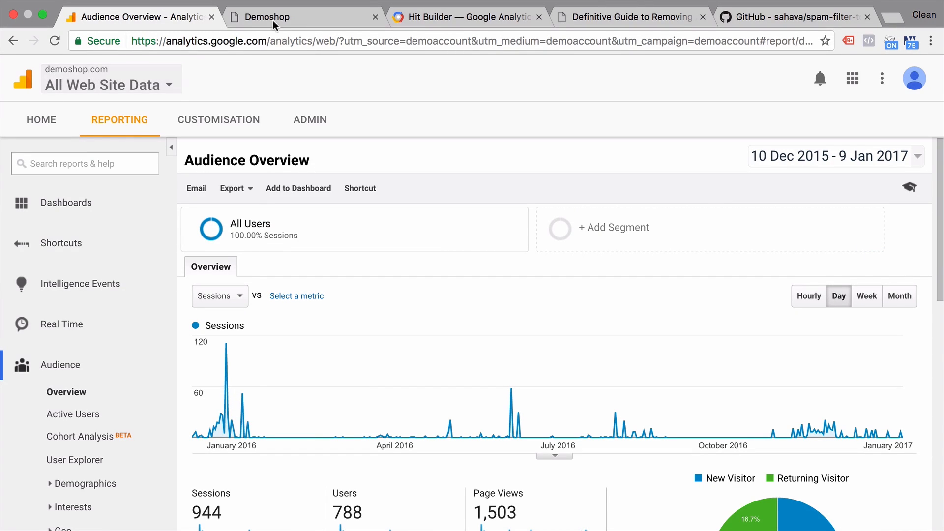
Visit demoshop.com with utm_source=spam.com&utm_medium=referrer, then return to Analytics
{"action": "left_click", "coordinate": [266, 16]}
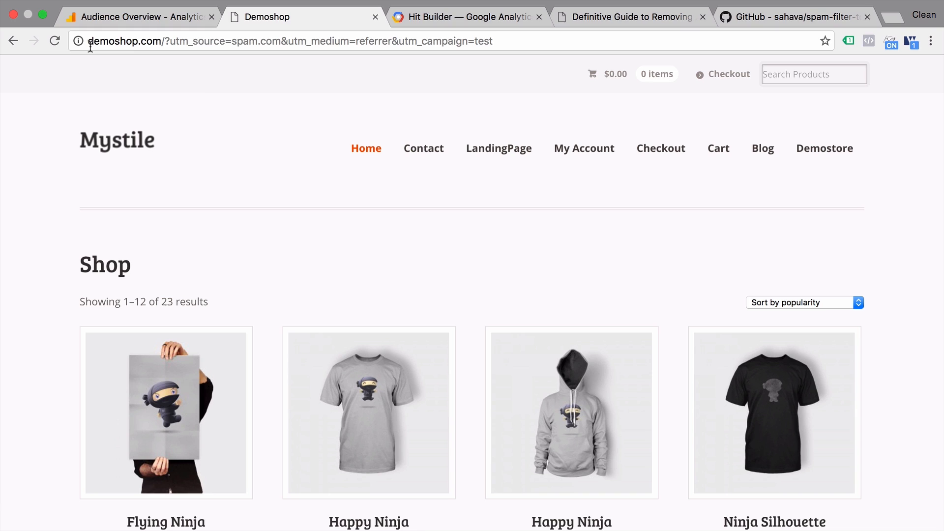
{"action": "mouse_move", "coordinate": [179, 116]}
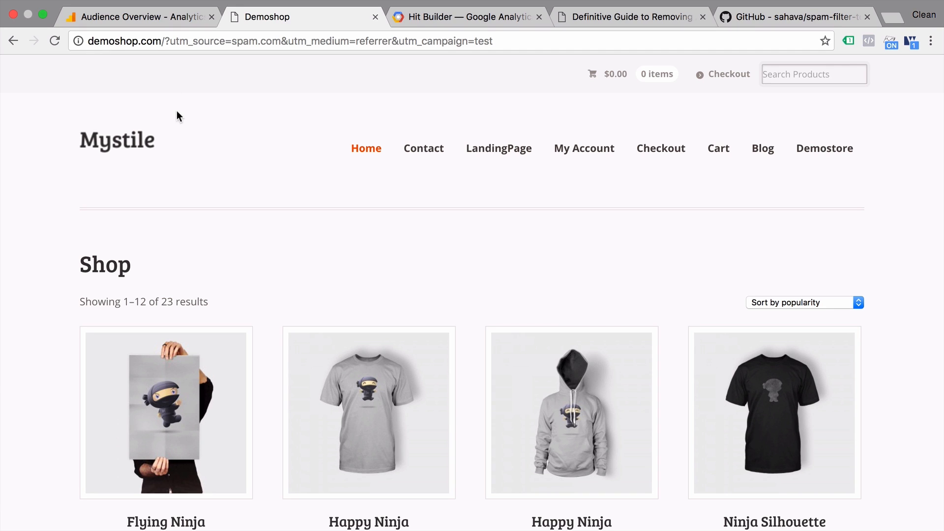
{"action": "mouse_move", "coordinate": [201, 120]}
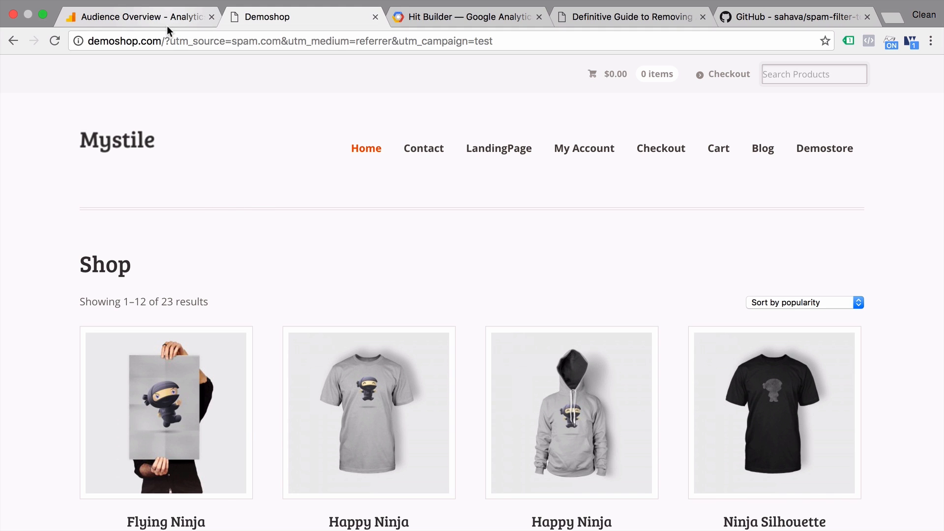
{"action": "left_click", "coordinate": [139, 16]}
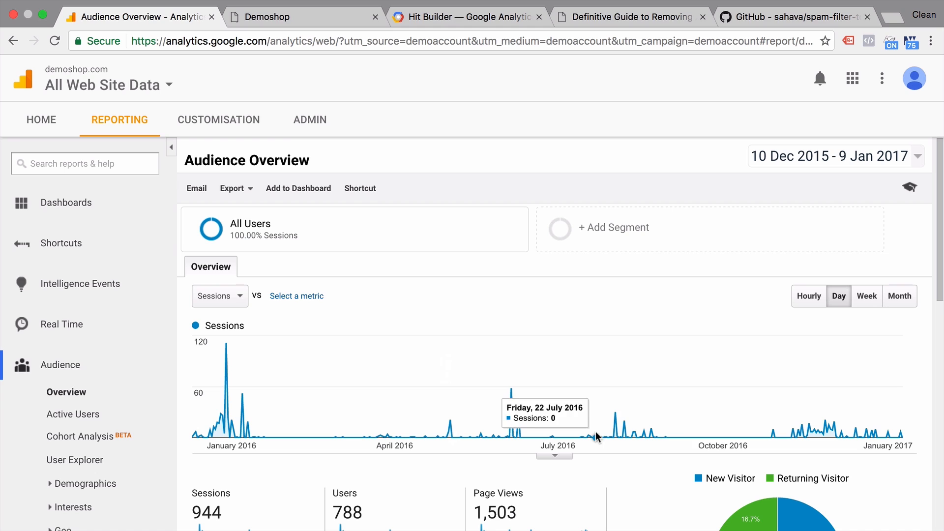
{"action": "mouse_move", "coordinate": [614, 352]}
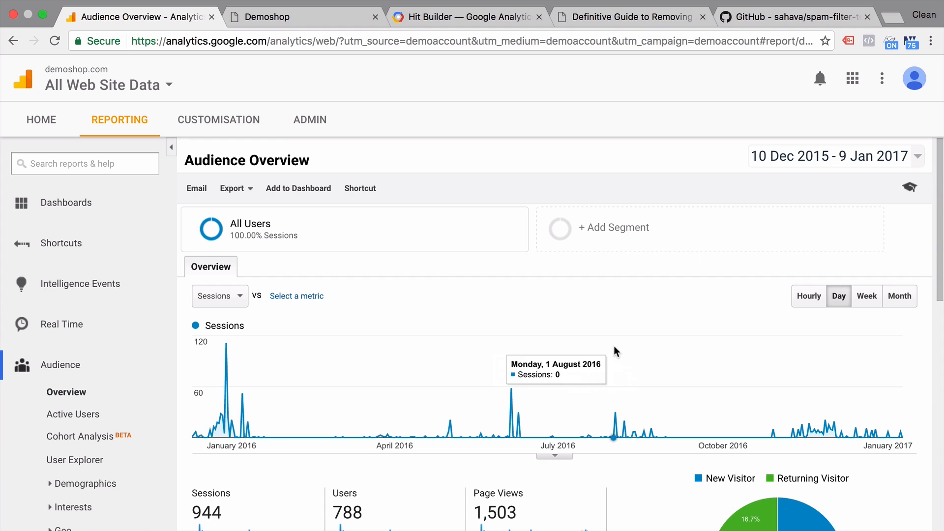
{"action": "mouse_move", "coordinate": [220, 343]}
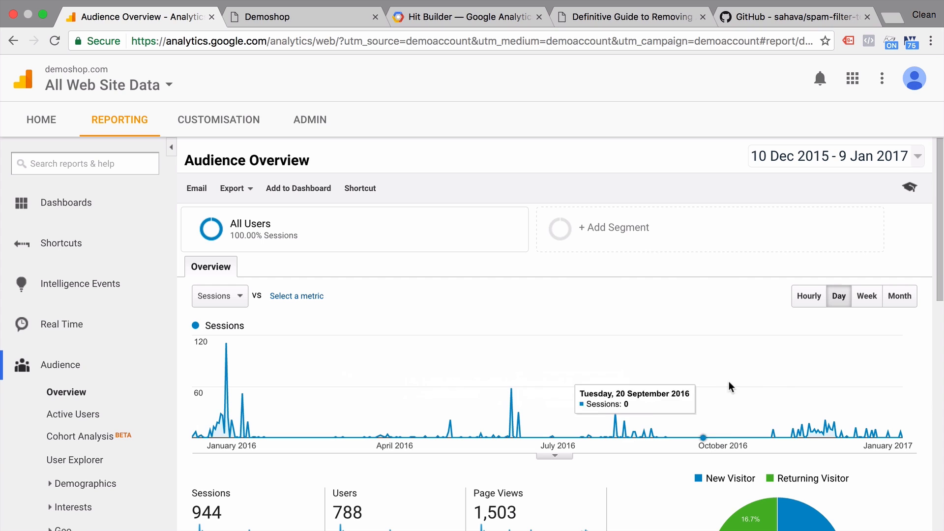
{"action": "mouse_move", "coordinate": [97, 372]}
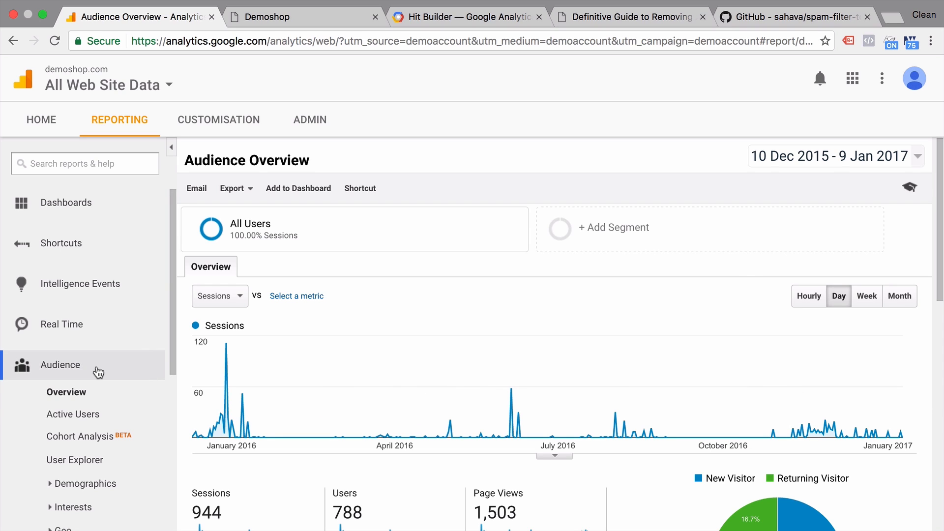
View the Acquisition Source/Medium report listing spam referrers like traffic2cash.xyz
{"action": "scroll", "scroll_direction": "down", "scroll_amount": 3}
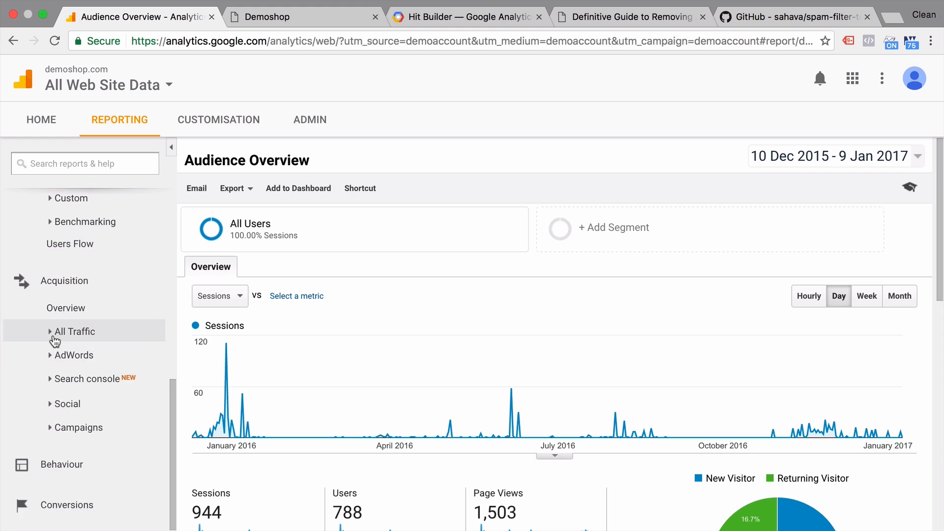
{"action": "left_click", "coordinate": [73, 331]}
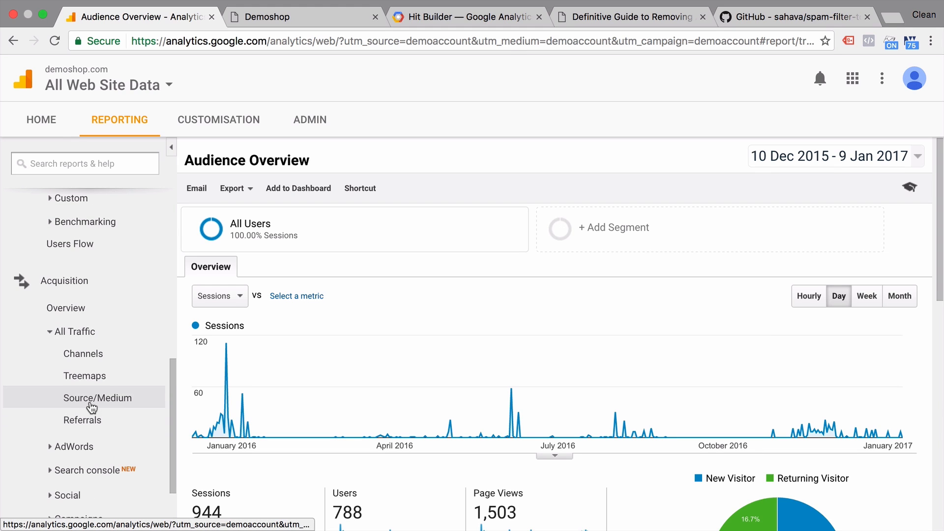
{"action": "left_click", "coordinate": [97, 397]}
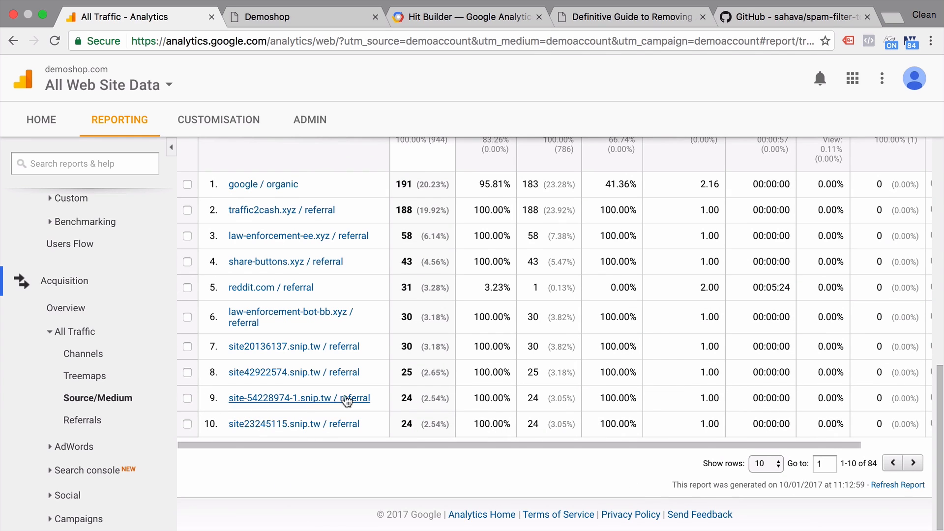
{"action": "mouse_move", "coordinate": [355, 370]}
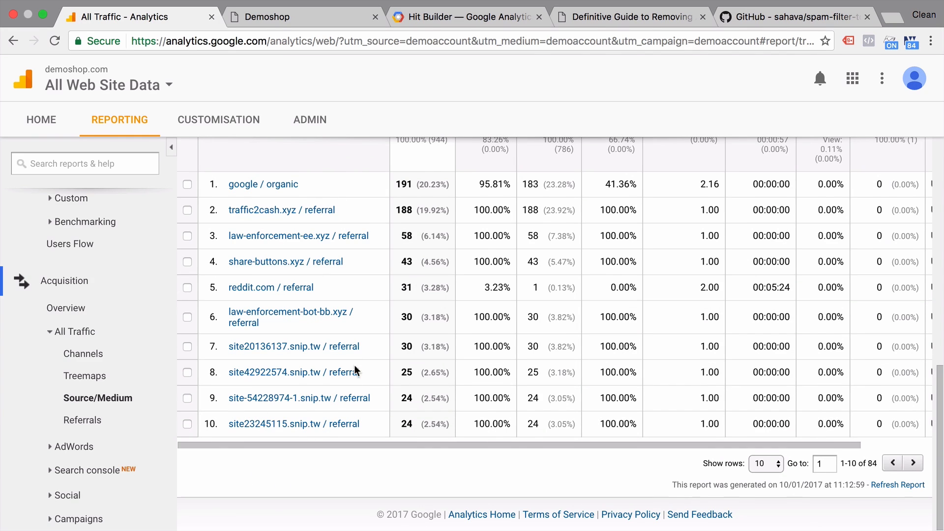
{"action": "mouse_move", "coordinate": [348, 423]}
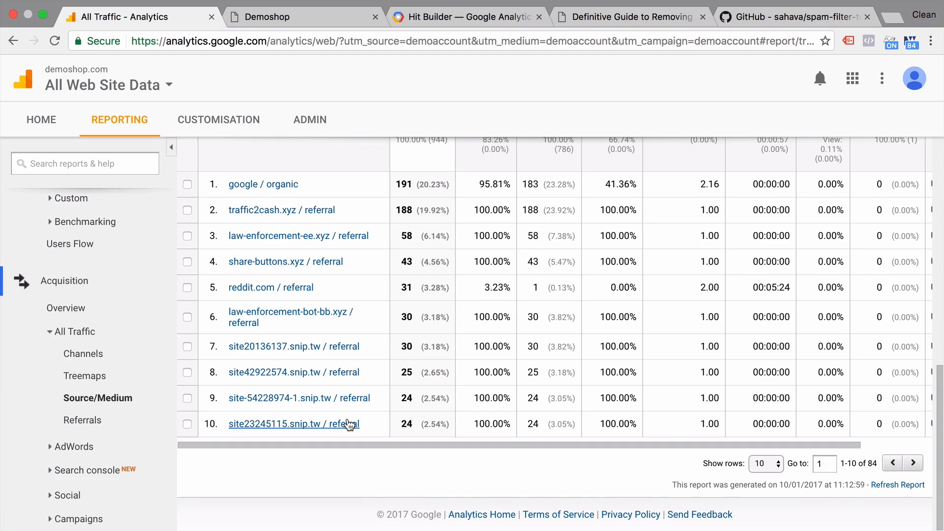
{"action": "mouse_move", "coordinate": [241, 331]}
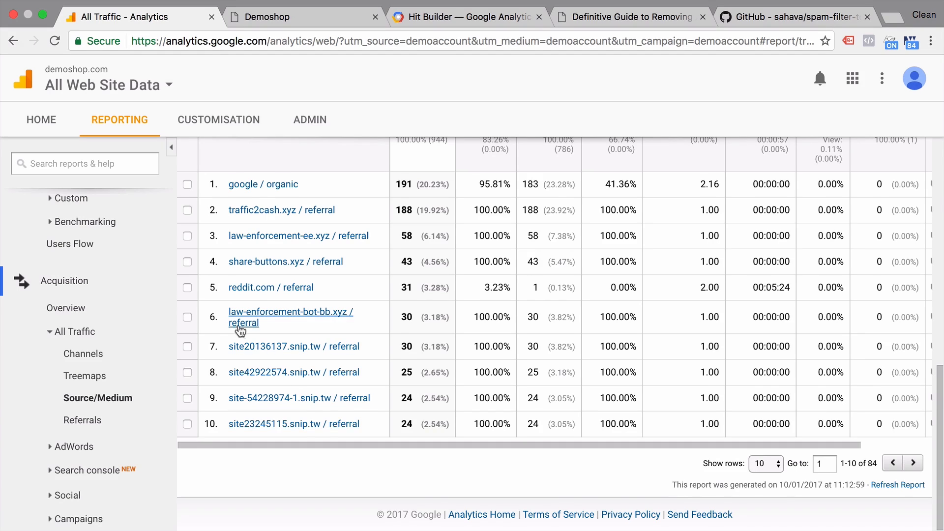
{"action": "mouse_move", "coordinate": [334, 322]}
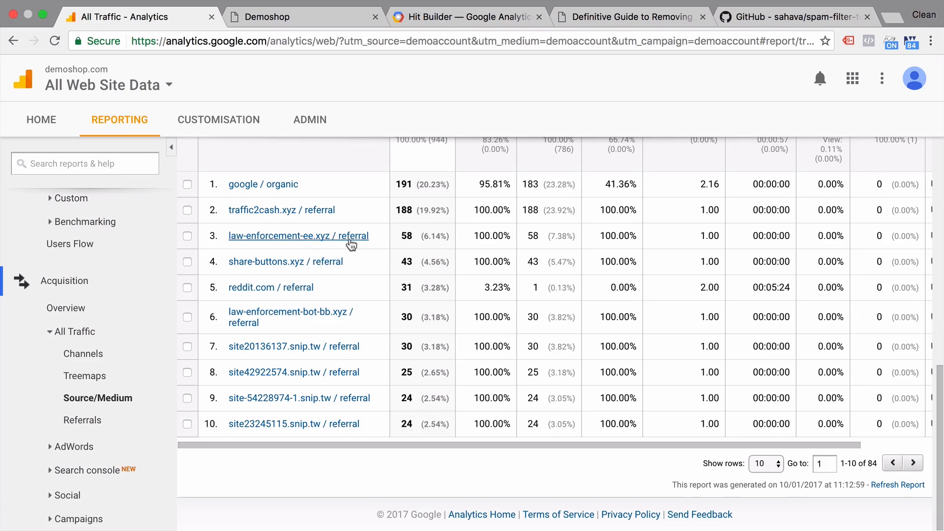
{"action": "mouse_move", "coordinate": [271, 287]}
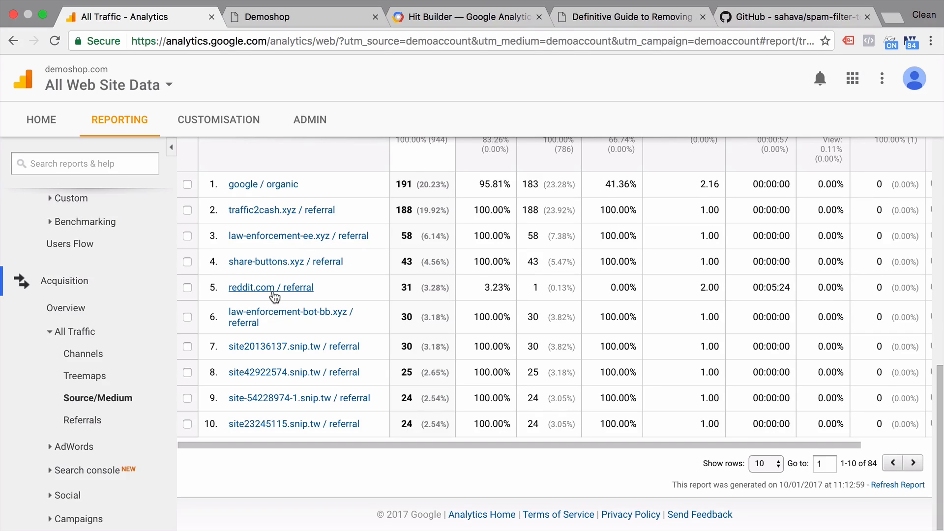
{"action": "mouse_move", "coordinate": [243, 299]}
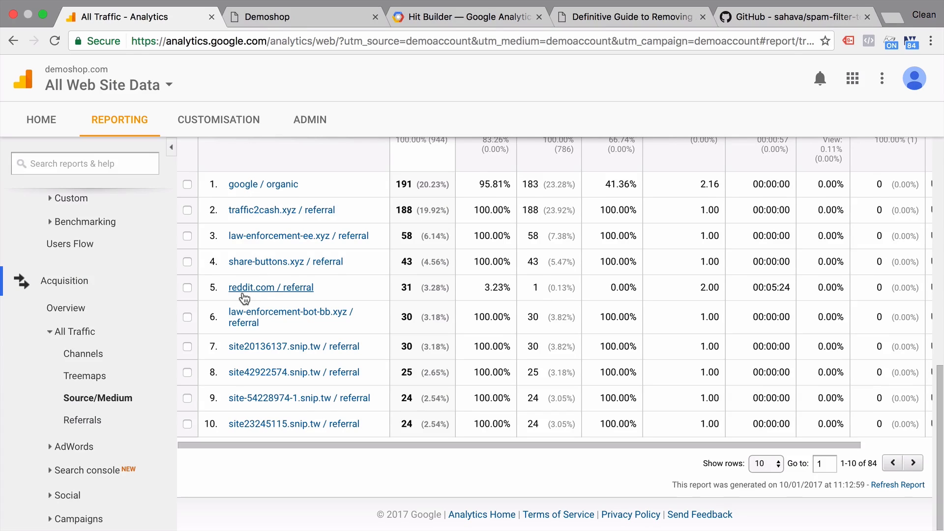
{"action": "mouse_move", "coordinate": [404, 288]}
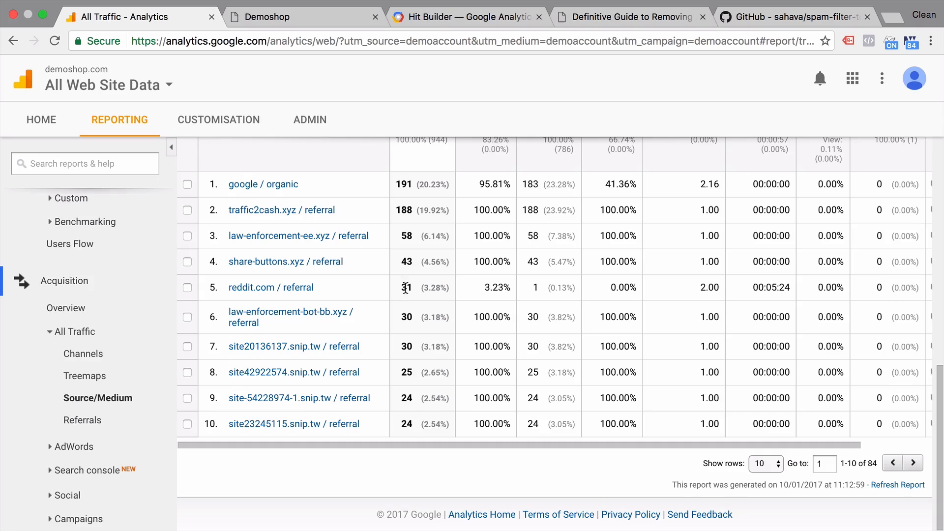
{"action": "mouse_move", "coordinate": [403, 297]}
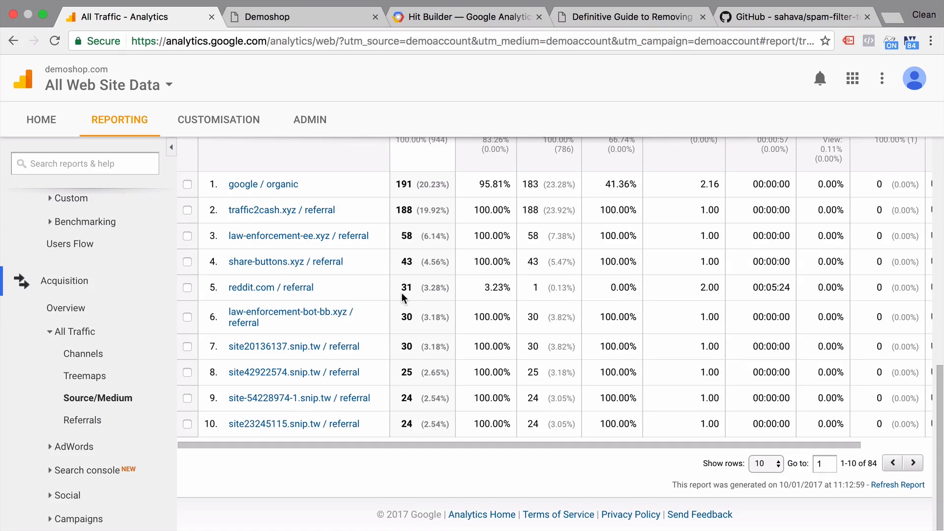
{"action": "mouse_move", "coordinate": [269, 298]}
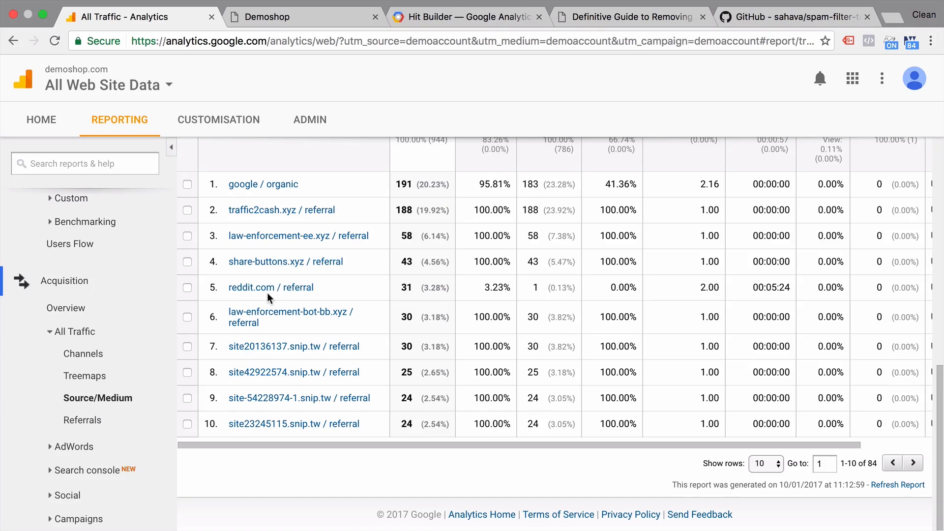
{"action": "left_click", "coordinate": [60, 364]}
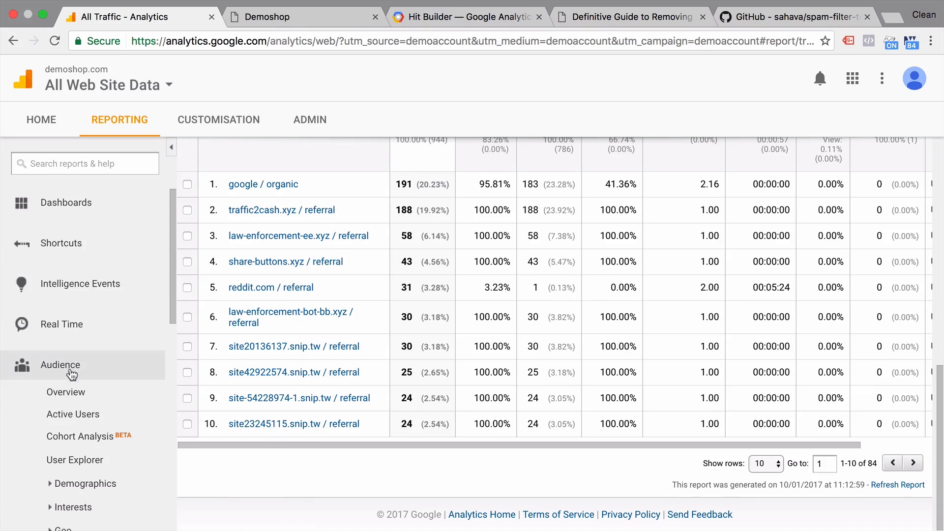
Return to Audience Overview and review the spam entries in the Language table
{"action": "left_click", "coordinate": [65, 393]}
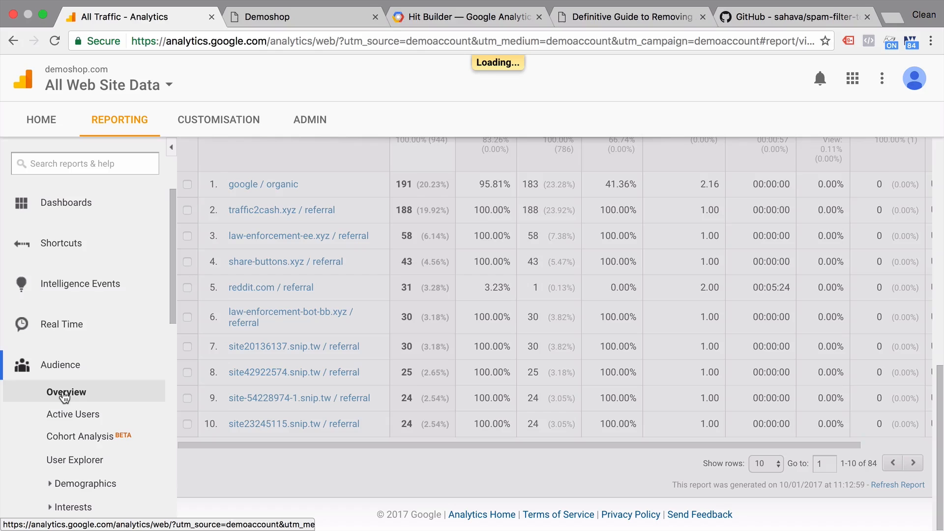
{"action": "left_click", "coordinate": [66, 392]}
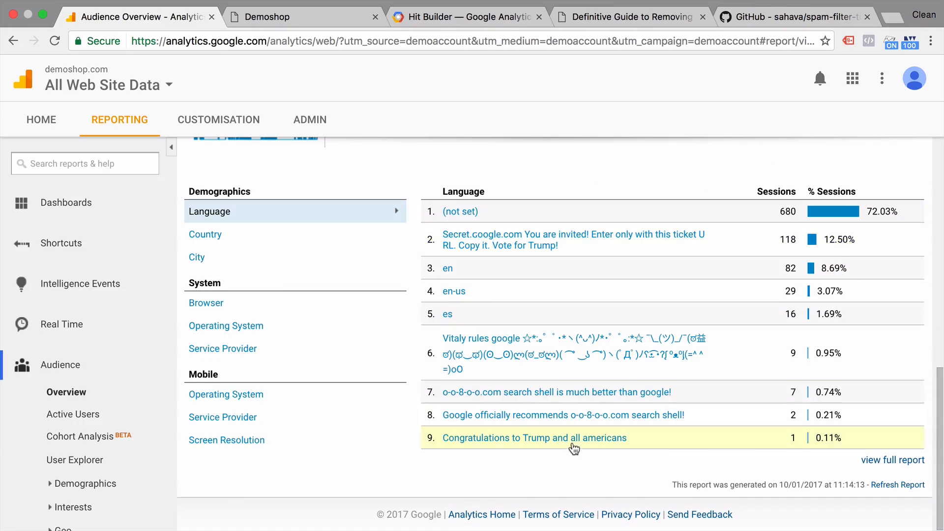
{"action": "mouse_move", "coordinate": [581, 422]}
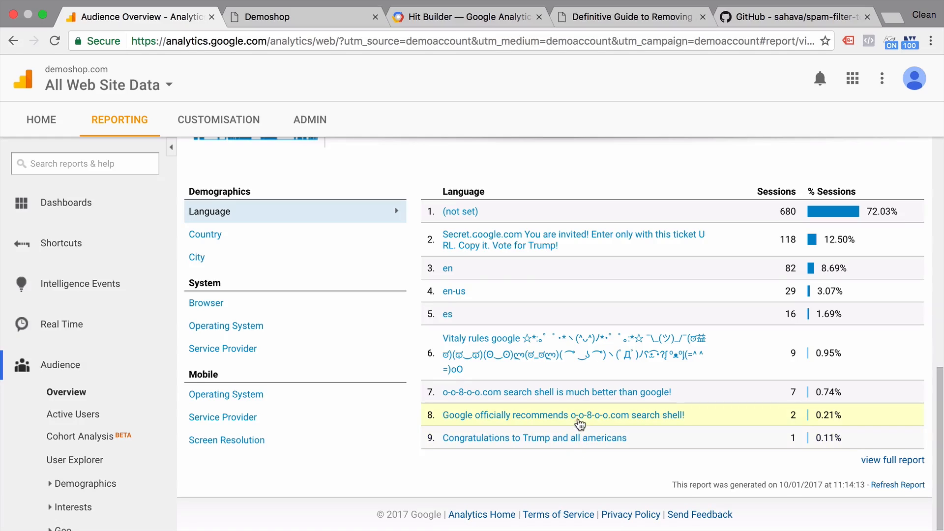
{"action": "mouse_move", "coordinate": [575, 444]}
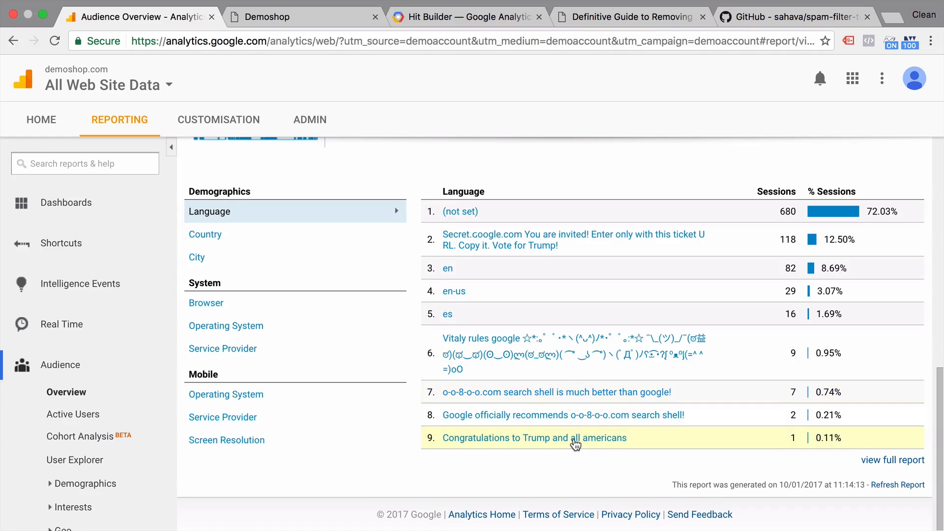
{"action": "mouse_move", "coordinate": [570, 460]}
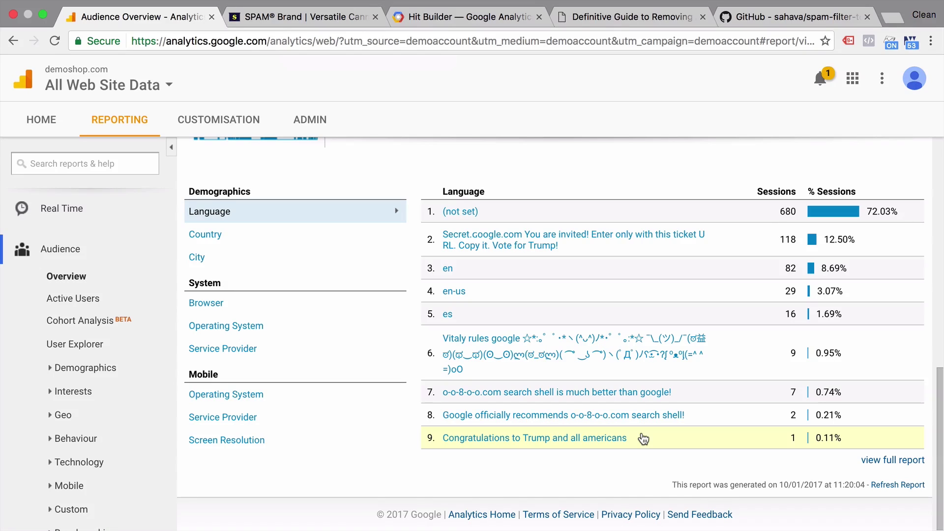
{"action": "mouse_move", "coordinate": [296, 83]}
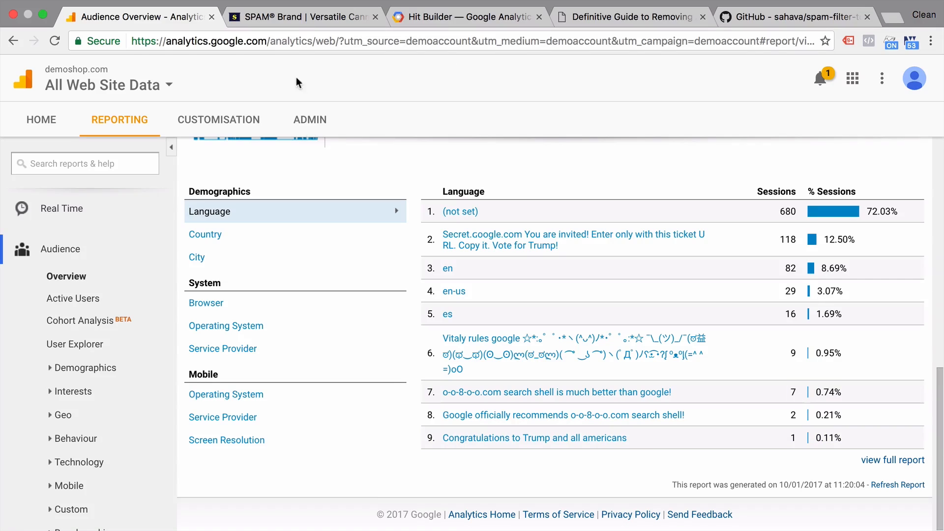
Follow spam.com through to the Demoshop store, then return to the Analytics audience report
{"action": "left_click", "coordinate": [301, 16]}
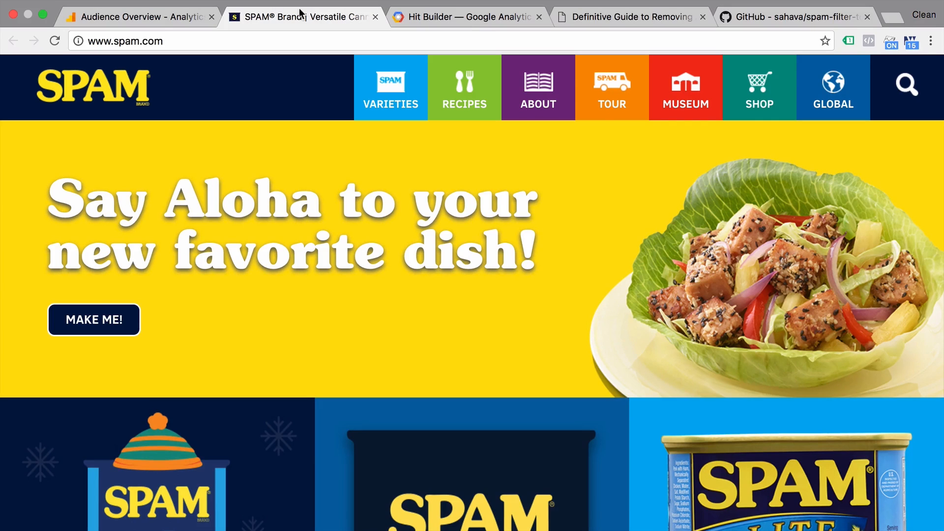
{"action": "mouse_move", "coordinate": [255, 119]}
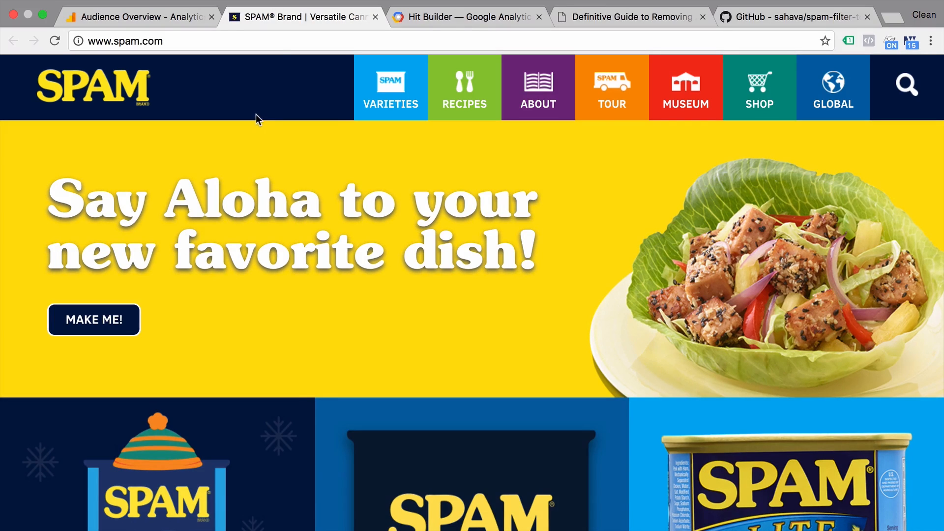
{"action": "scroll", "scroll_direction": "down", "scroll_amount": 3}
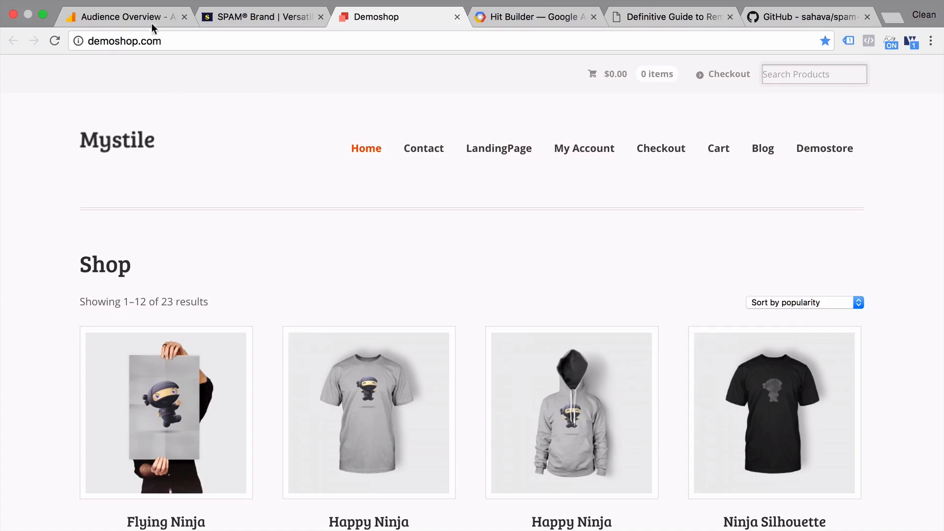
{"action": "left_click", "coordinate": [120, 16]}
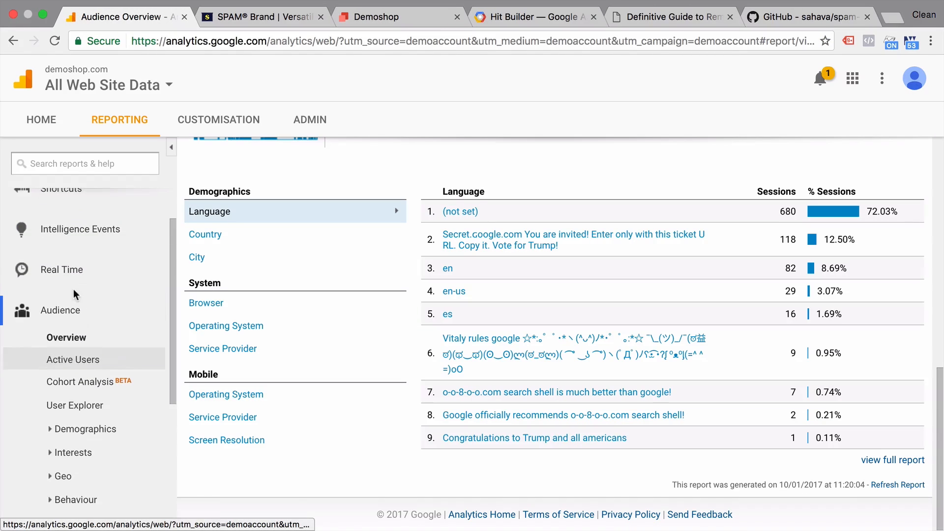
Check Real-Time Overview showing spam.com as top referral, then go to the Demoshop tab
{"action": "left_click", "coordinate": [61, 270]}
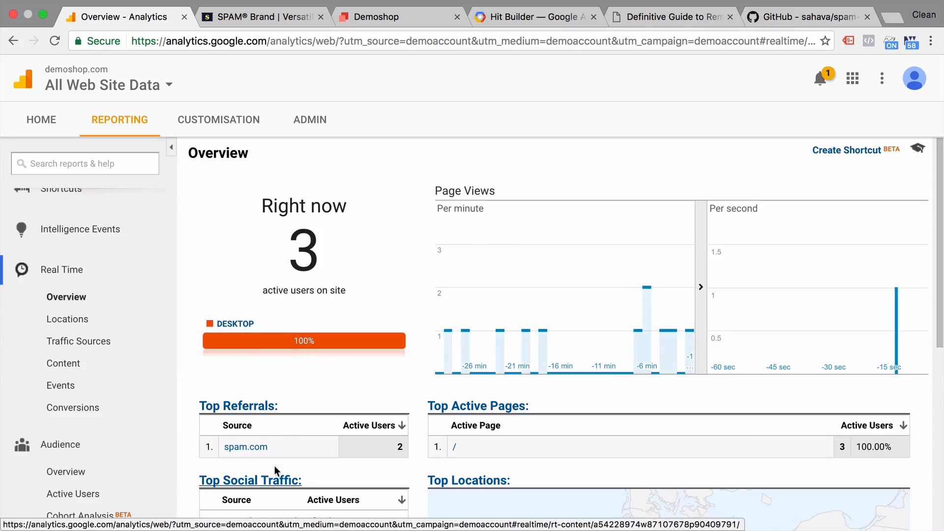
{"action": "mouse_move", "coordinate": [284, 454]}
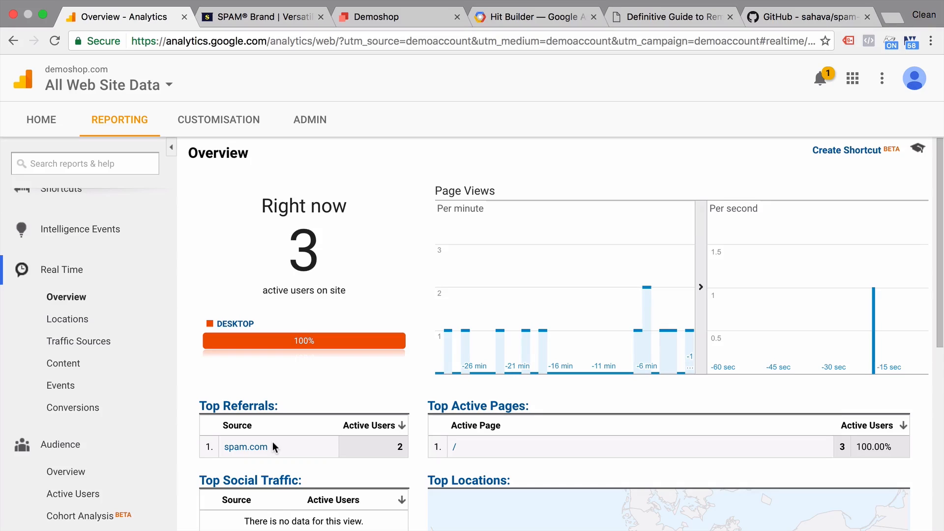
{"action": "mouse_move", "coordinate": [278, 85]}
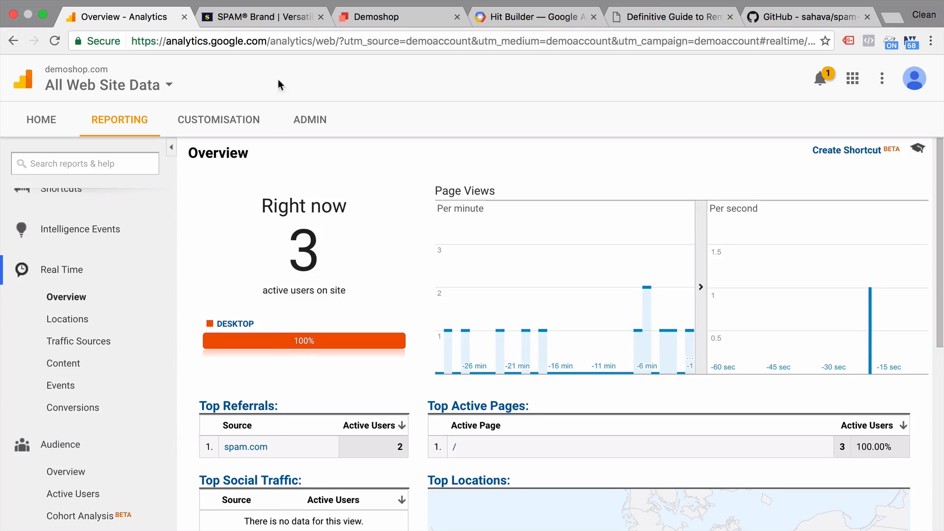
{"action": "left_click", "coordinate": [379, 17]}
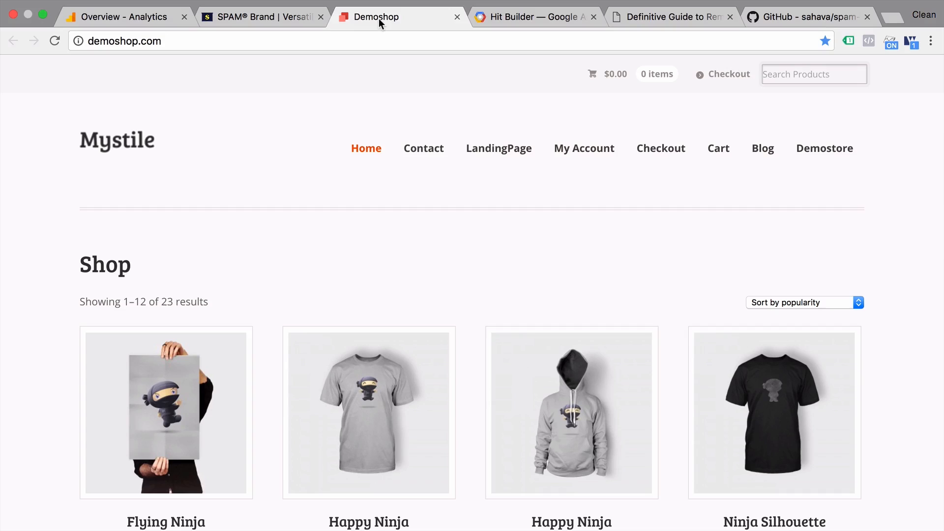
{"action": "mouse_move", "coordinate": [320, 83]}
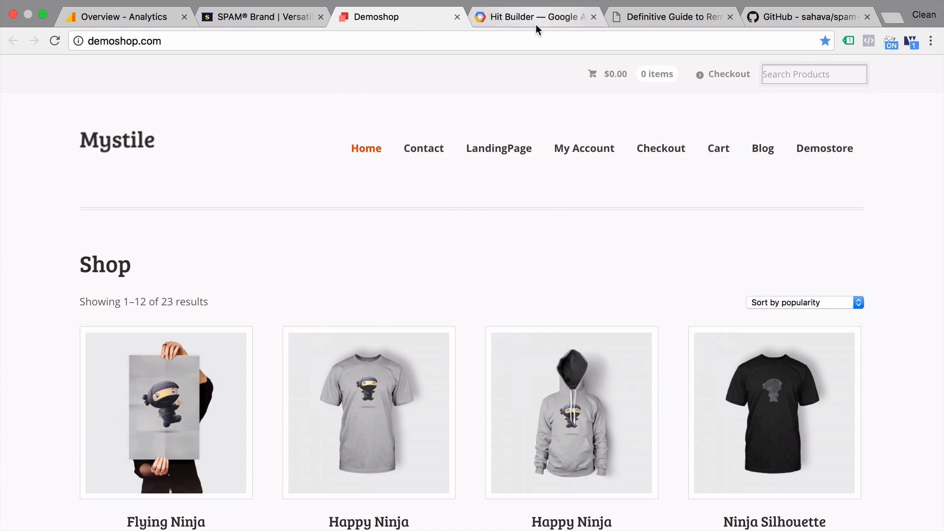
In Hit Builder, review the dr and dl parameters and send the spam.com pageview hit
{"action": "left_click", "coordinate": [532, 17]}
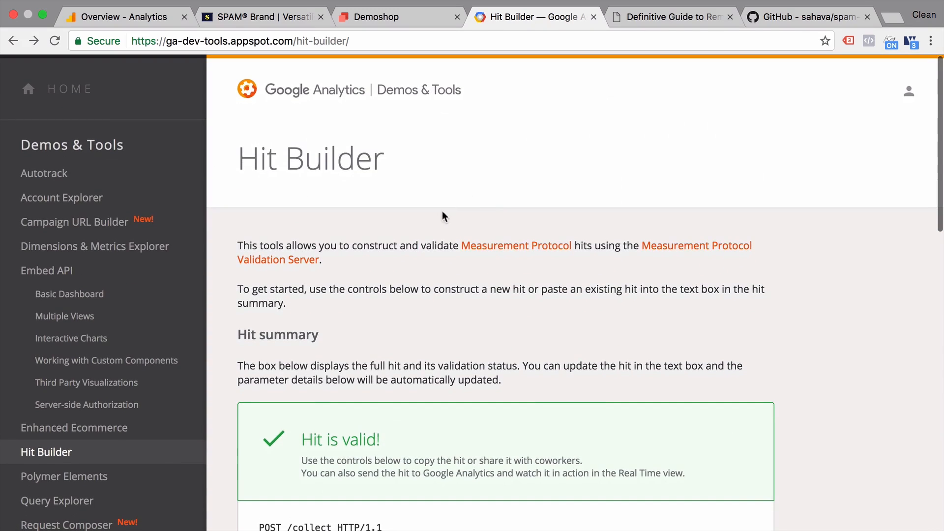
{"action": "mouse_move", "coordinate": [607, 281]}
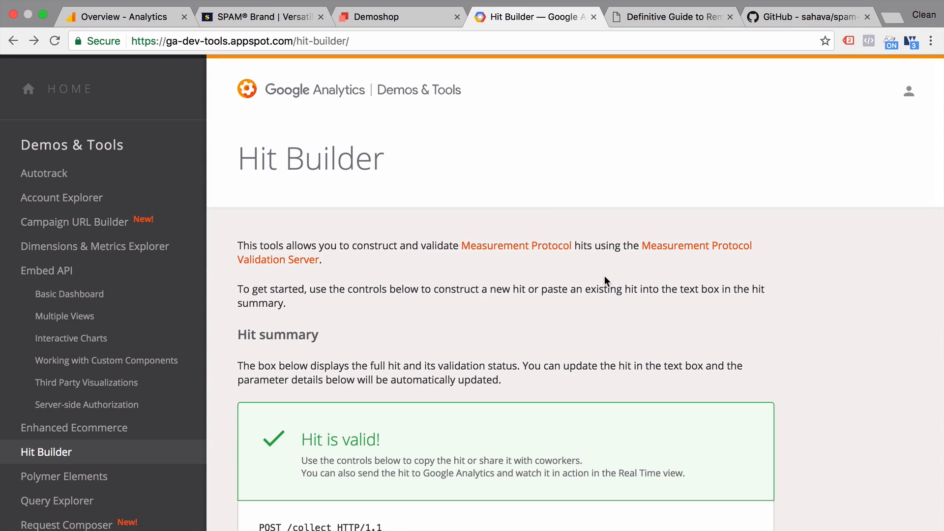
{"action": "mouse_move", "coordinate": [442, 175]}
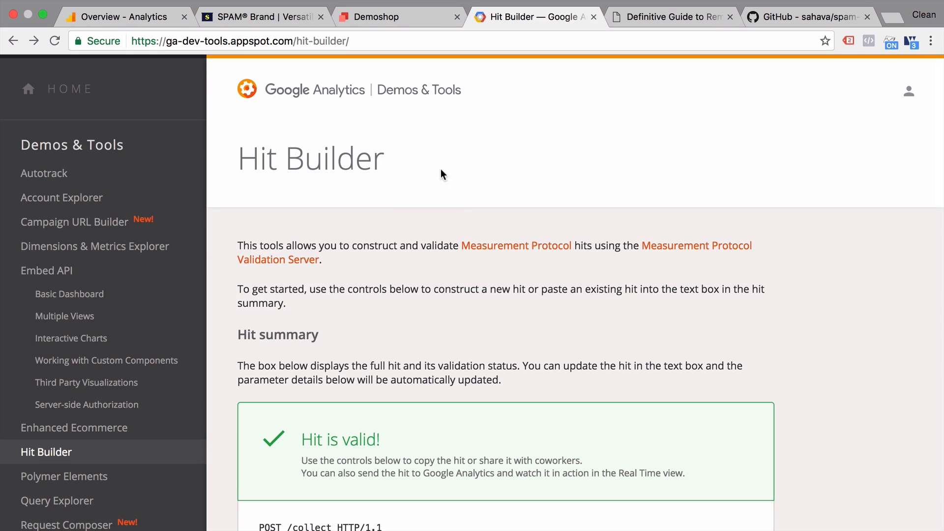
{"action": "scroll", "scroll_direction": "down", "scroll_amount": 3}
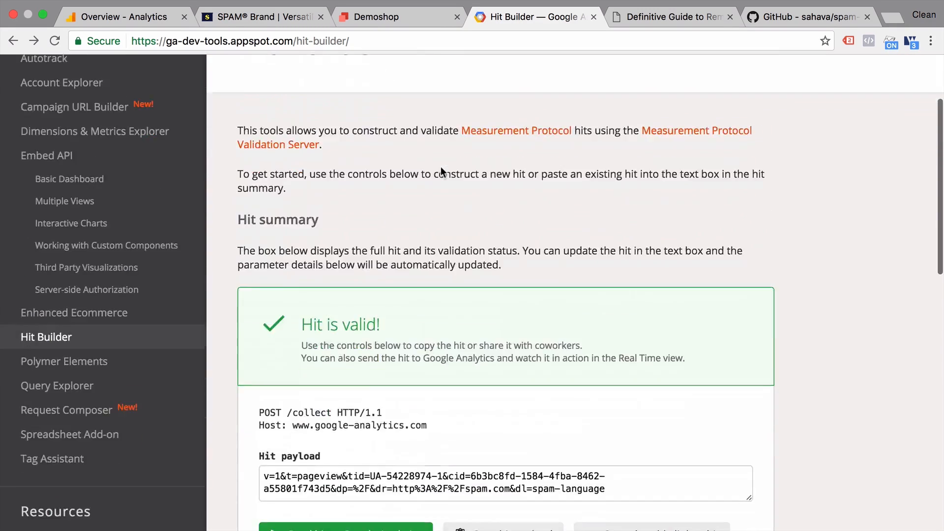
{"action": "scroll", "scroll_direction": "down", "scroll_amount": 3}
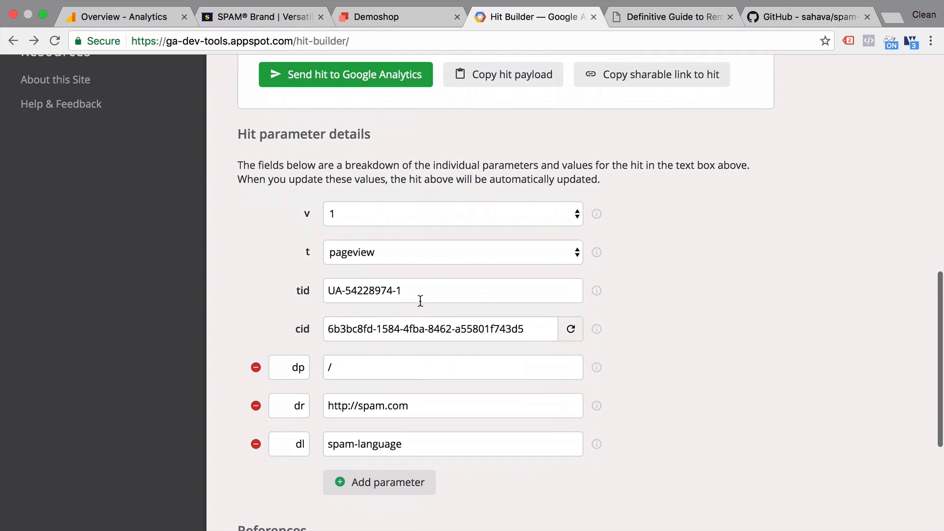
{"action": "mouse_move", "coordinate": [336, 278]}
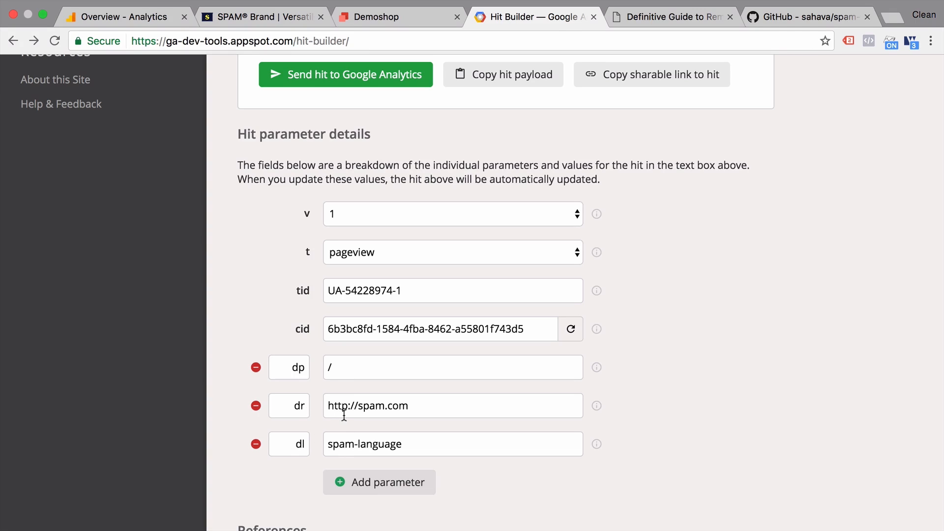
{"action": "mouse_move", "coordinate": [408, 413]}
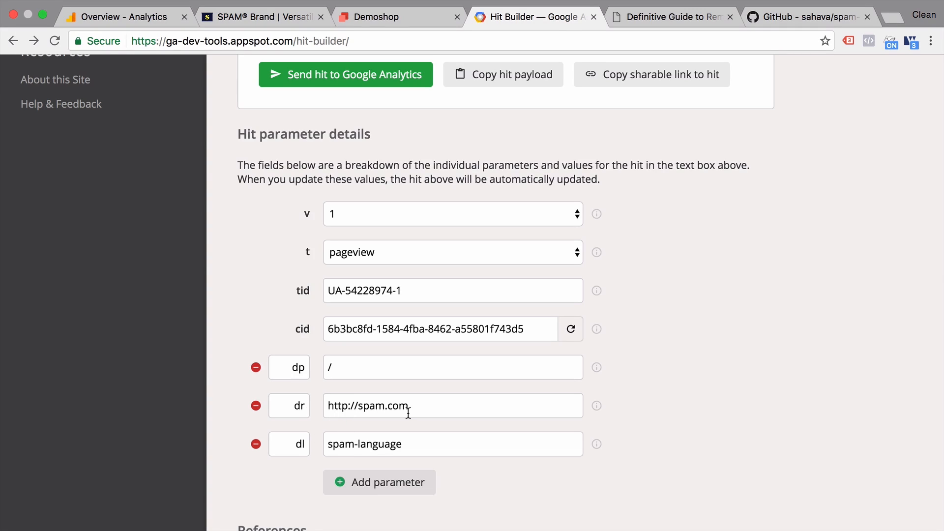
{"action": "mouse_move", "coordinate": [380, 451]}
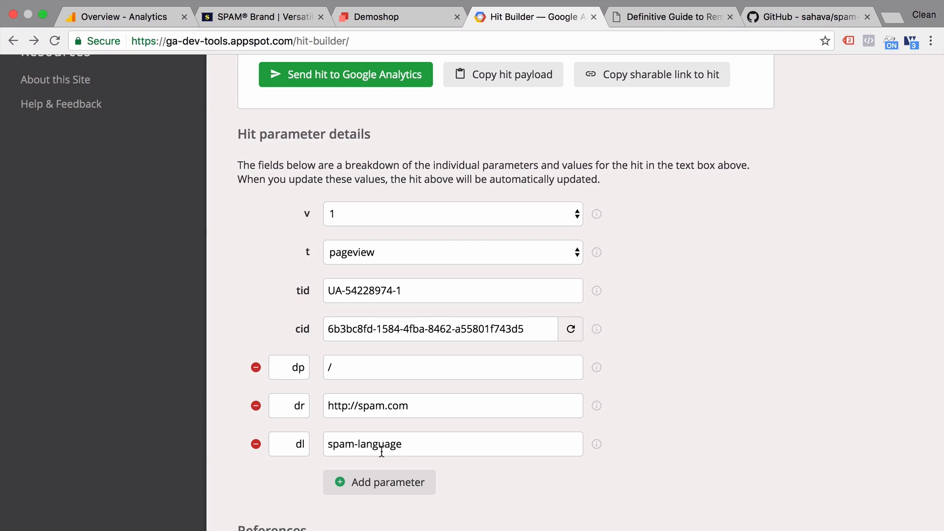
{"action": "scroll", "scroll_direction": "up", "scroll_amount": 3}
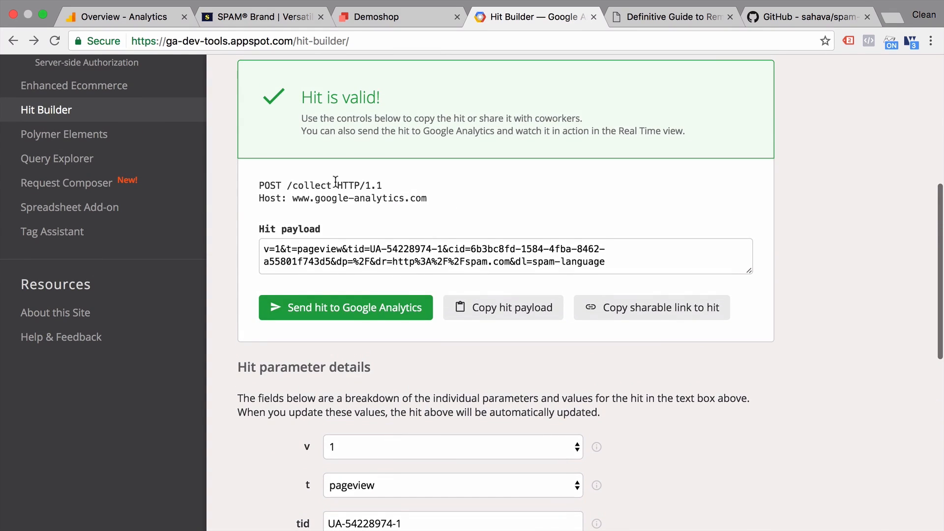
{"action": "mouse_move", "coordinate": [299, 196]}
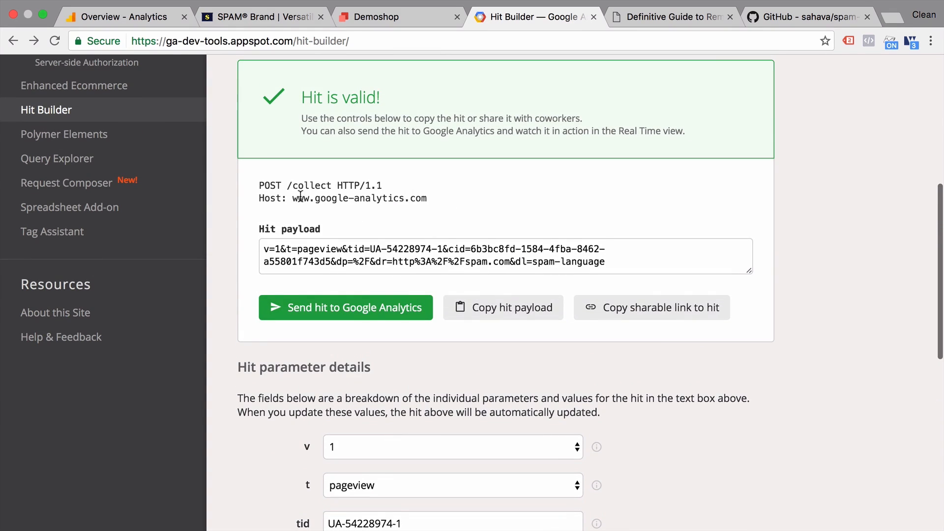
{"action": "mouse_move", "coordinate": [292, 308]}
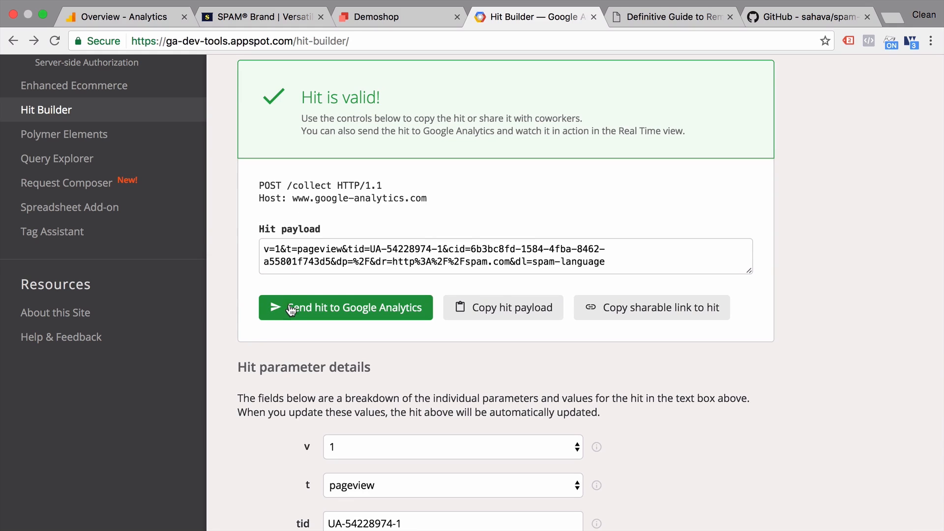
{"action": "left_click", "coordinate": [346, 307]}
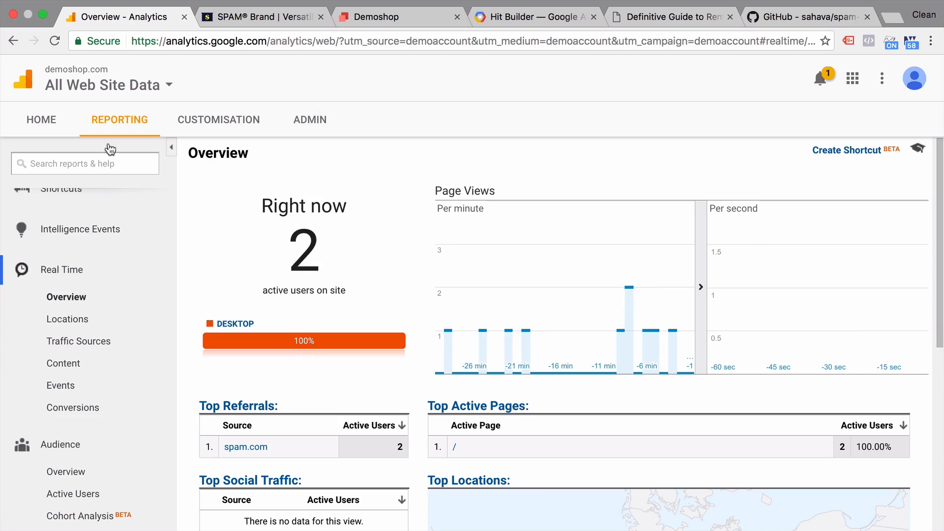
Watch Real-Time Overview update with the spam.com referral hit arriving
{"action": "scroll", "scroll_direction": "up", "scroll_amount": 3}
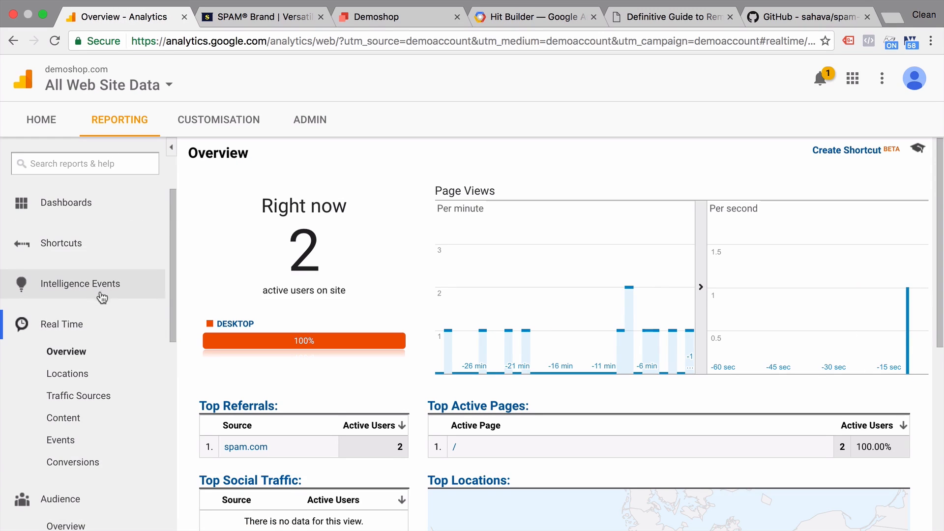
{"action": "mouse_move", "coordinate": [859, 346]}
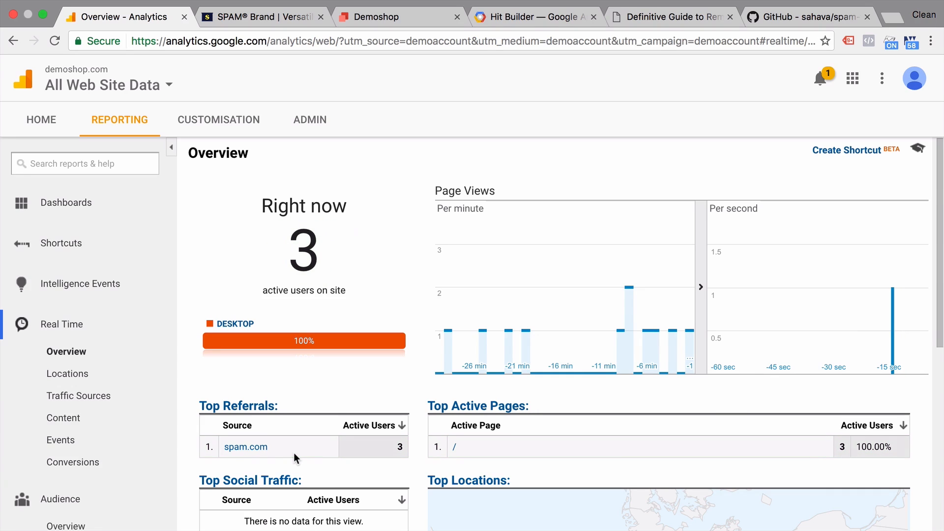
{"action": "mouse_move", "coordinate": [262, 454]}
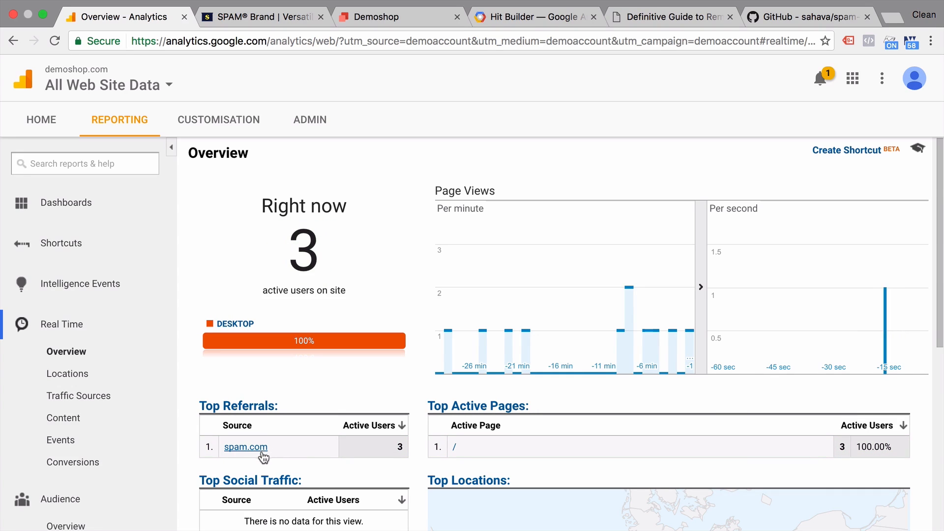
{"action": "mouse_move", "coordinate": [259, 456]}
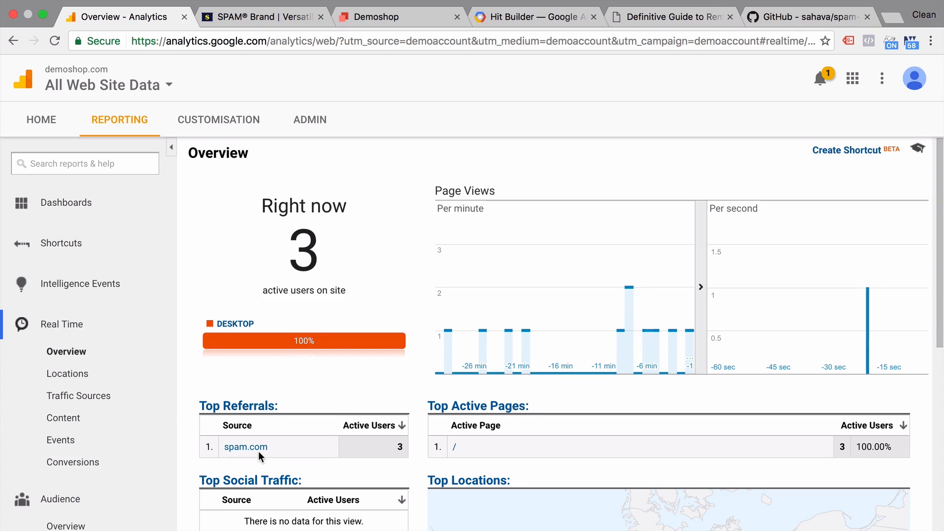
Revisit Hit Builder's spam.com hit, then confirm Real-Time Overview shows 2 users from spam.com
{"action": "left_click", "coordinate": [535, 16]}
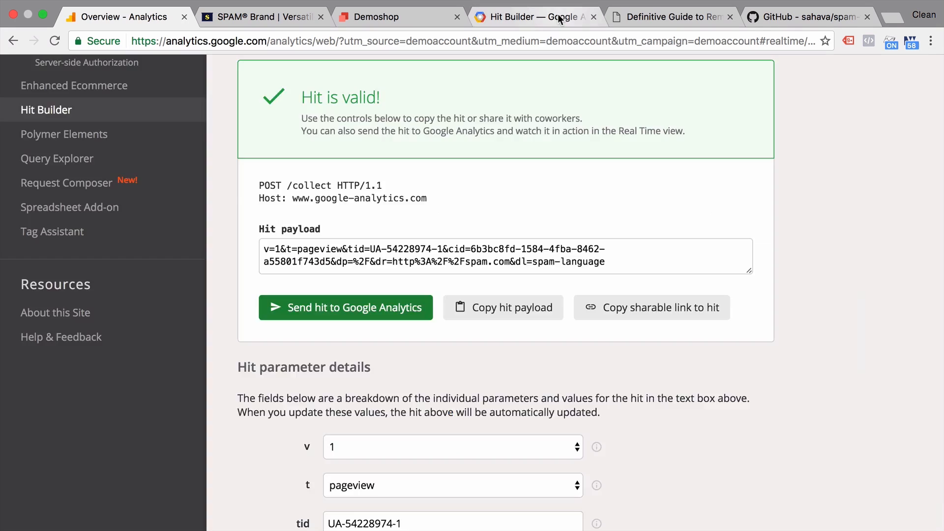
{"action": "scroll", "scroll_direction": "up", "scroll_amount": 3}
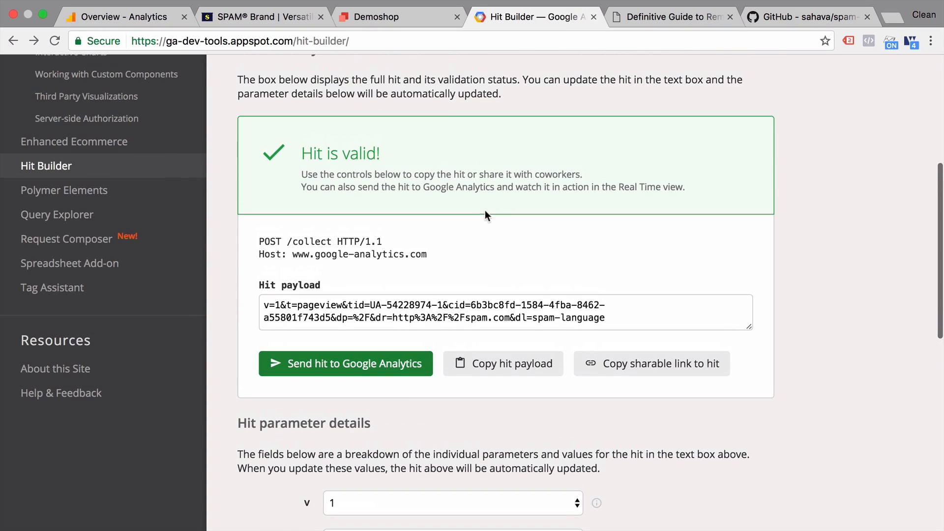
{"action": "mouse_move", "coordinate": [398, 392]}
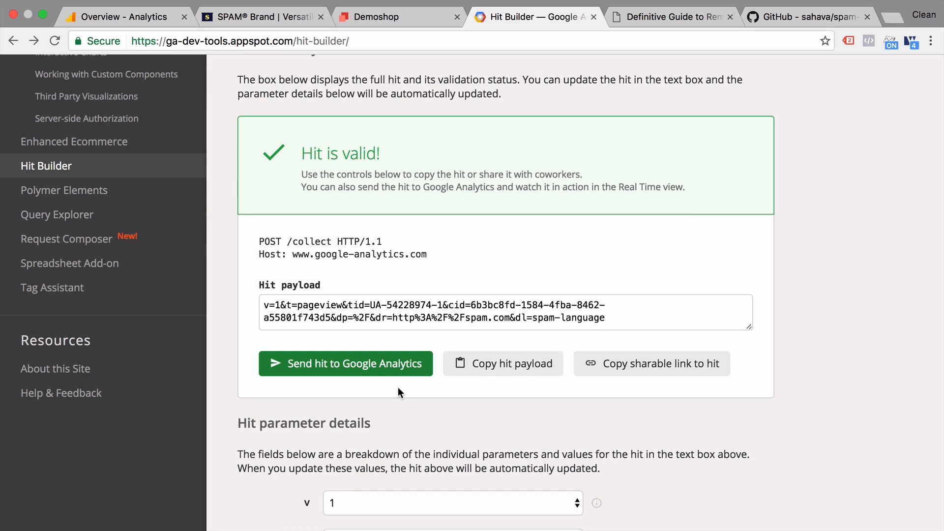
{"action": "mouse_move", "coordinate": [232, 414]}
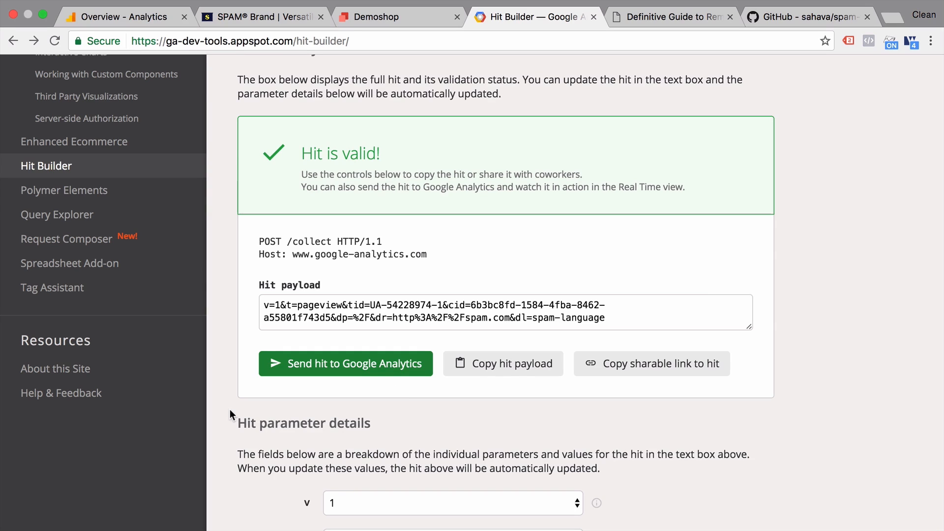
{"action": "scroll", "scroll_direction": "up", "scroll_amount": 3}
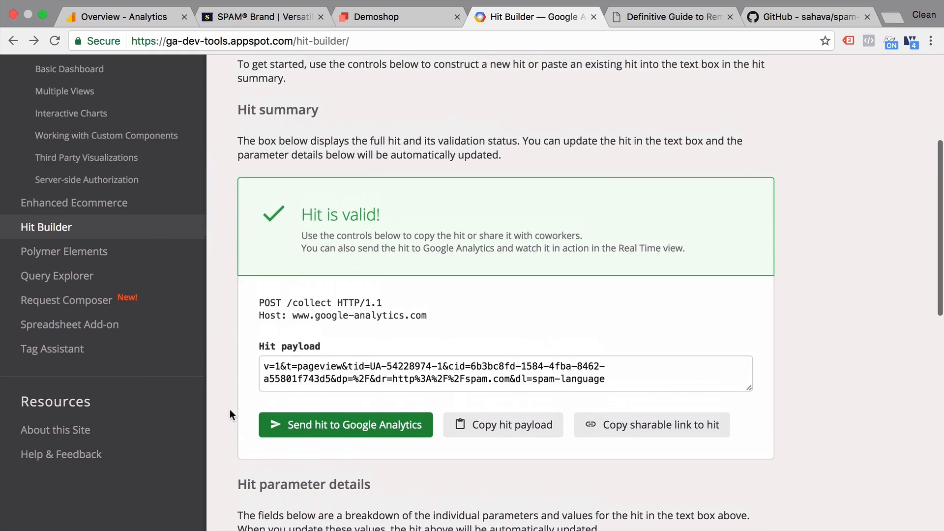
{"action": "left_click", "coordinate": [120, 17]}
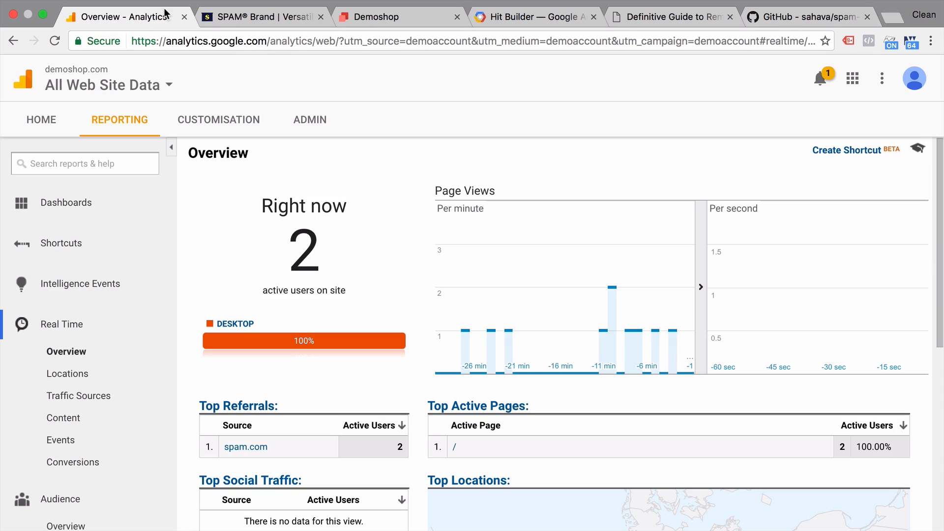
Go to the Accounts home and scroll the list down to the Demoshop properties and their UA tracking IDs
{"action": "left_click", "coordinate": [41, 119]}
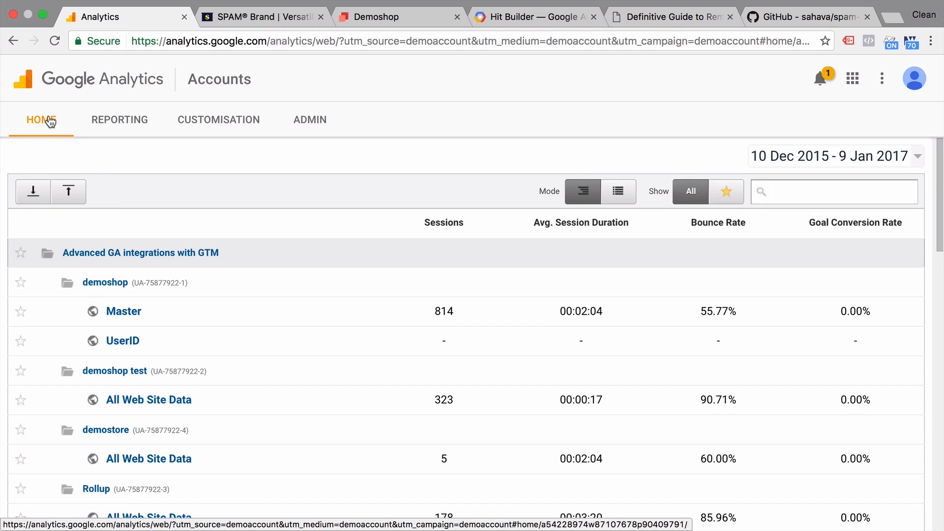
{"action": "mouse_move", "coordinate": [111, 203]}
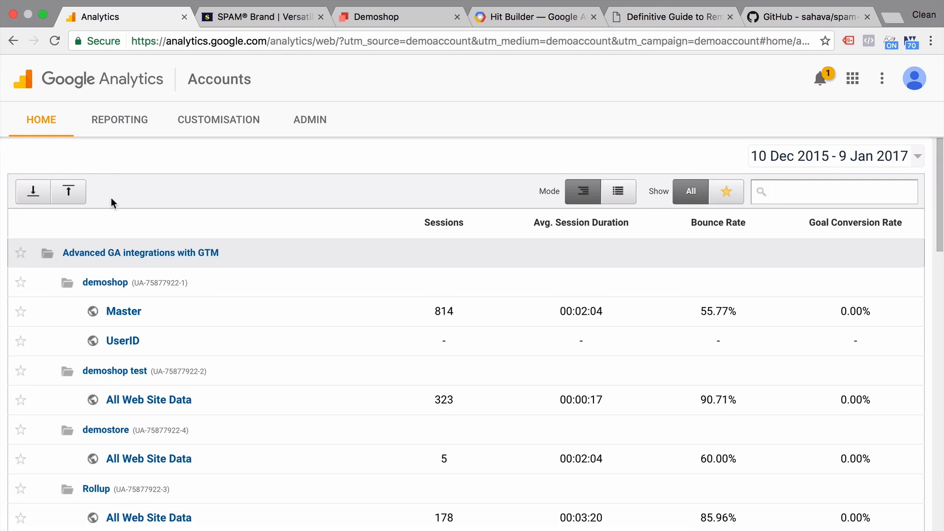
{"action": "left_click", "coordinate": [834, 191]}
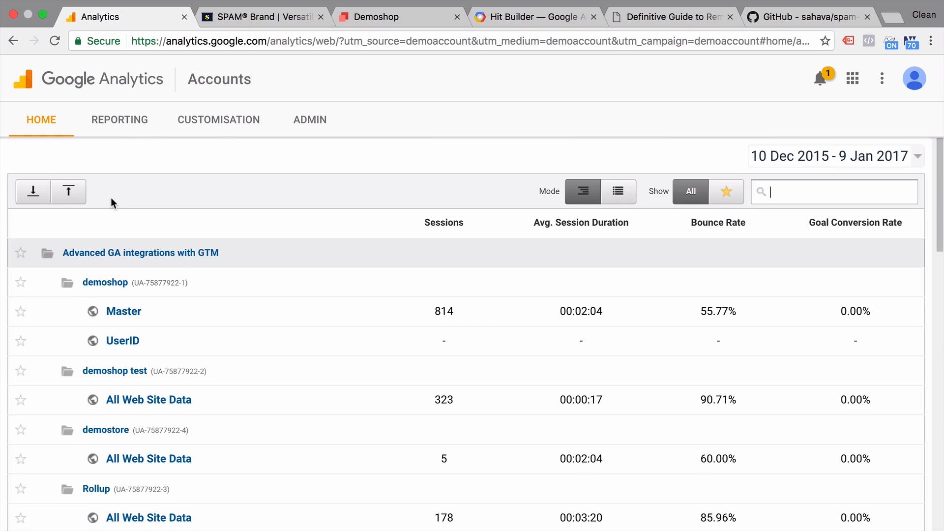
{"action": "scroll", "scroll_direction": "down", "scroll_amount": 3}
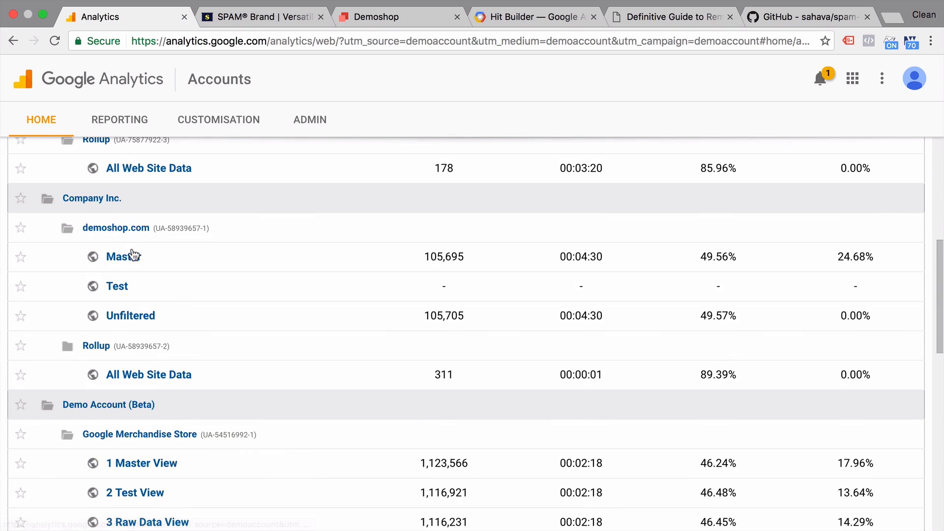
{"action": "mouse_move", "coordinate": [142, 329]}
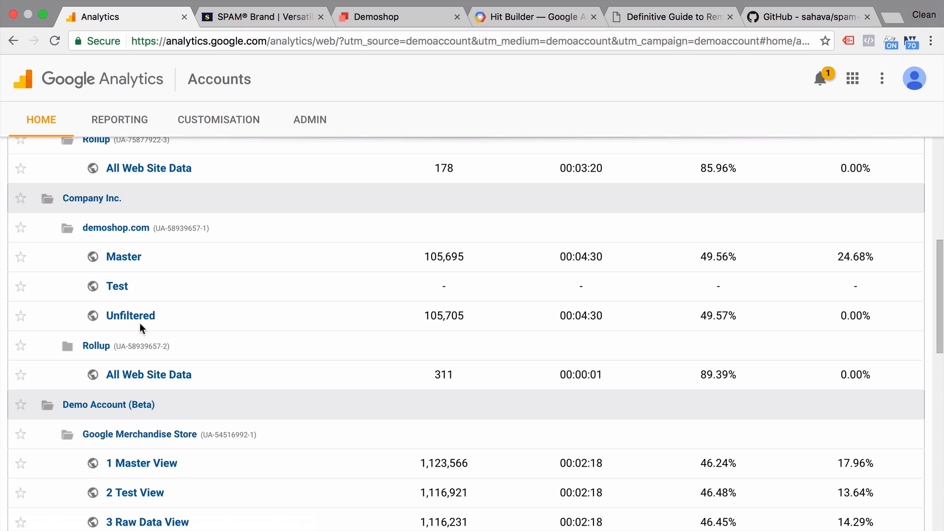
{"action": "mouse_move", "coordinate": [149, 325]}
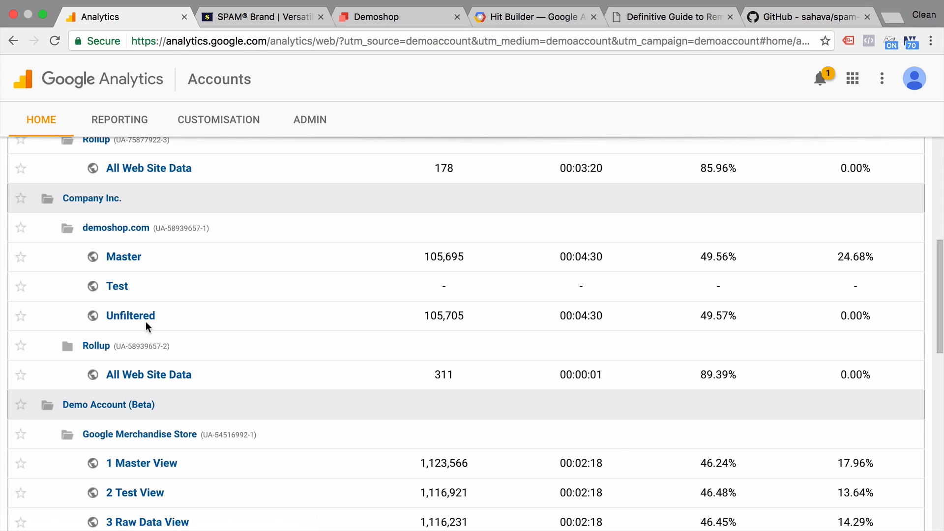
{"action": "scroll", "scroll_direction": "down", "scroll_amount": 3}
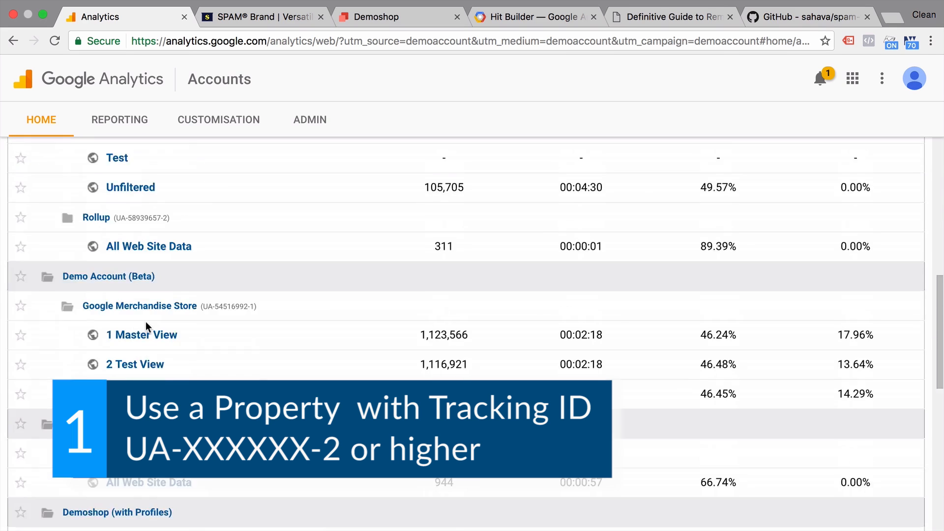
{"action": "scroll", "scroll_direction": "down", "scroll_amount": 3}
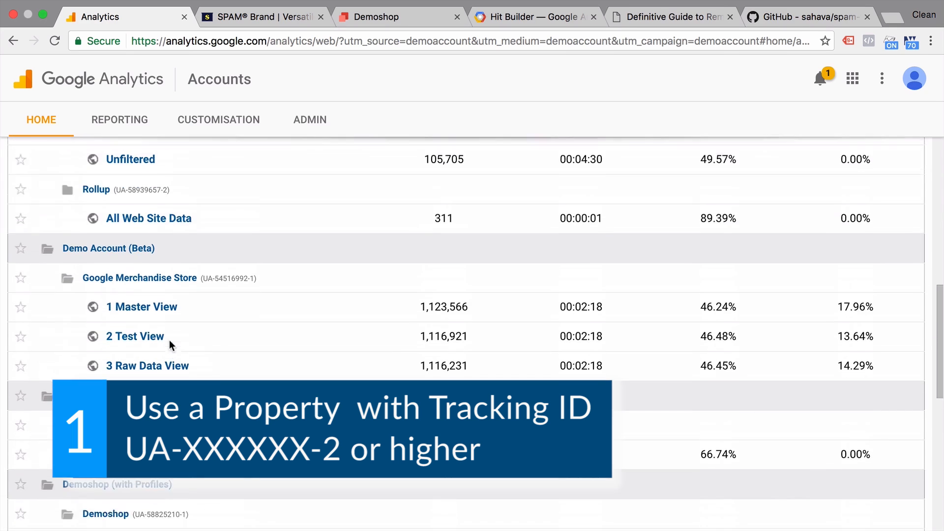
{"action": "scroll", "scroll_direction": "up", "scroll_amount": 3}
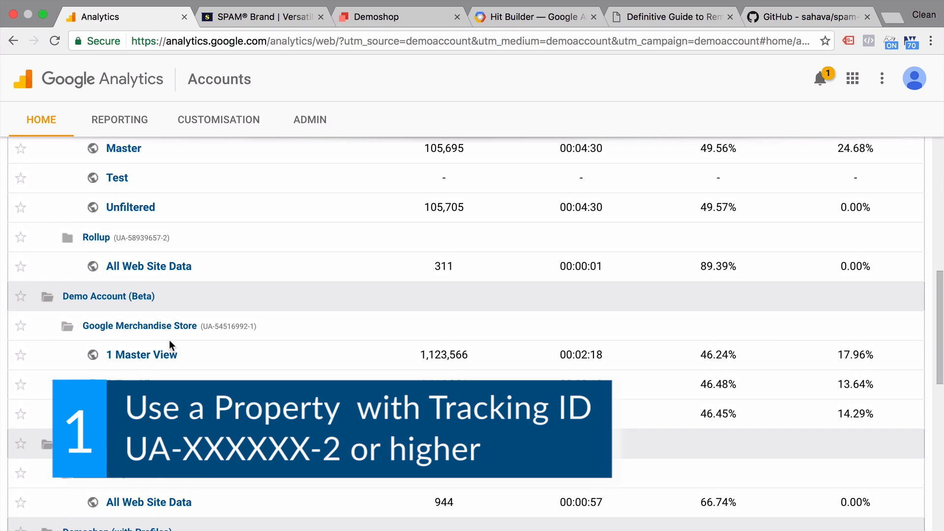
{"action": "scroll", "scroll_direction": "down", "scroll_amount": 3}
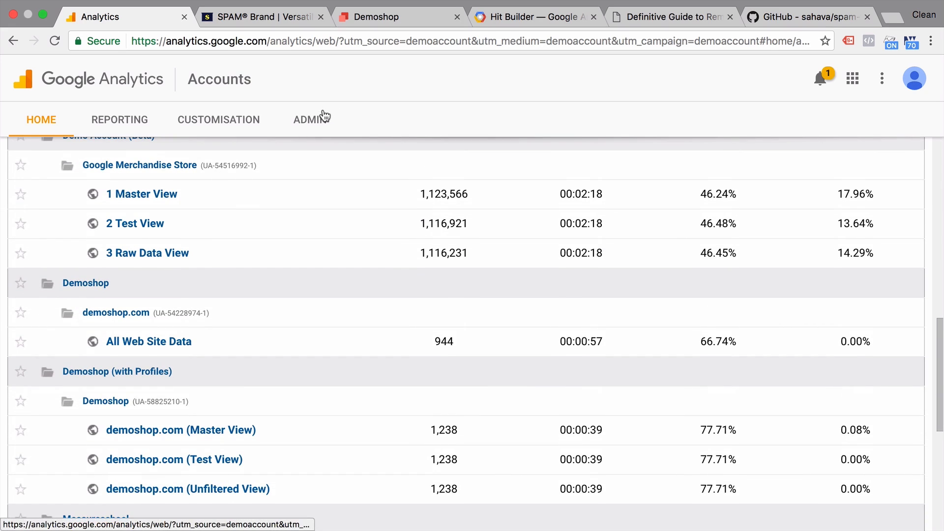
Go to Admin for Demoshop and expand the PROPERTY list showing demoshop.com (UA-54228974-1)
{"action": "left_click", "coordinate": [310, 119]}
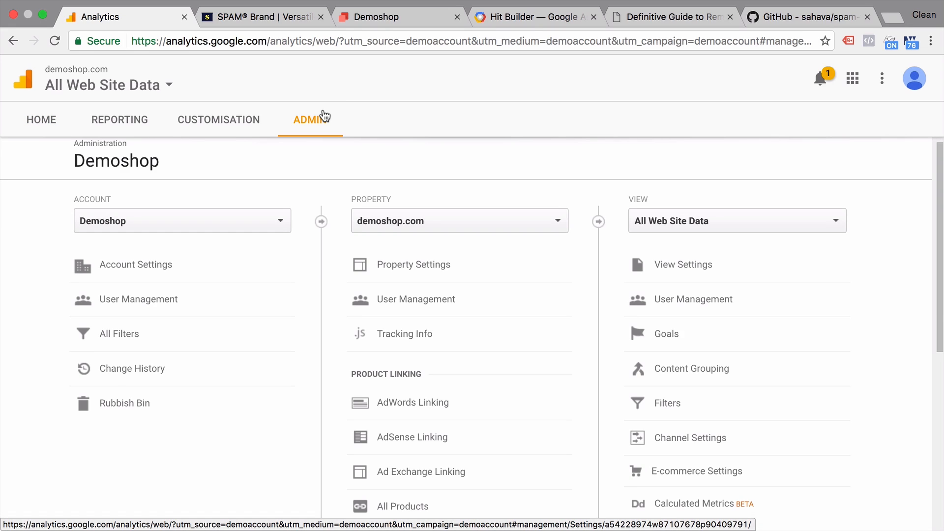
{"action": "mouse_move", "coordinate": [257, 170]}
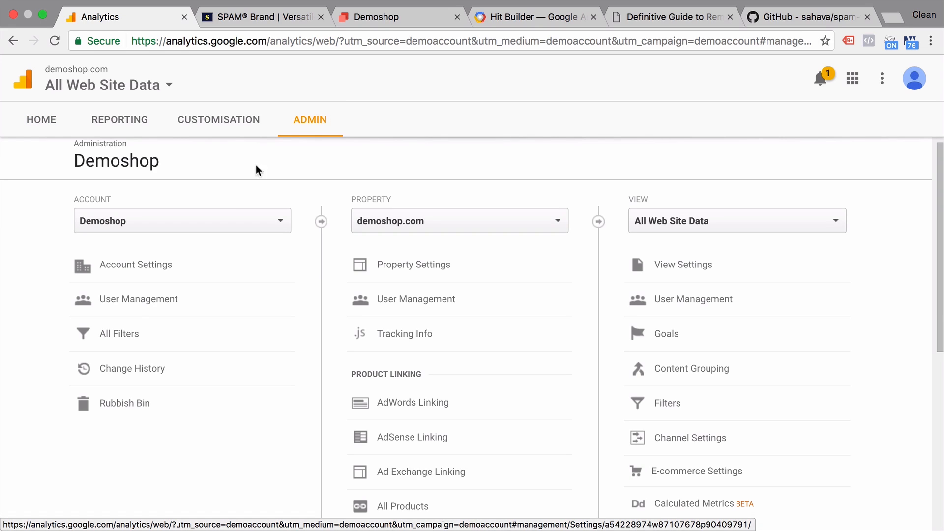
{"action": "mouse_move", "coordinate": [649, 192]}
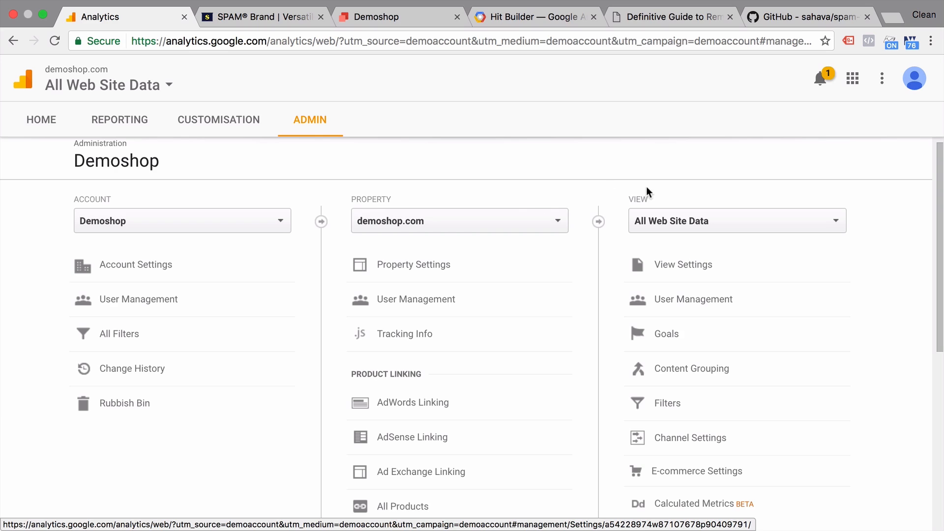
{"action": "left_click", "coordinate": [459, 221]}
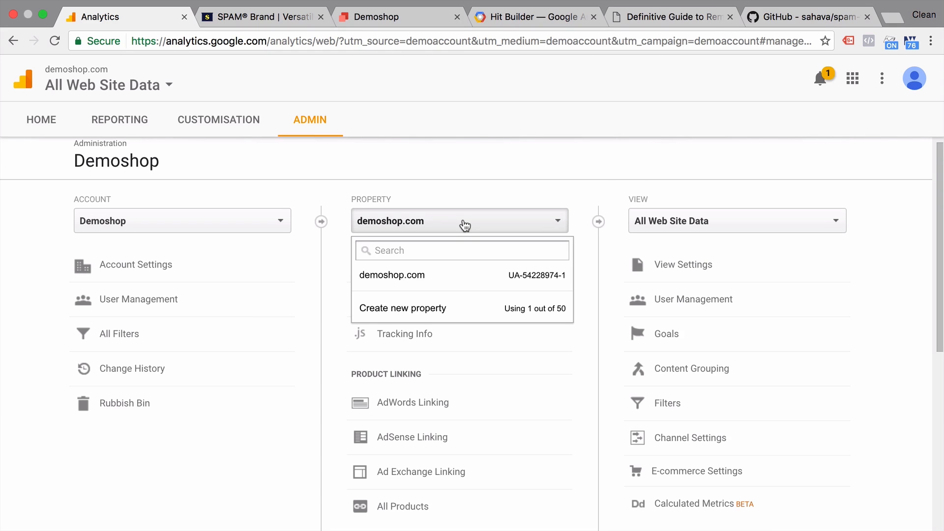
{"action": "mouse_move", "coordinate": [541, 318]}
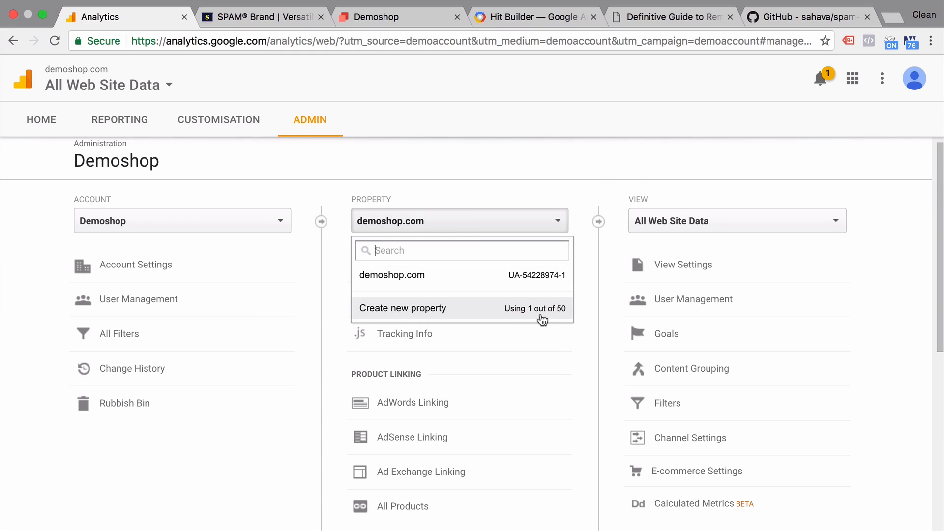
{"action": "mouse_move", "coordinate": [525, 276]}
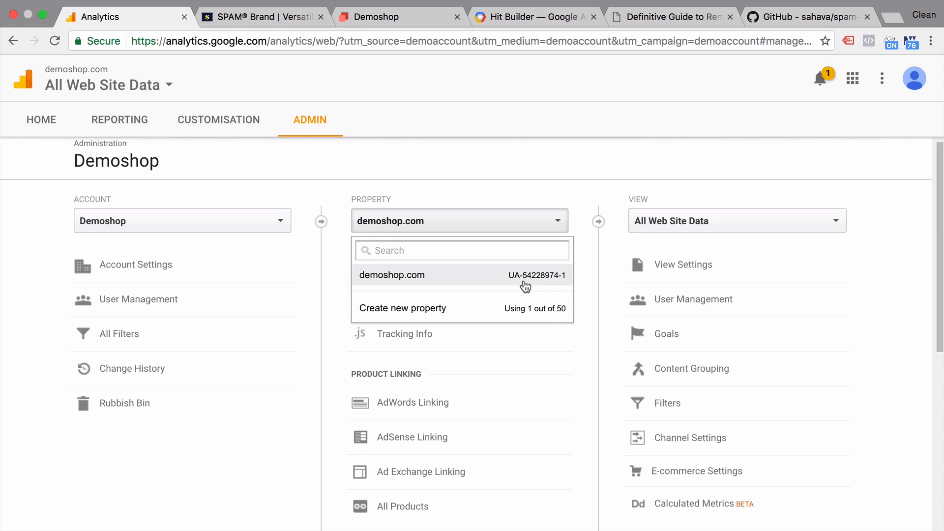
{"action": "mouse_move", "coordinate": [529, 286]}
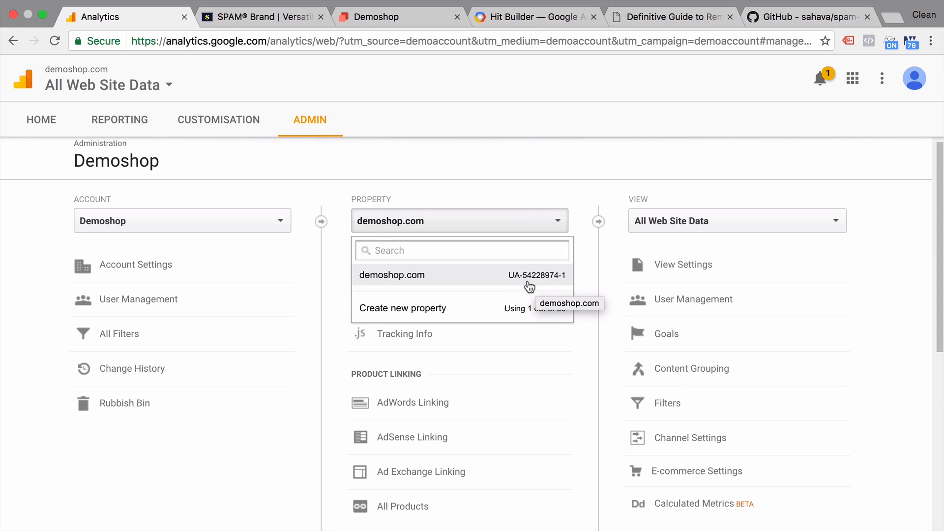
{"action": "mouse_move", "coordinate": [564, 283]}
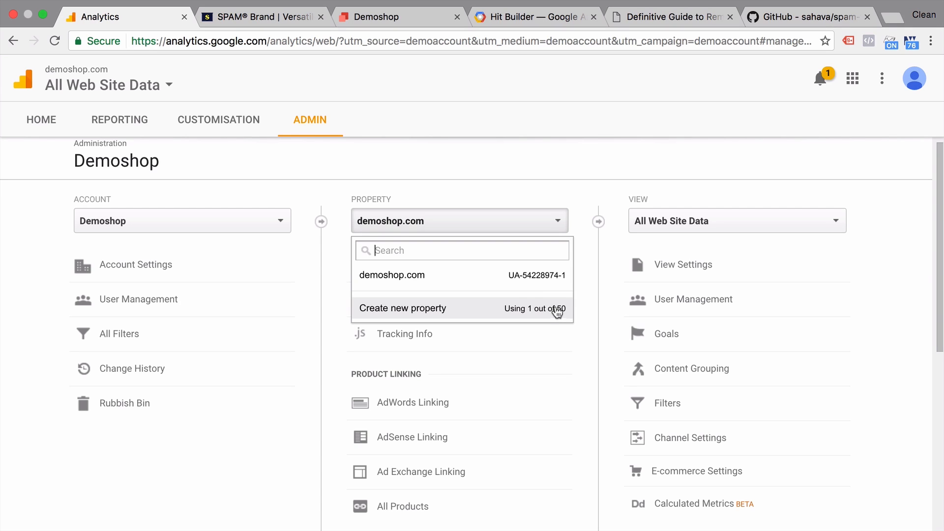
{"action": "mouse_move", "coordinate": [565, 283]}
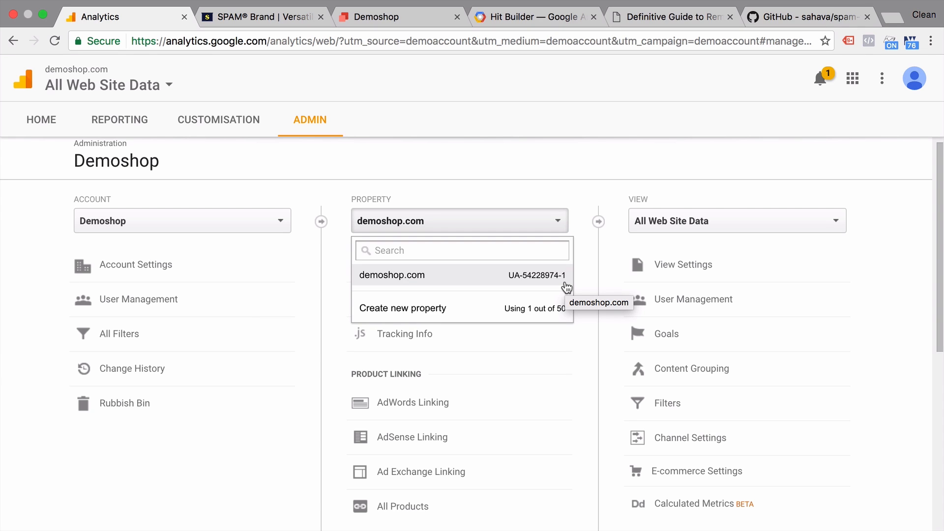
Switch to Hit Builder and select the tid parameter UA-54228974-1 in the hit parameter details
{"action": "left_click", "coordinate": [532, 16]}
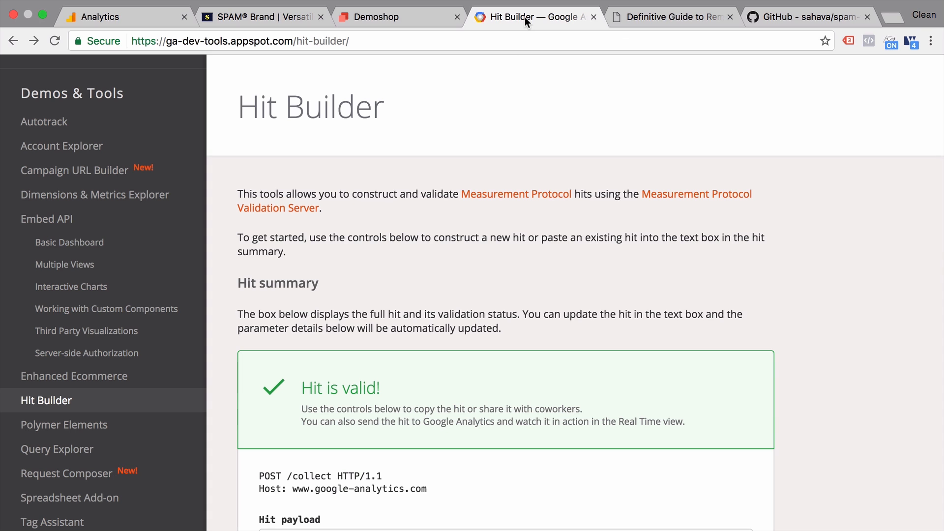
{"action": "mouse_move", "coordinate": [409, 188]}
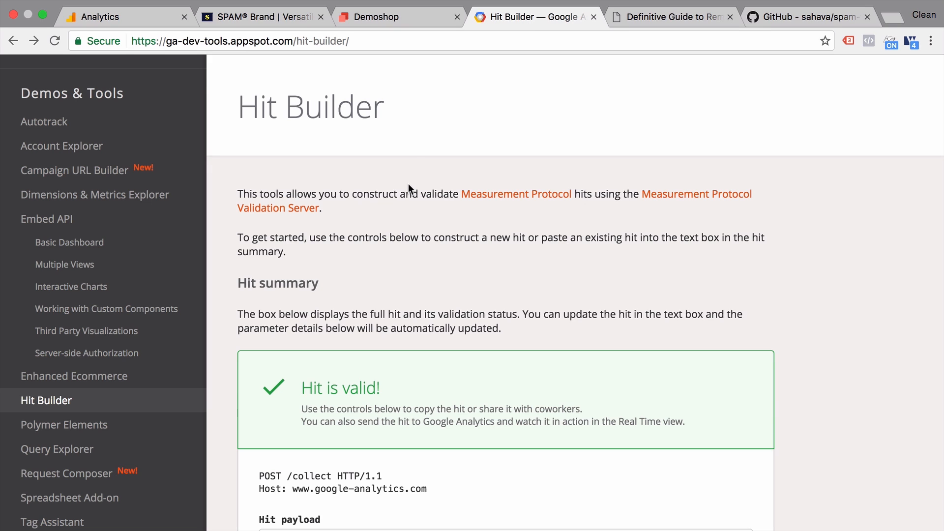
{"action": "scroll", "scroll_direction": "down", "scroll_amount": 3}
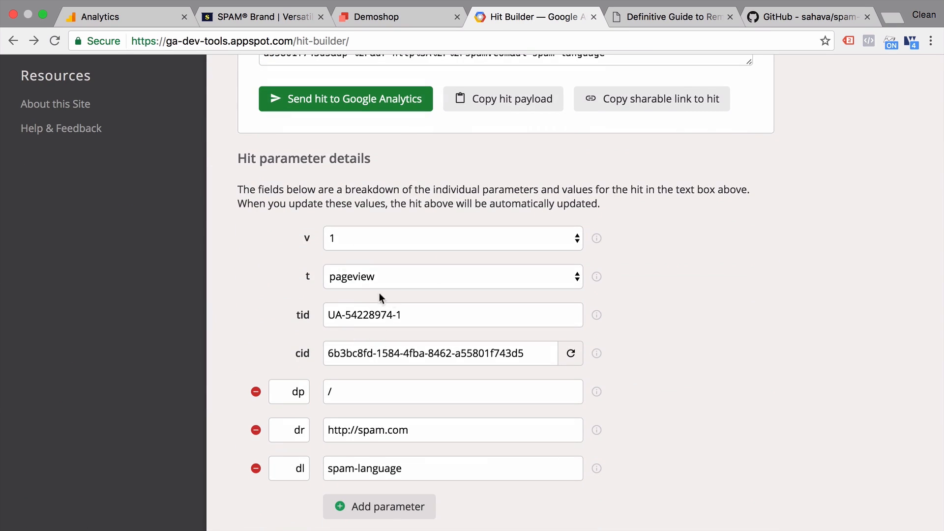
{"action": "mouse_move", "coordinate": [341, 332]}
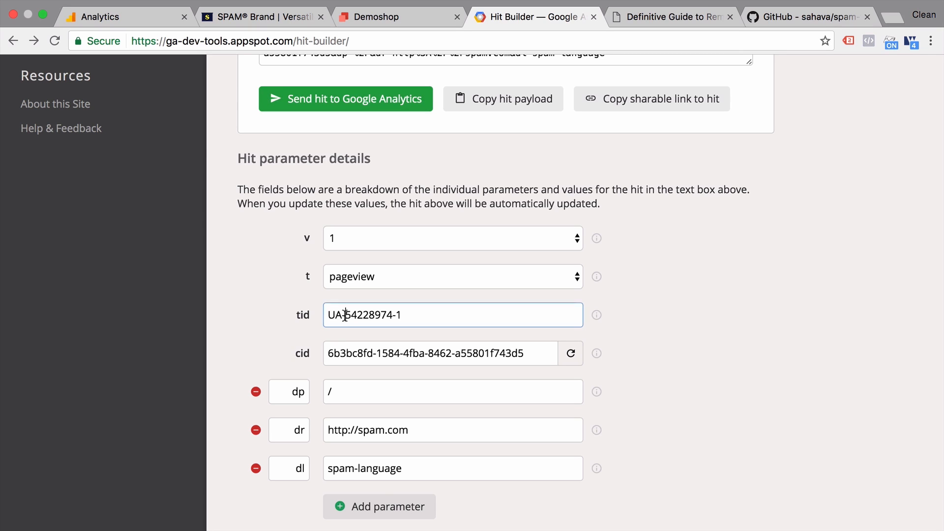
{"action": "double_click", "coordinate": [361, 315]}
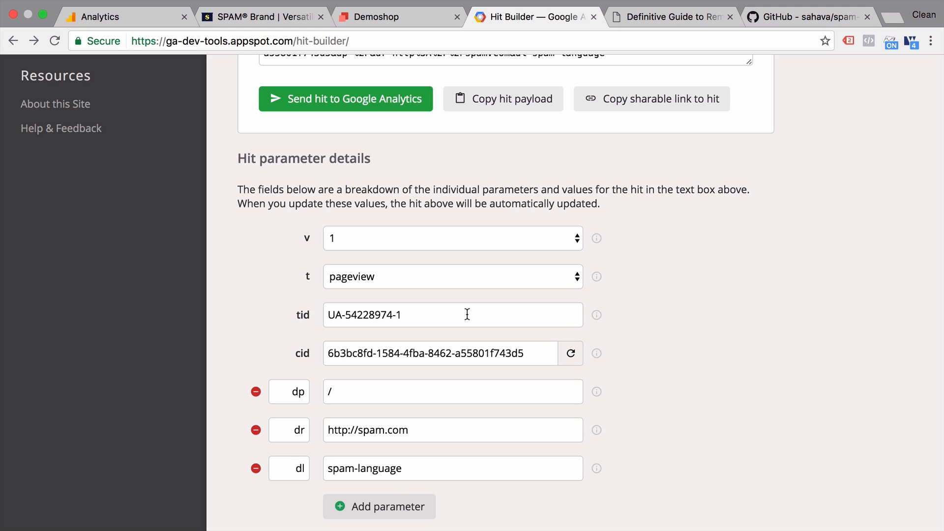
{"action": "mouse_move", "coordinate": [140, 24]}
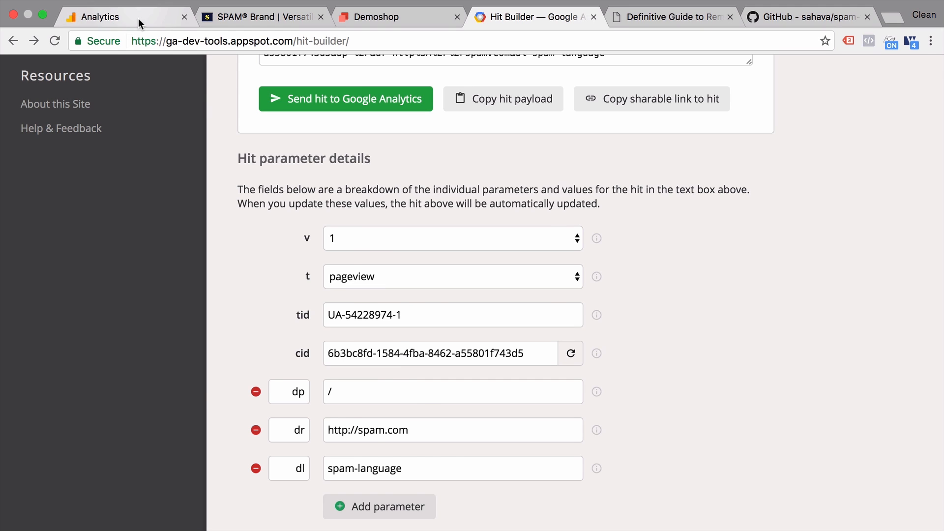
Switch back to the Analytics Admin tab to compare the demoshop.com property's tracking ID
{"action": "left_click", "coordinate": [96, 16]}
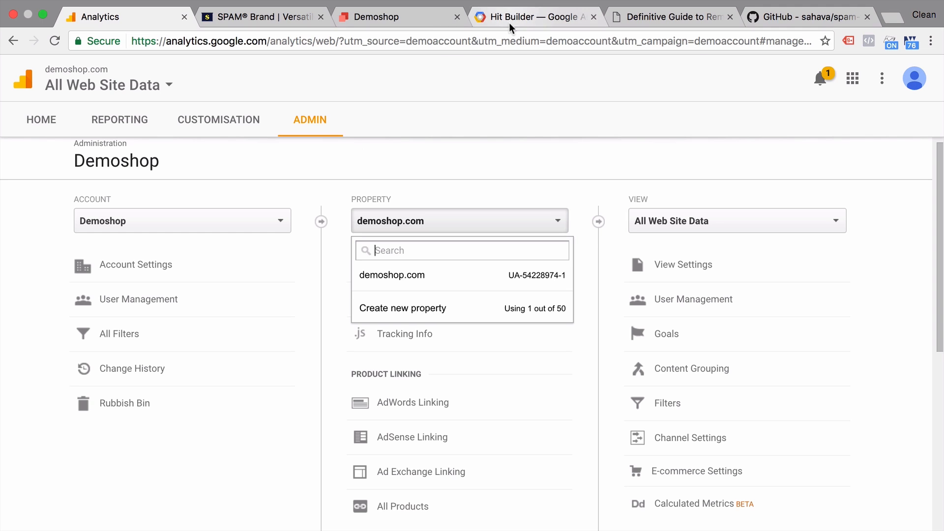
{"action": "mouse_move", "coordinate": [341, 192]}
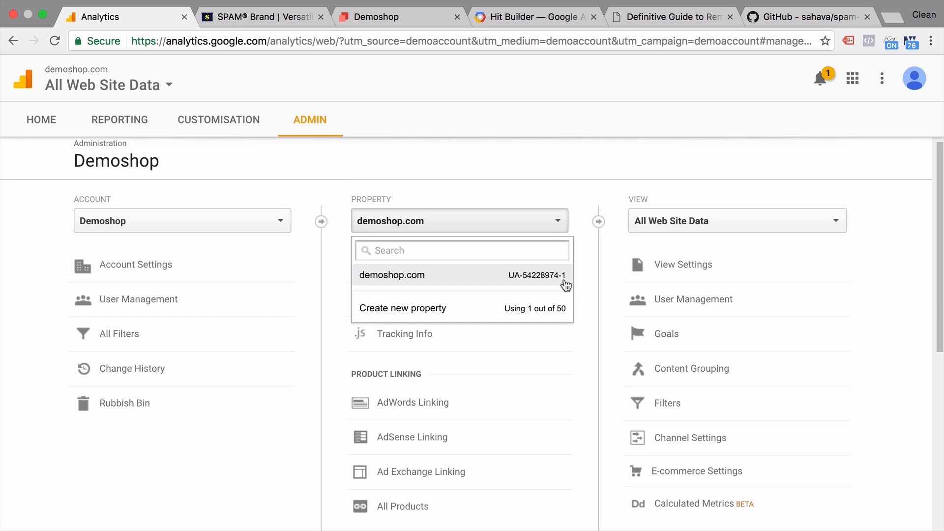
{"action": "mouse_move", "coordinate": [564, 284]}
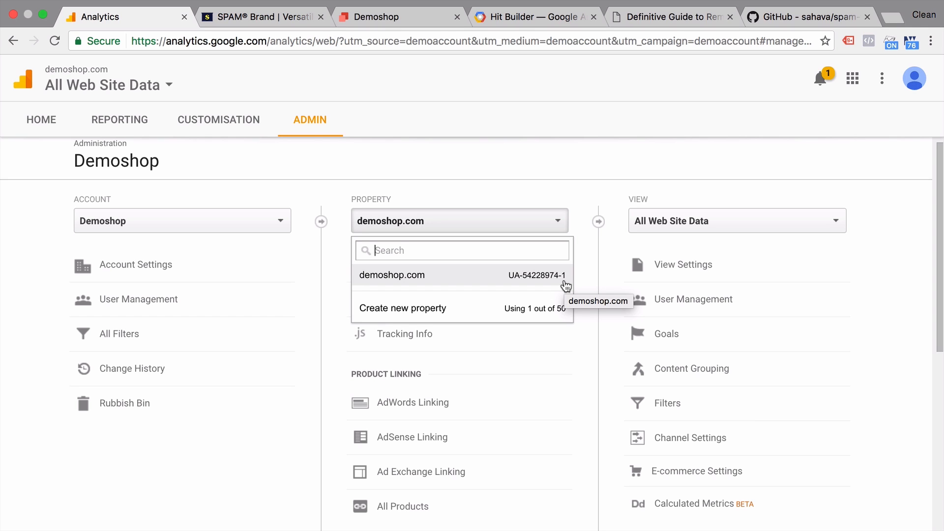
{"action": "mouse_move", "coordinate": [564, 287]}
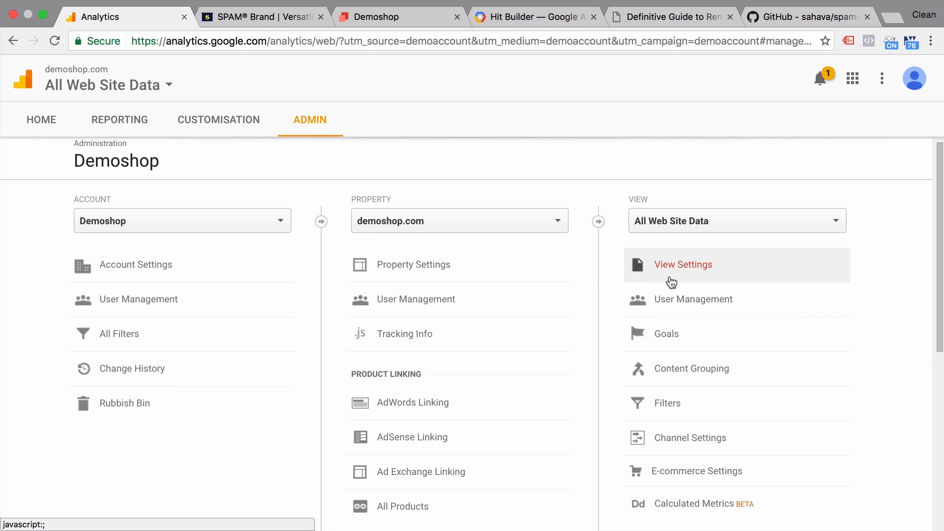
In View Settings for All Web Site Data, enable 'Exclude all hits from known bots and spiders' and save
{"action": "left_click", "coordinate": [683, 265]}
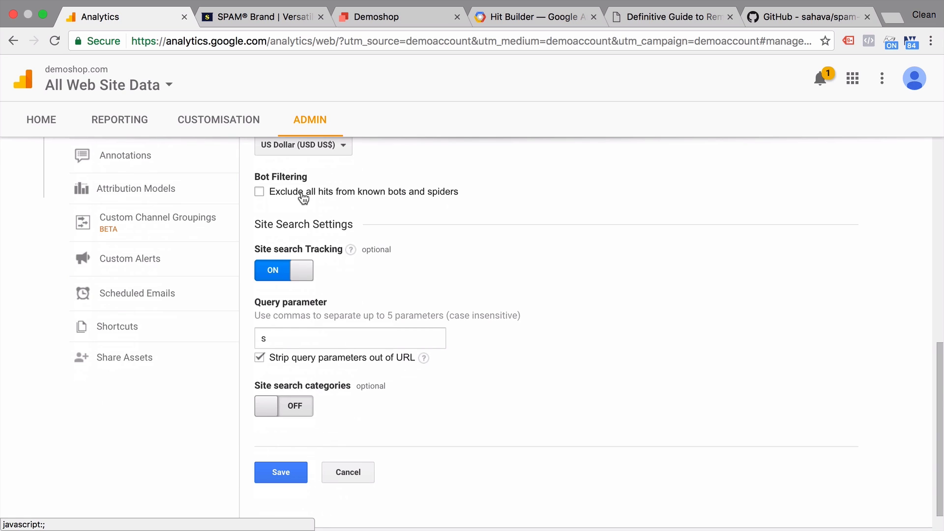
{"action": "mouse_move", "coordinate": [291, 199]}
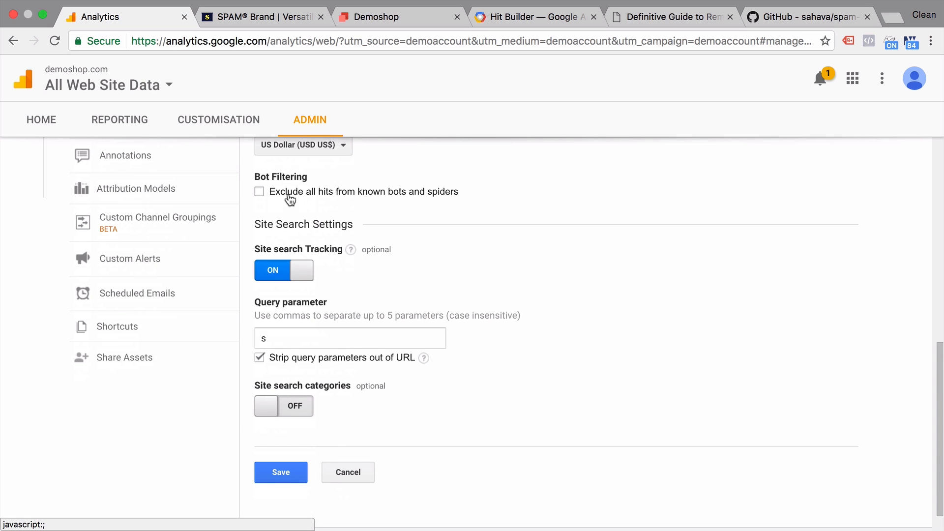
{"action": "scroll", "scroll_direction": "up", "scroll_amount": 3}
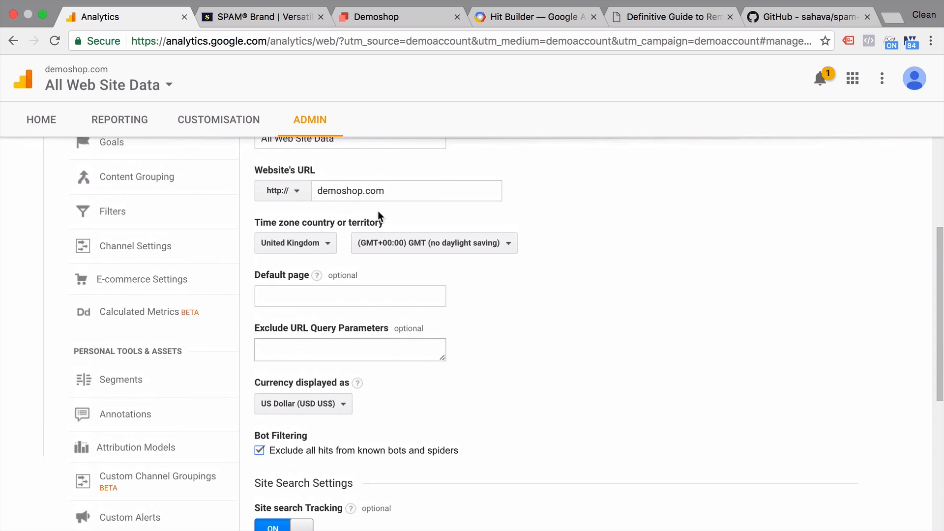
{"action": "scroll", "scroll_direction": "down", "scroll_amount": 3}
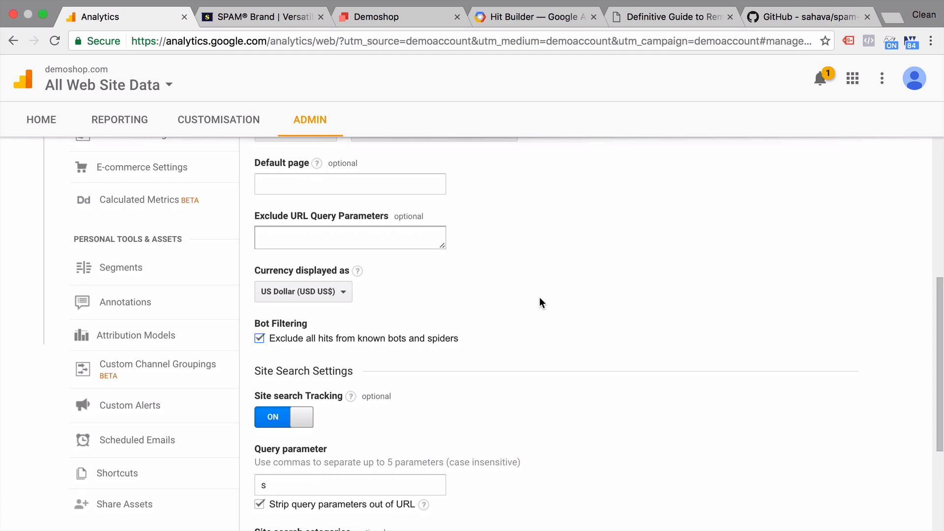
{"action": "mouse_move", "coordinate": [383, 345]}
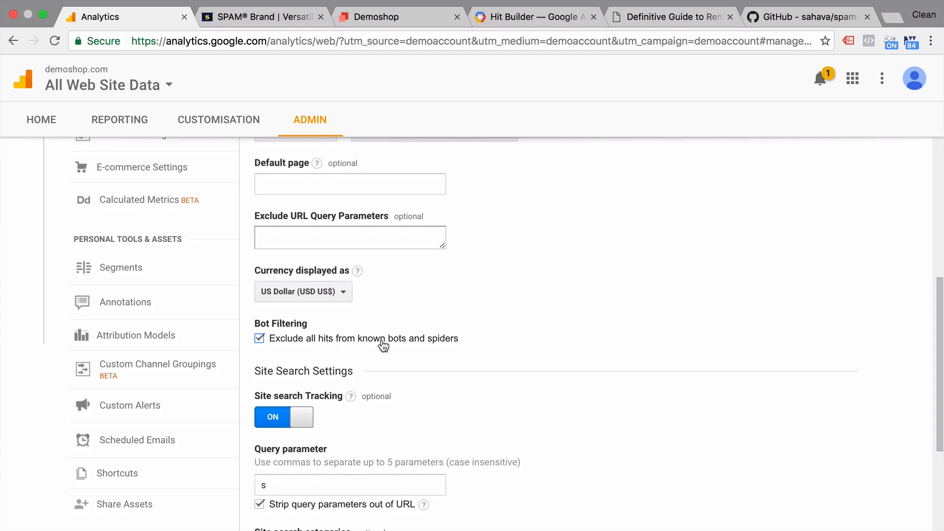
{"action": "scroll", "scroll_direction": "down", "scroll_amount": 3}
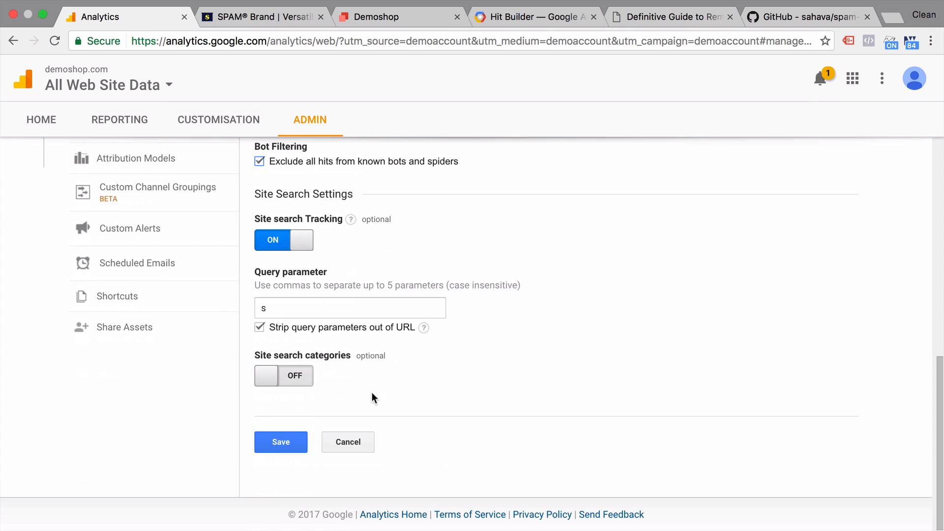
{"action": "left_click", "coordinate": [280, 441]}
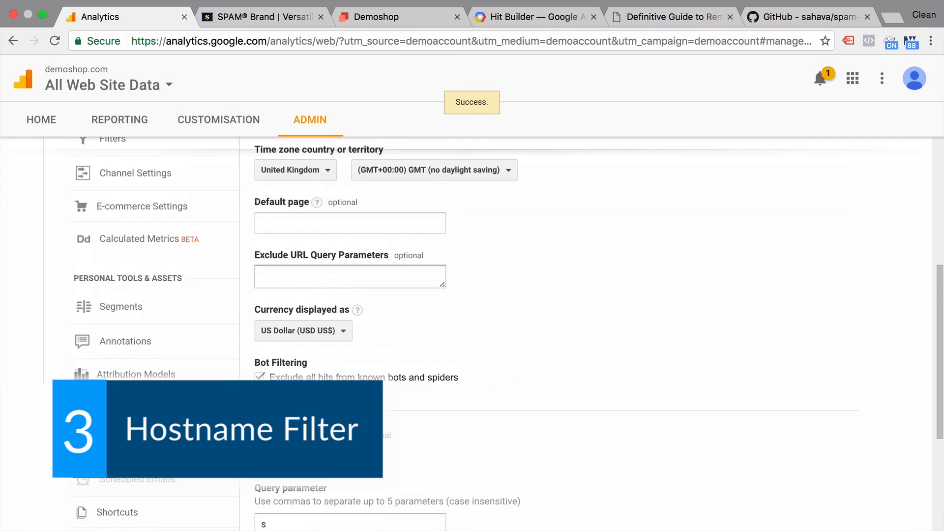
{"action": "scroll", "scroll_direction": "up", "scroll_amount": 3}
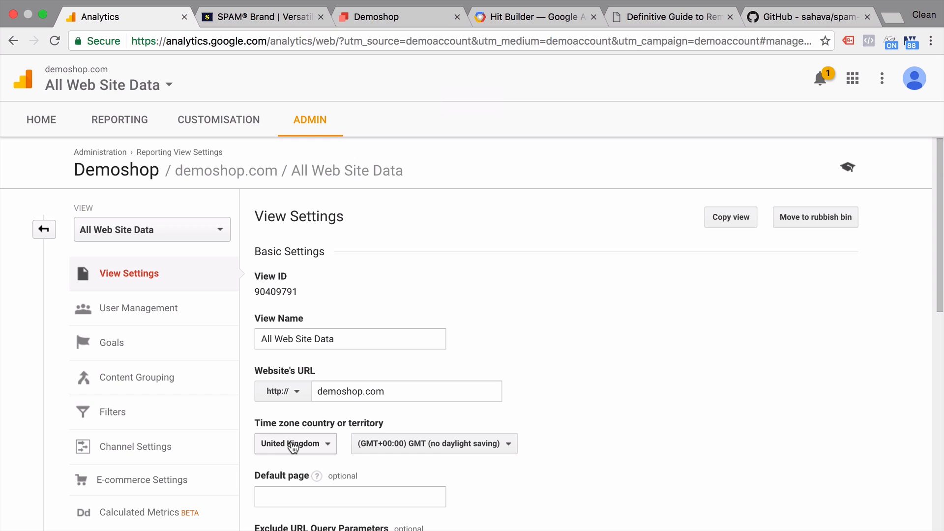
Show the Audience > Technology > Network report with Hostname as the primary dimension
{"action": "left_click", "coordinate": [119, 119]}
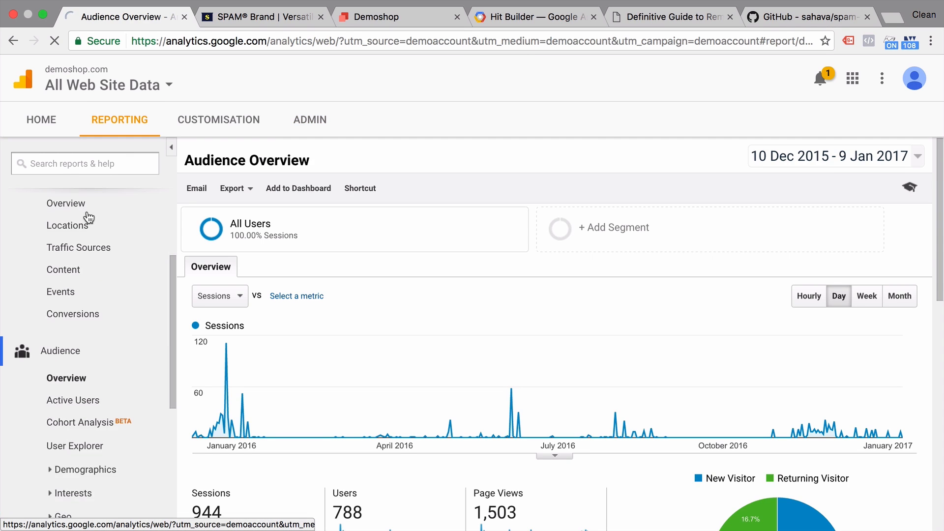
{"action": "scroll", "scroll_direction": "down", "scroll_amount": 3}
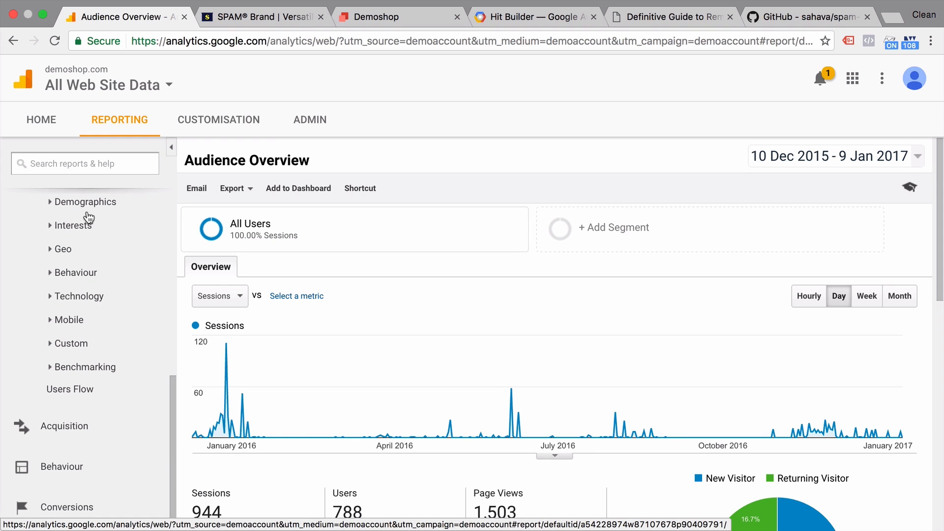
{"action": "left_click", "coordinate": [79, 296]}
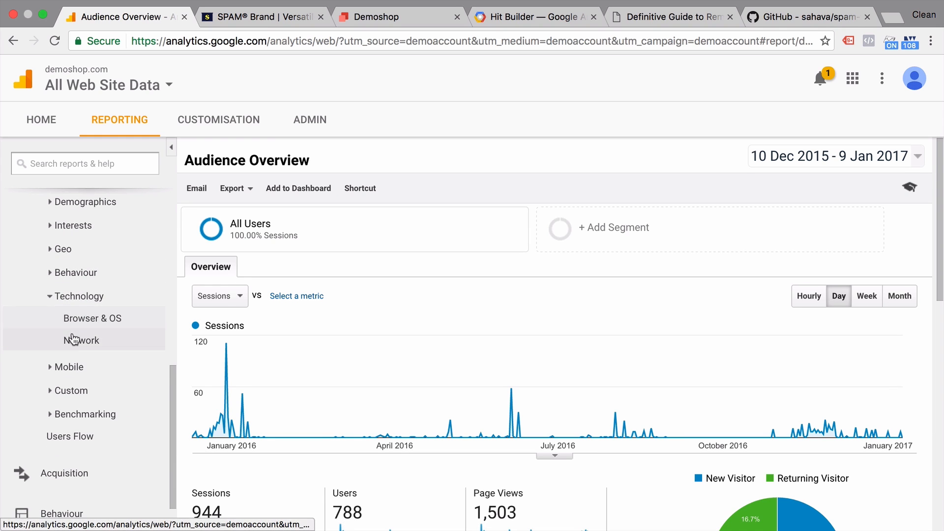
{"action": "left_click", "coordinate": [81, 339]}
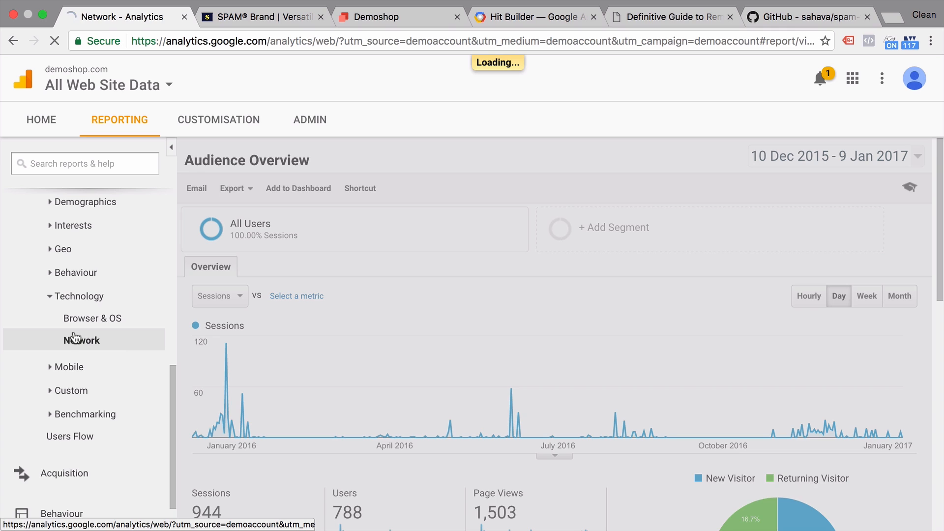
{"action": "left_click", "coordinate": [82, 339]}
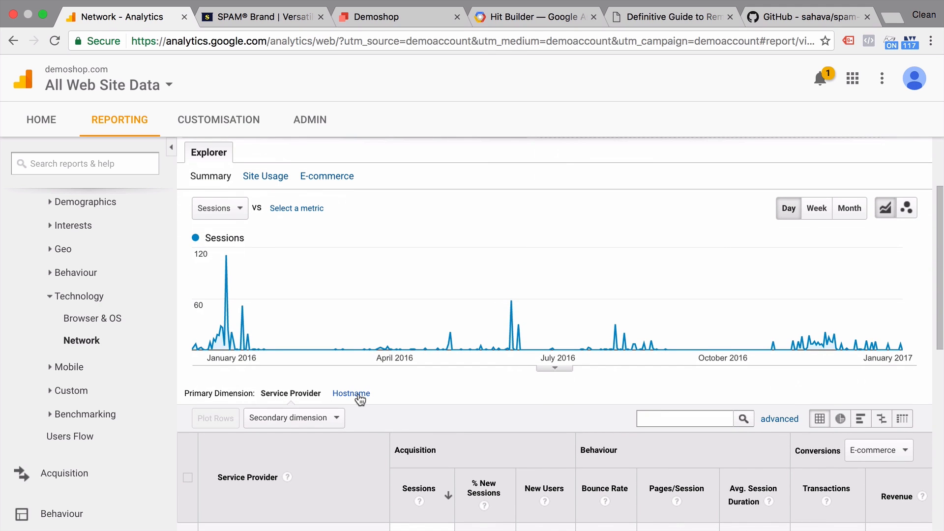
{"action": "left_click", "coordinate": [351, 394]}
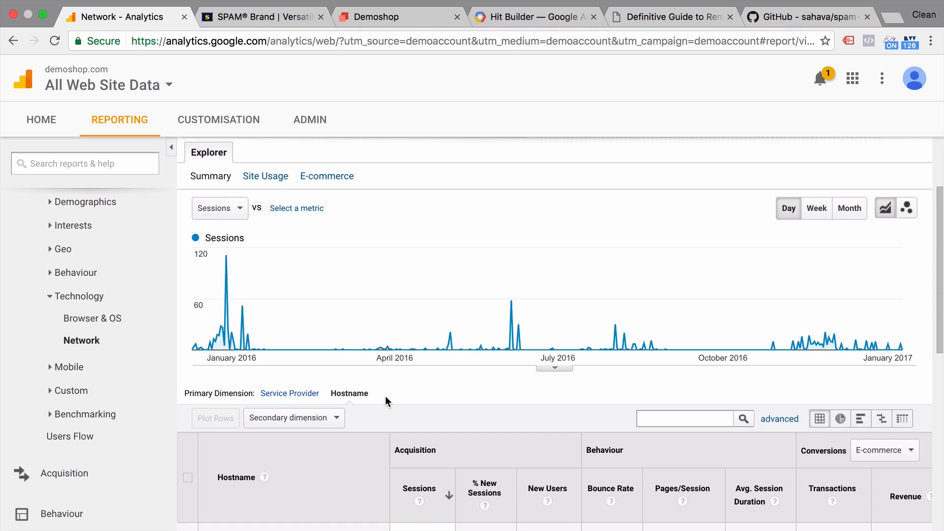
{"action": "scroll", "scroll_direction": "down", "scroll_amount": 3}
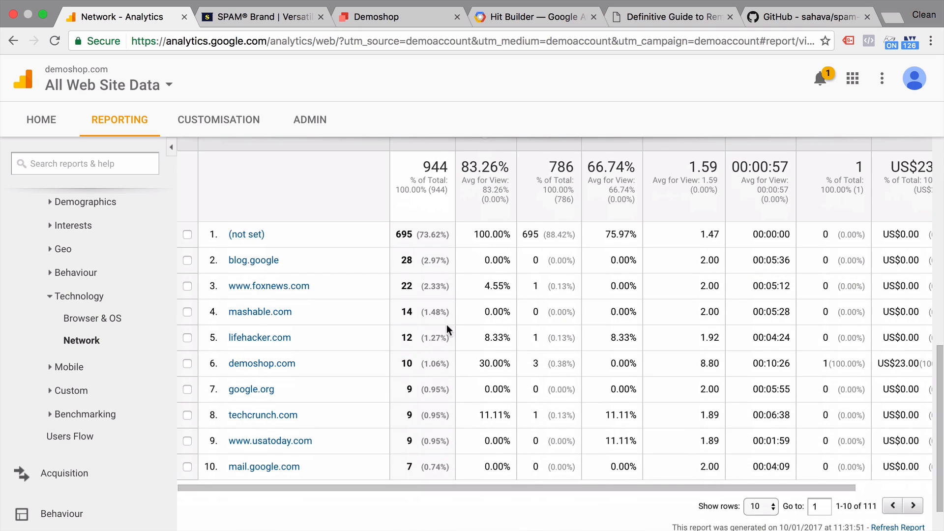
{"action": "mouse_move", "coordinate": [361, 368]}
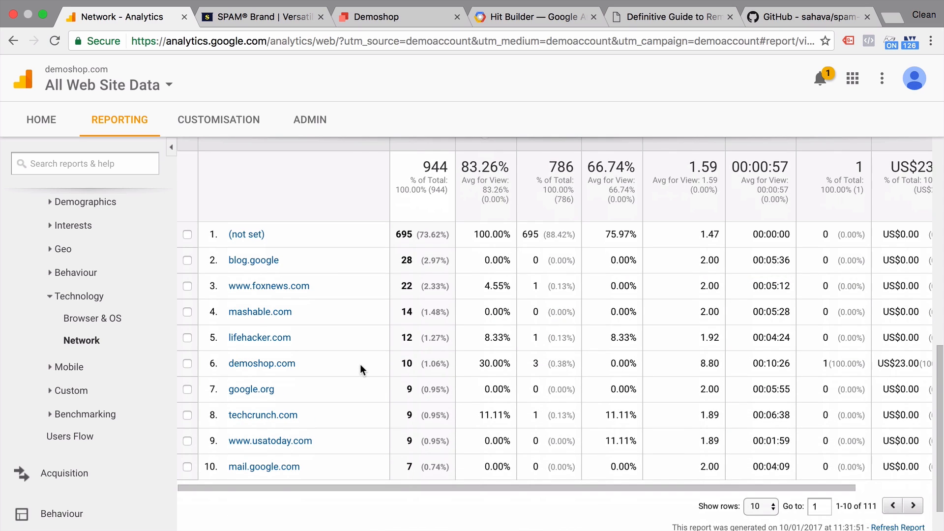
{"action": "mouse_move", "coordinate": [295, 366]}
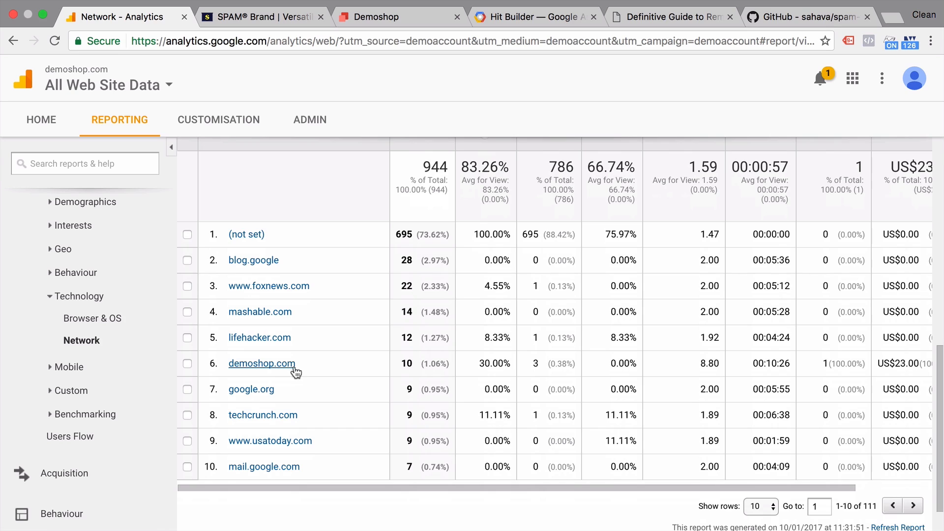
{"action": "mouse_move", "coordinate": [296, 371]}
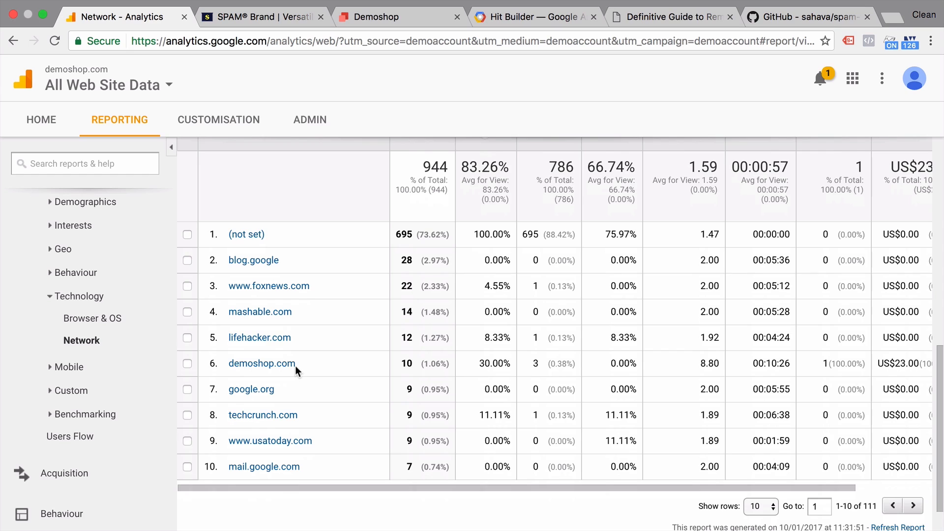
{"action": "mouse_move", "coordinate": [358, 232]}
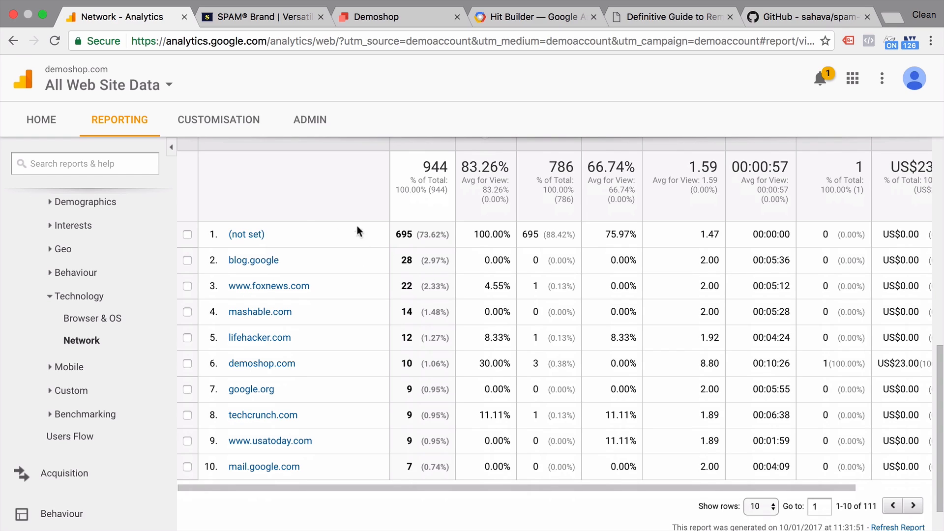
{"action": "mouse_move", "coordinate": [261, 375]}
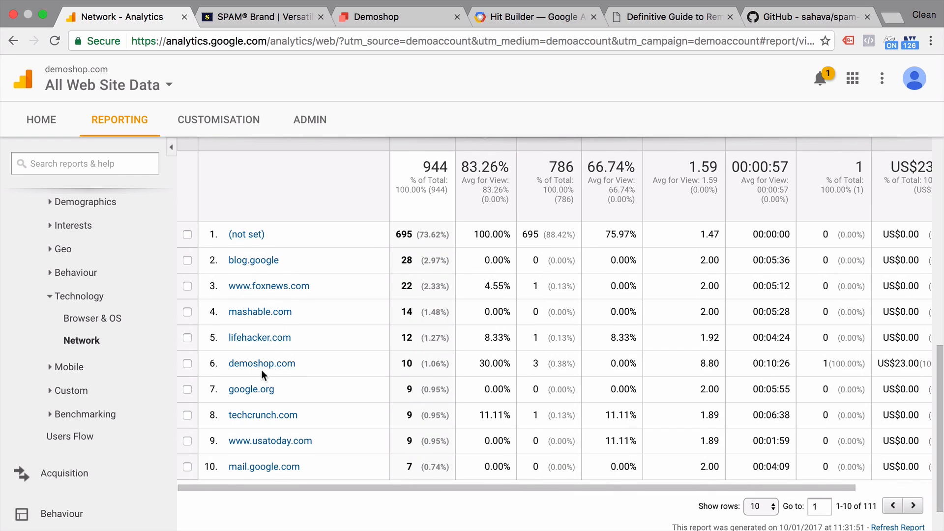
{"action": "mouse_move", "coordinate": [246, 234]}
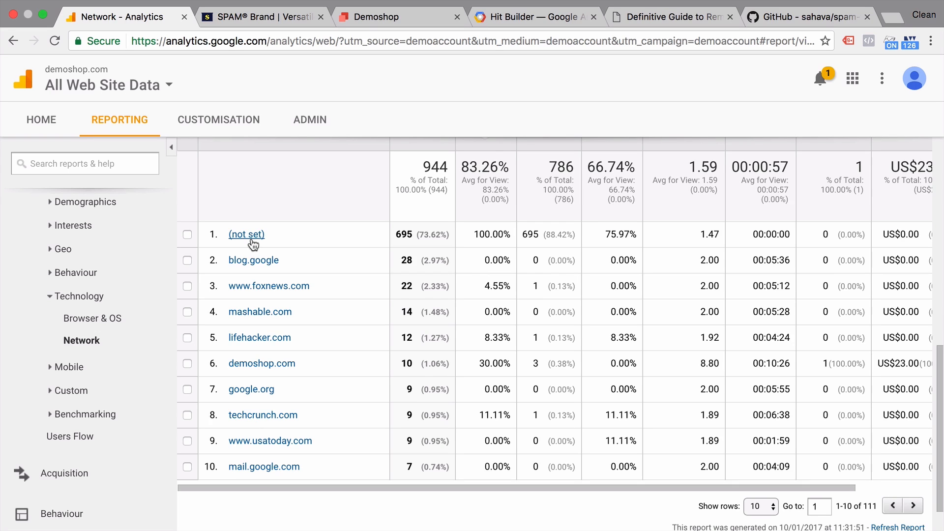
{"action": "mouse_move", "coordinate": [294, 156]}
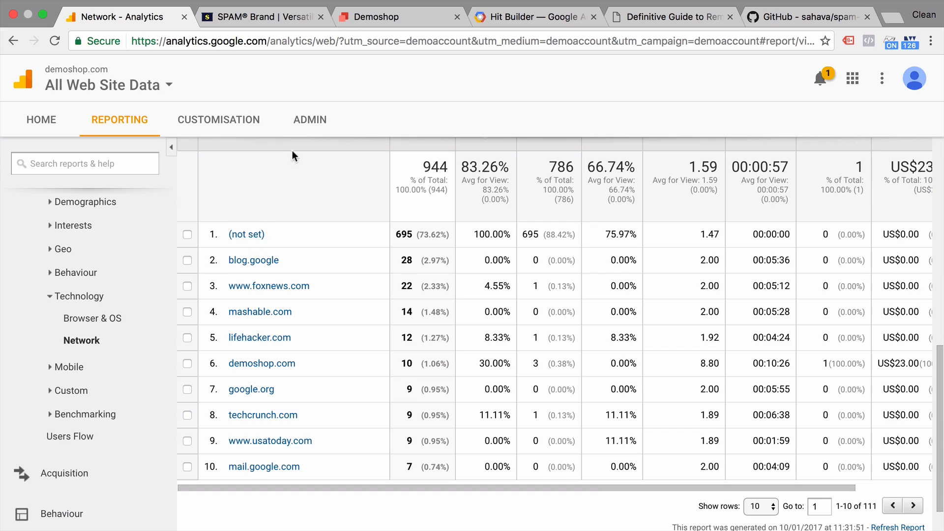
Go to Admin > Filters for All Web Site Data and start adding a new filter
{"action": "left_click", "coordinate": [310, 119]}
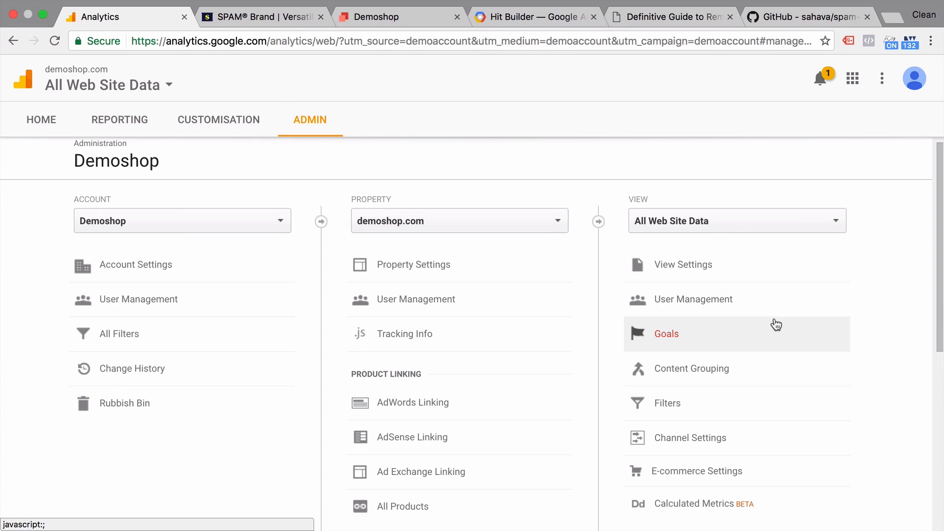
{"action": "scroll", "scroll_direction": "down", "scroll_amount": 3}
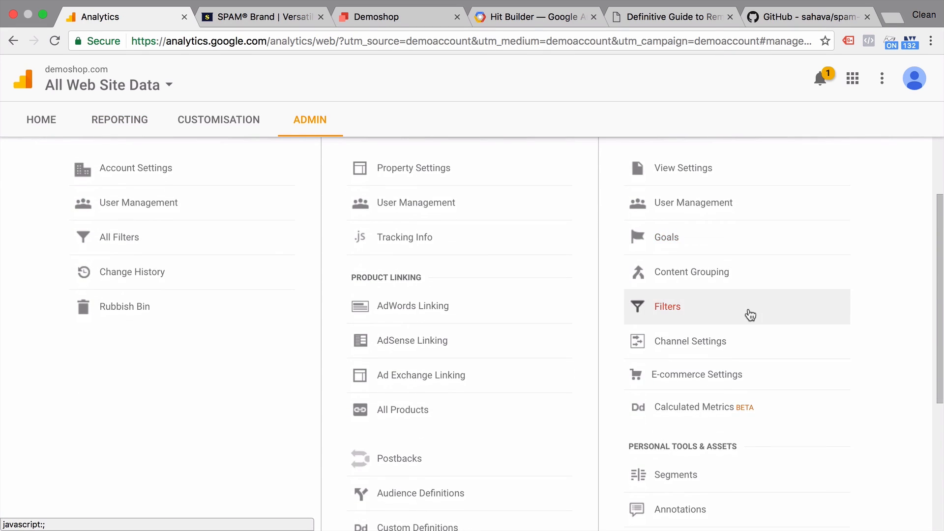
{"action": "left_click", "coordinate": [667, 306]}
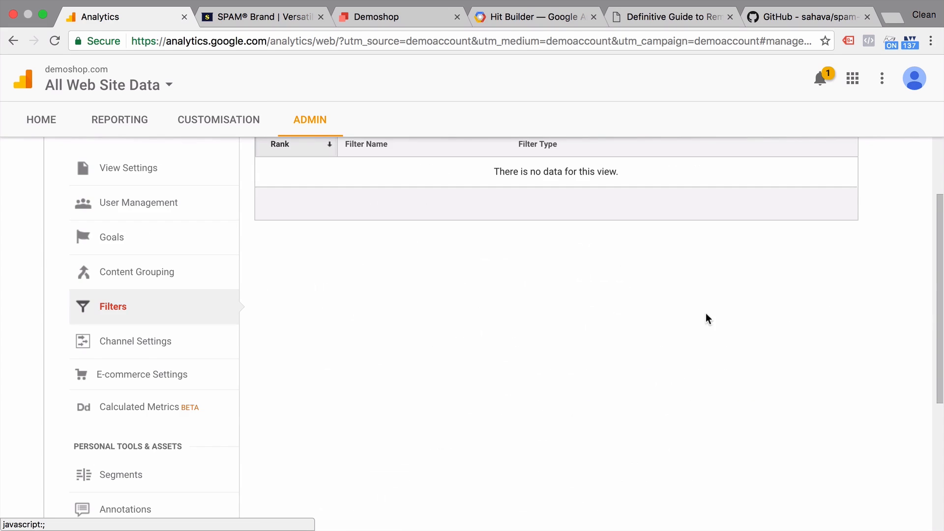
{"action": "scroll", "scroll_direction": "up", "scroll_amount": 3}
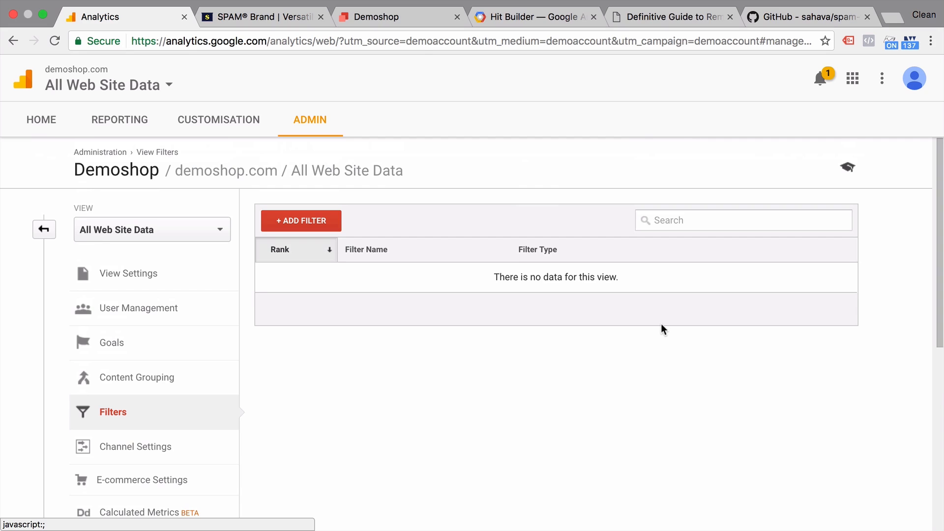
{"action": "mouse_move", "coordinate": [280, 247]}
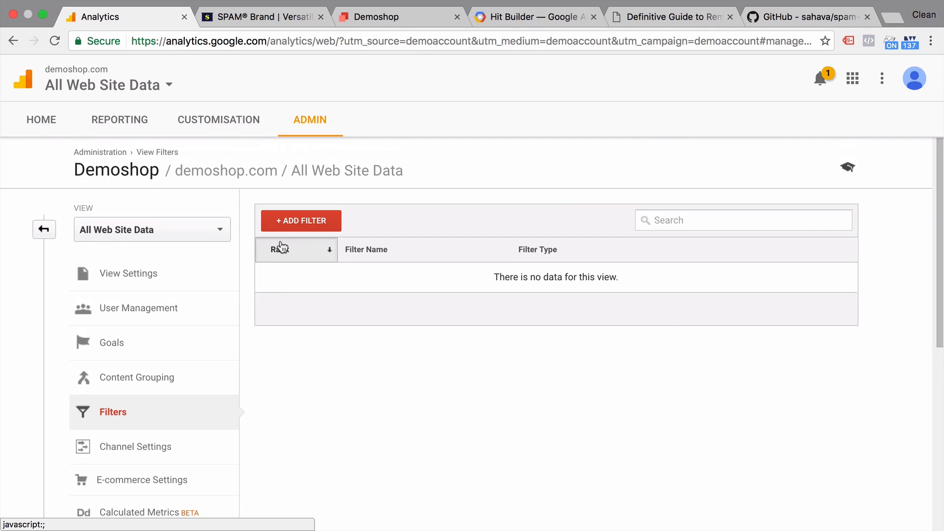
{"action": "left_click", "coordinate": [301, 220]}
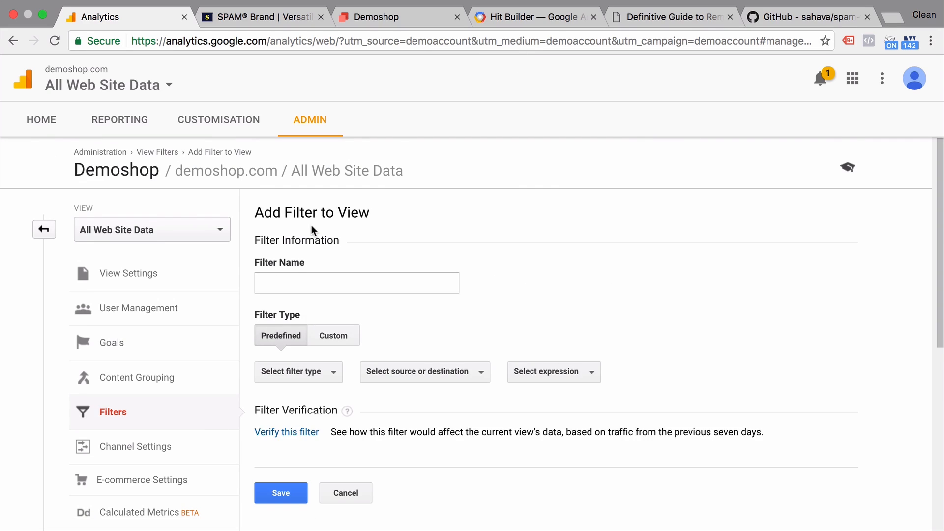
Name the new filter 'include demoshop.cm'
{"action": "left_click", "coordinate": [356, 282]}
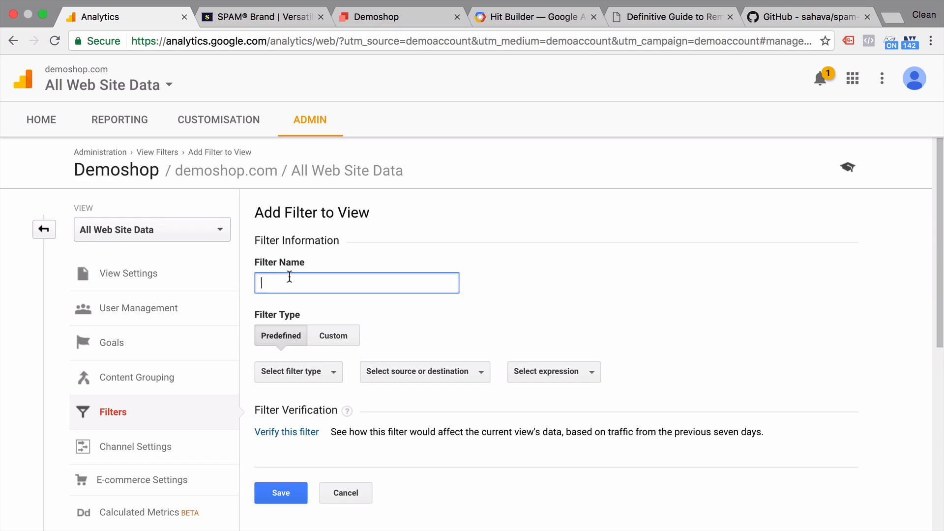
{"action": "type", "text": "include demo"}
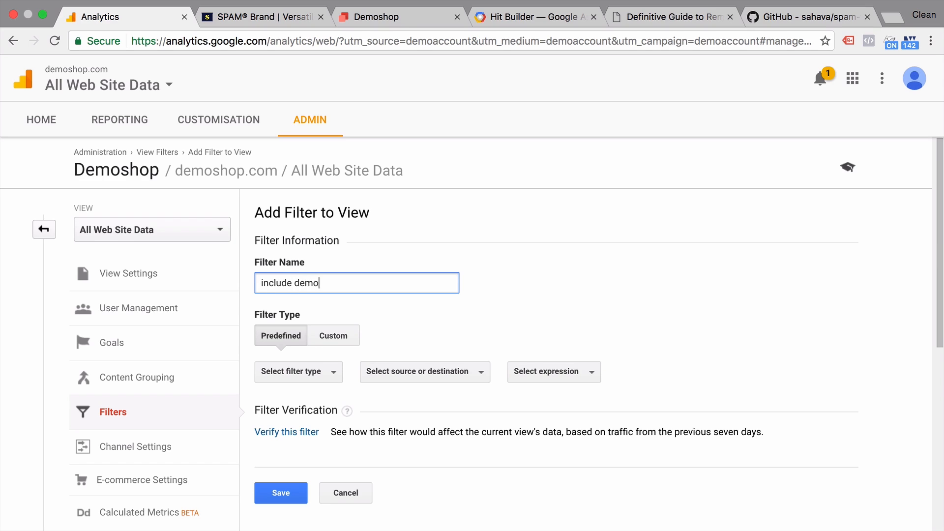
{"action": "type", "text": "shop.cm"}
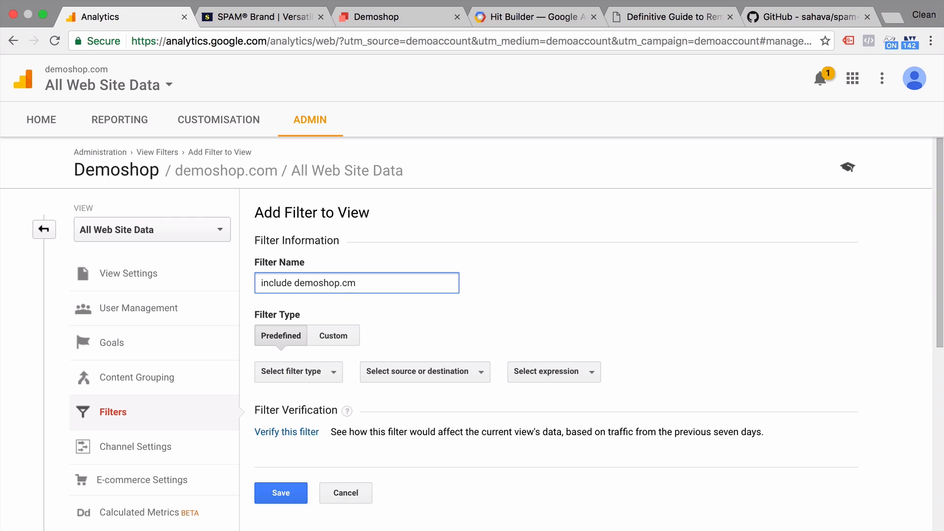
Make it a Custom Include filter on Hostname with pattern demoshop\.com and verify it against recent traffic
{"action": "left_click", "coordinate": [333, 336]}
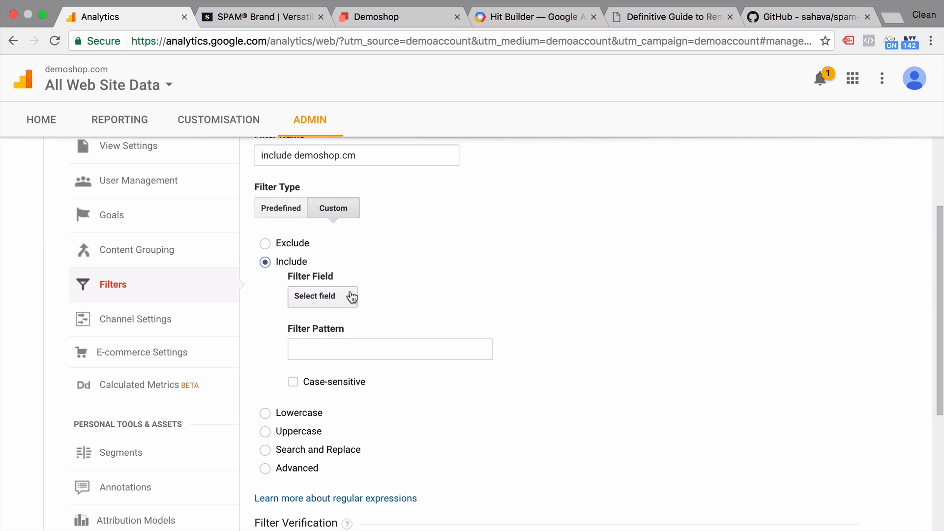
{"action": "left_click", "coordinate": [322, 296]}
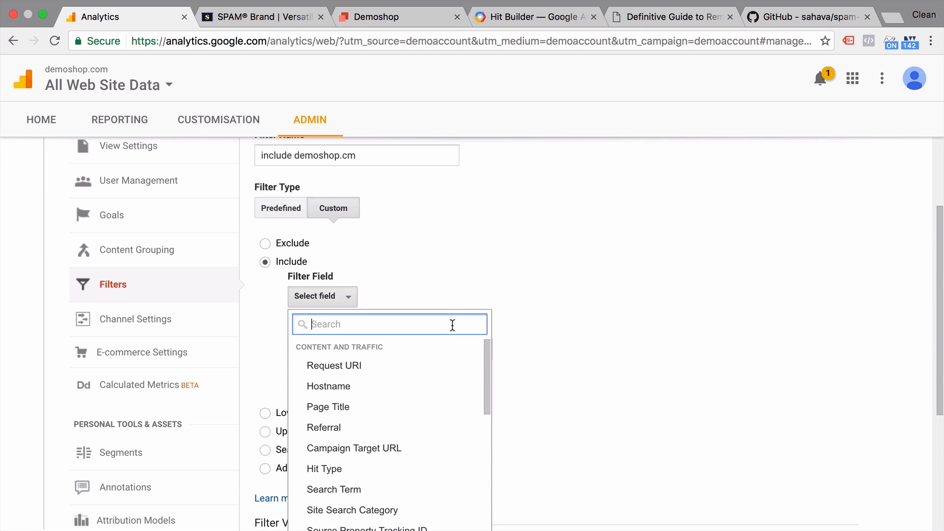
{"action": "left_click", "coordinate": [328, 386]}
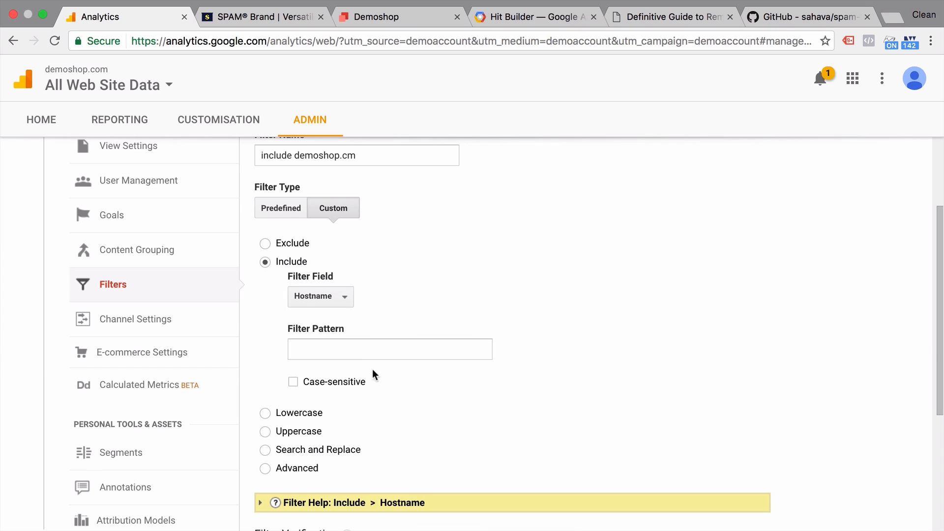
{"action": "left_click", "coordinate": [389, 349]}
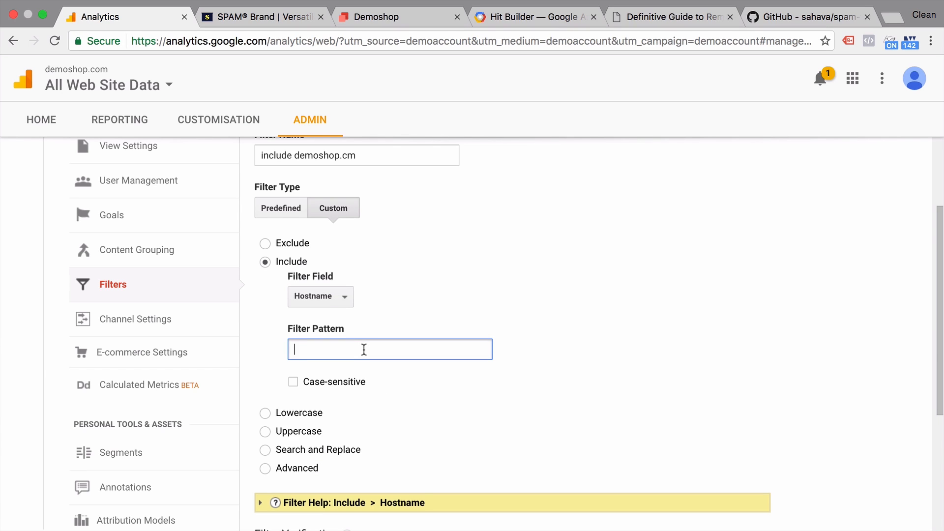
{"action": "type", "text": "demoshopcom"}
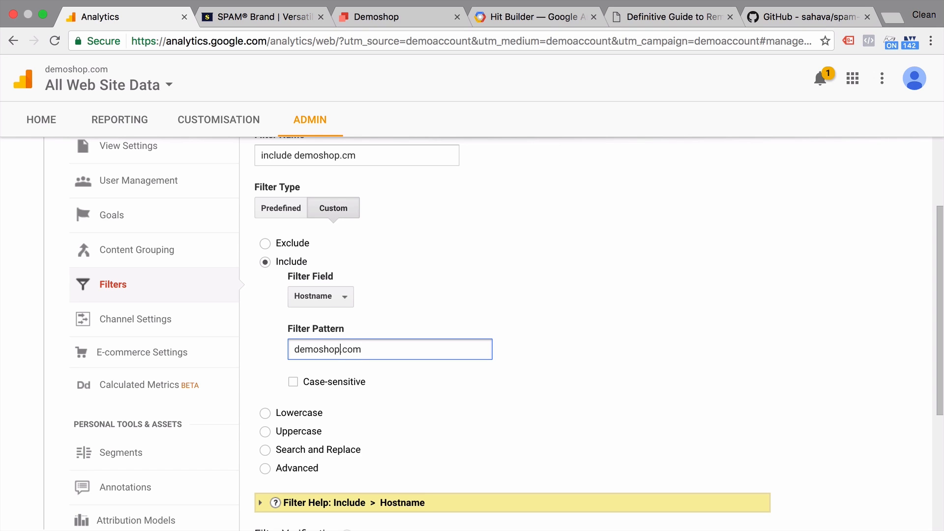
{"action": "type", "text": "\\"}
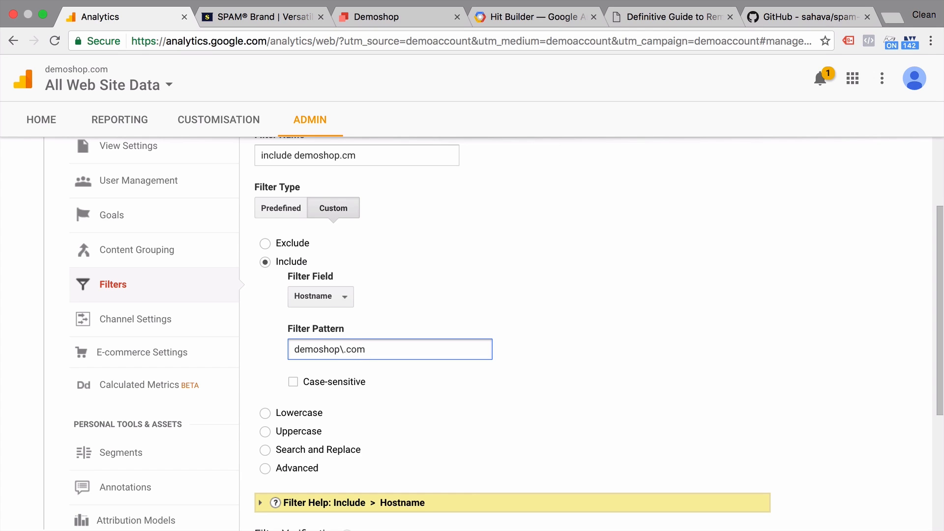
{"action": "scroll", "scroll_direction": "down", "scroll_amount": 3}
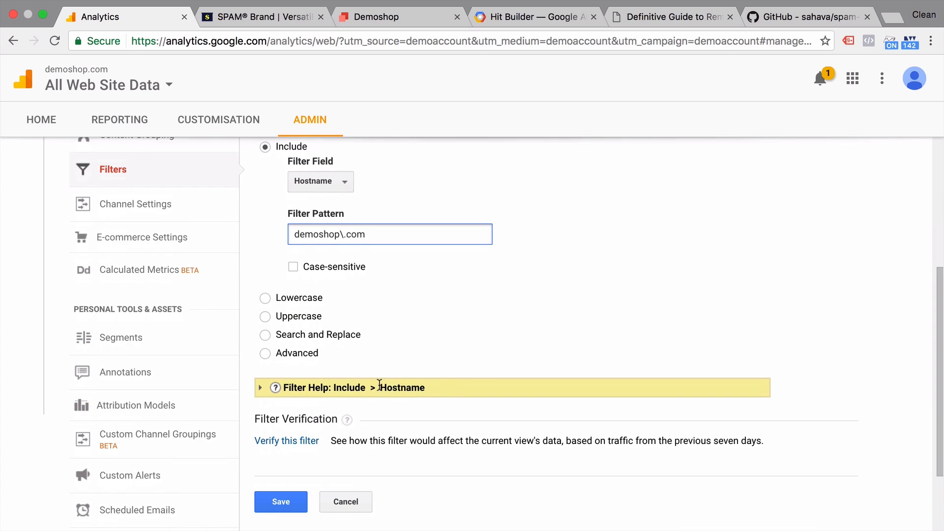
{"action": "left_click", "coordinate": [286, 441]}
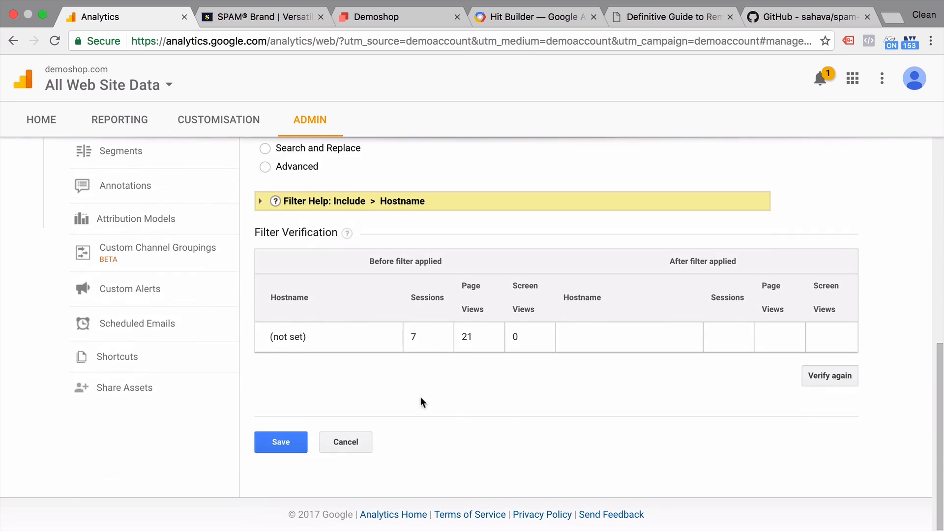
{"action": "mouse_move", "coordinate": [435, 406]}
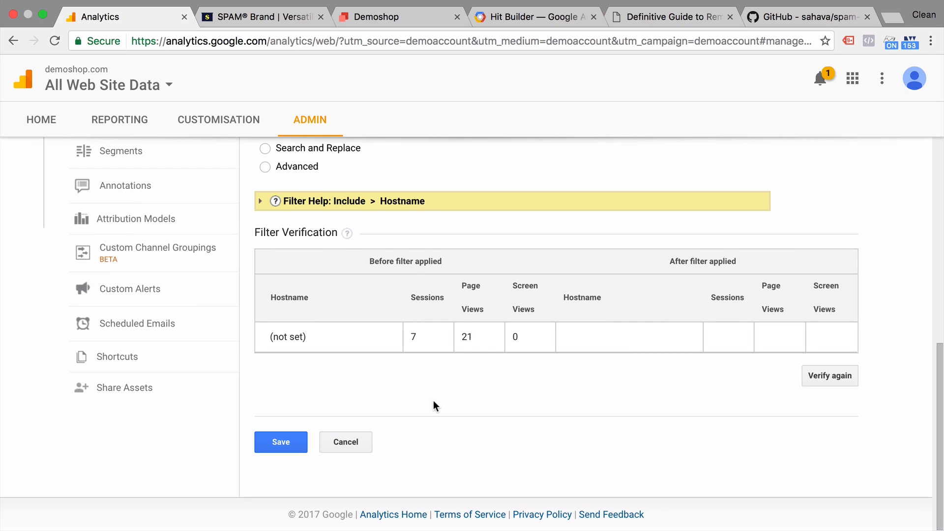
{"action": "mouse_move", "coordinate": [313, 369]}
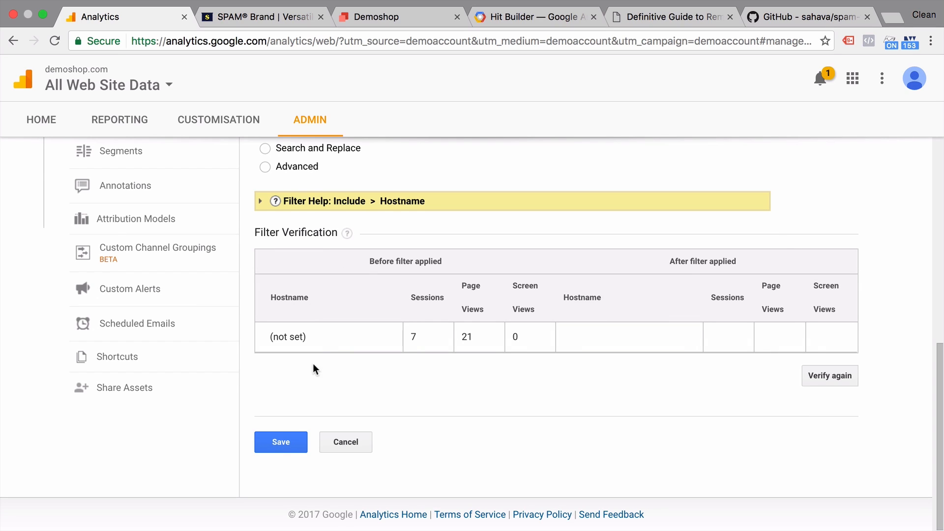
Save the filter so it appears as rank 1 in the All Web Site Data view's filter list
{"action": "left_click", "coordinate": [280, 441]}
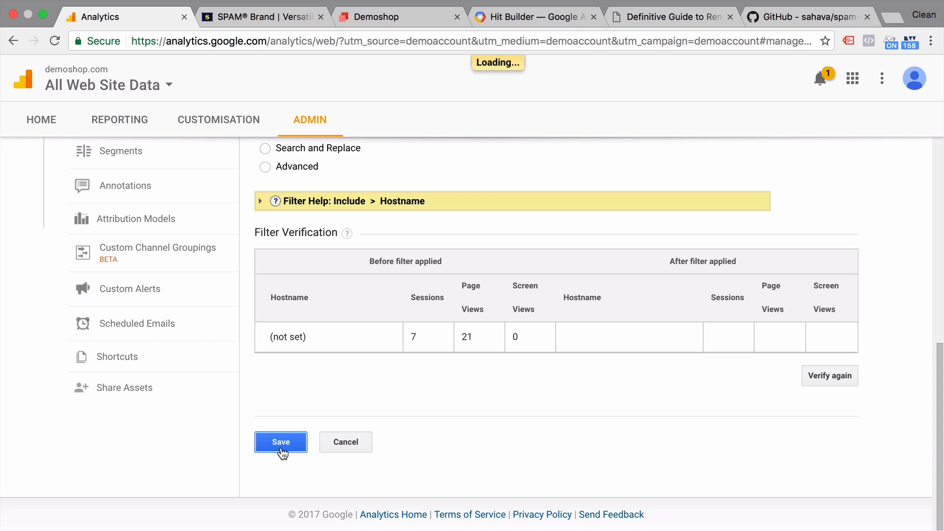
{"action": "left_click", "coordinate": [280, 442]}
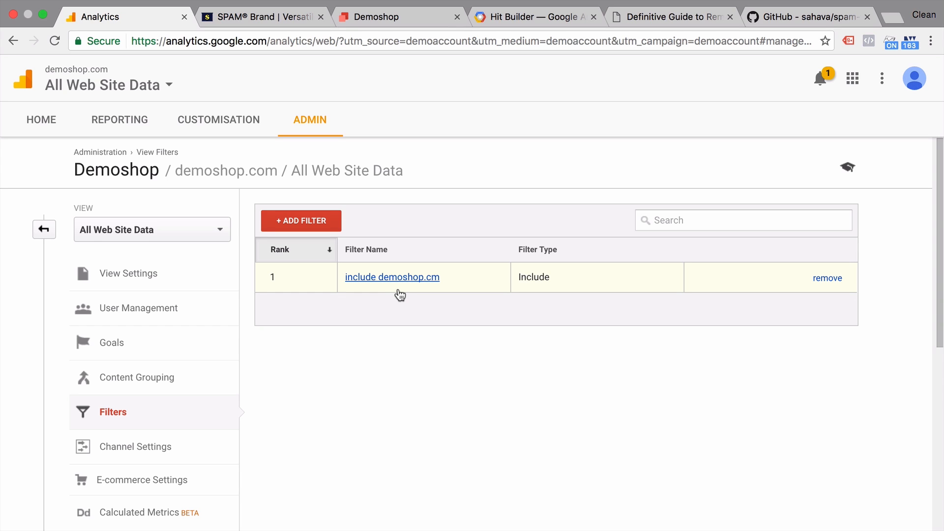
{"action": "mouse_move", "coordinate": [462, 382]}
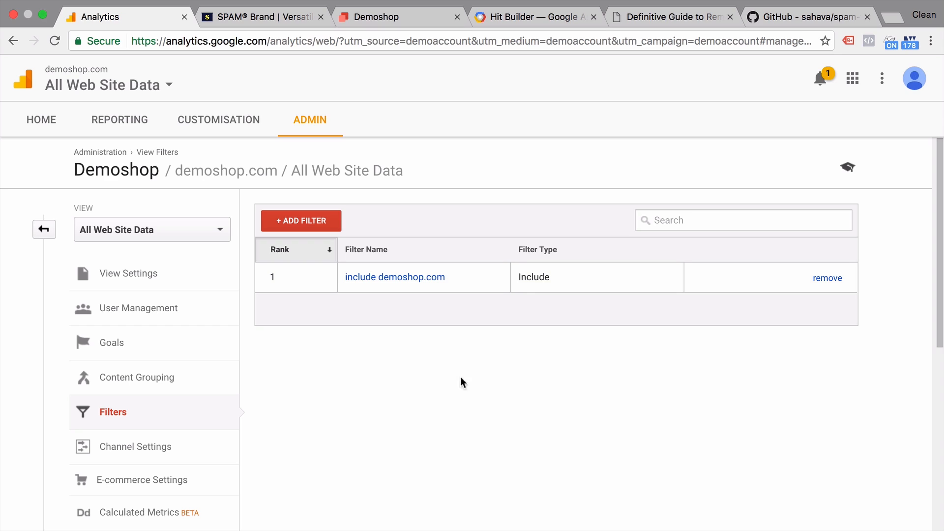
{"action": "mouse_move", "coordinate": [286, 352]}
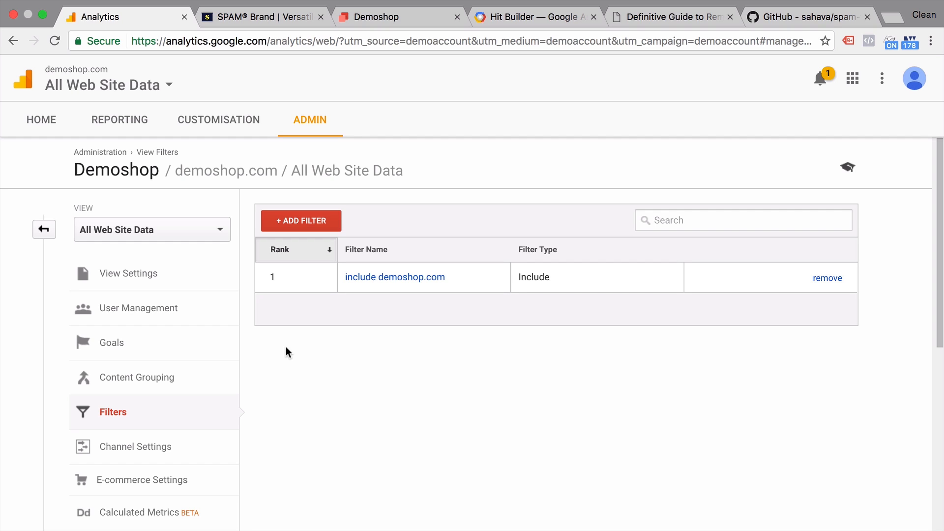
Switch to Hit Builder and scroll up to the valid pageview hit with spam.com as referrer
{"action": "left_click", "coordinate": [535, 17]}
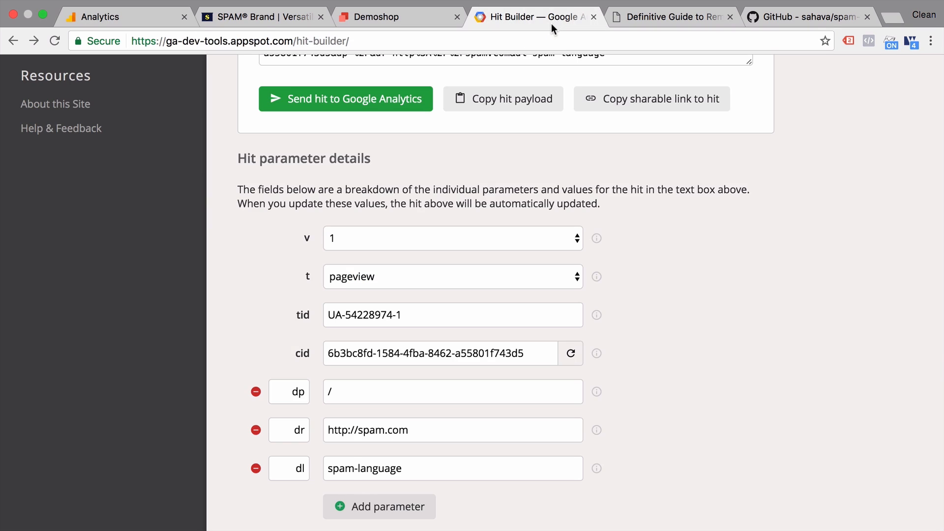
{"action": "scroll", "scroll_direction": "up", "scroll_amount": 3}
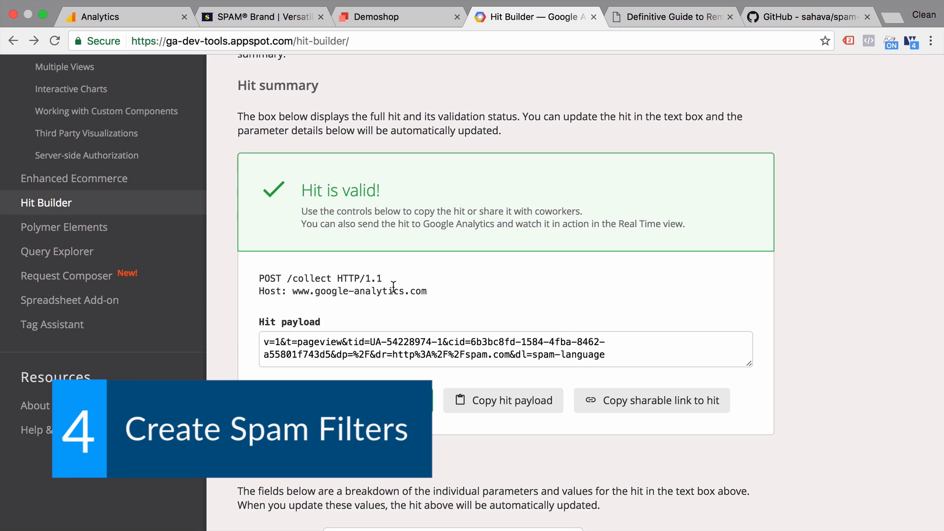
{"action": "mouse_move", "coordinate": [226, 74]}
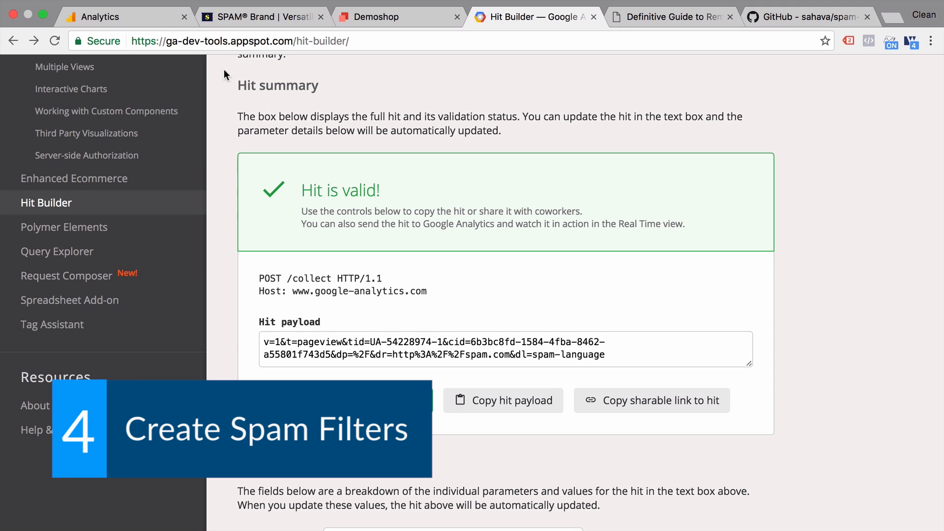
Return to the Analytics tab and switch from Admin to Reporting, landing on Audience Overview
{"action": "left_click", "coordinate": [96, 17]}
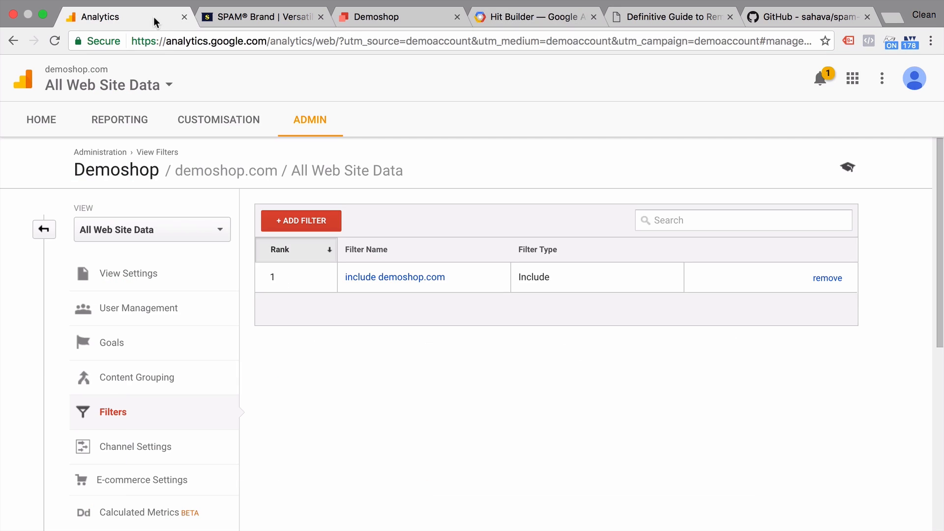
{"action": "mouse_move", "coordinate": [104, 134]}
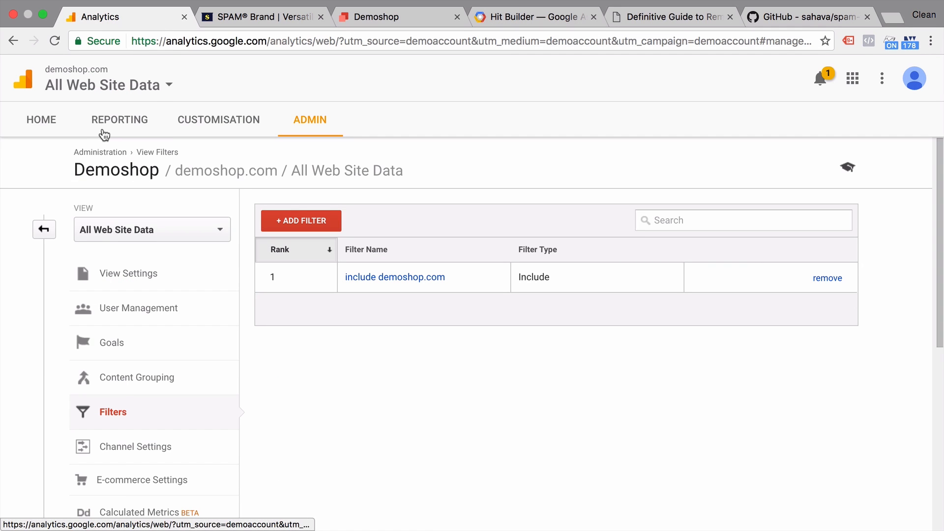
{"action": "left_click", "coordinate": [119, 119]}
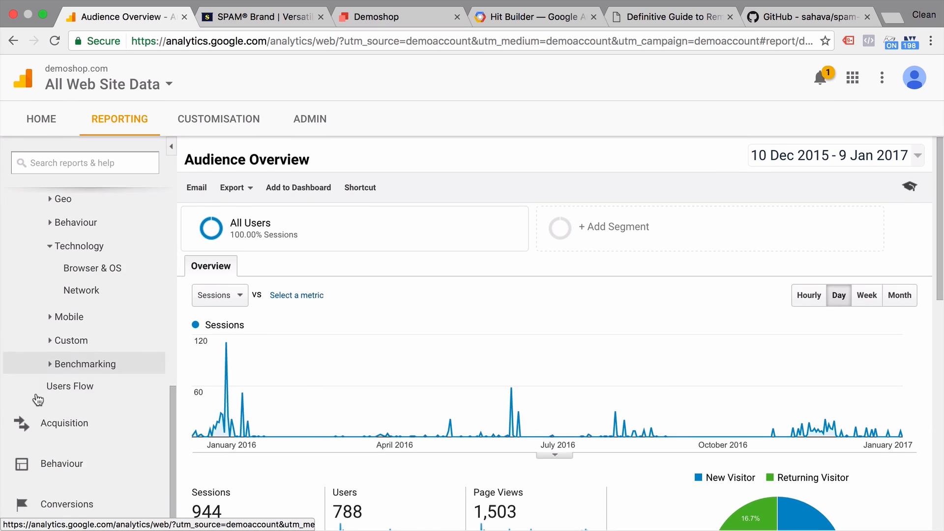
Navigate Acquisition > All Traffic > Referrals and select the traffic2cash.xyz source name
{"action": "left_click", "coordinate": [63, 423]}
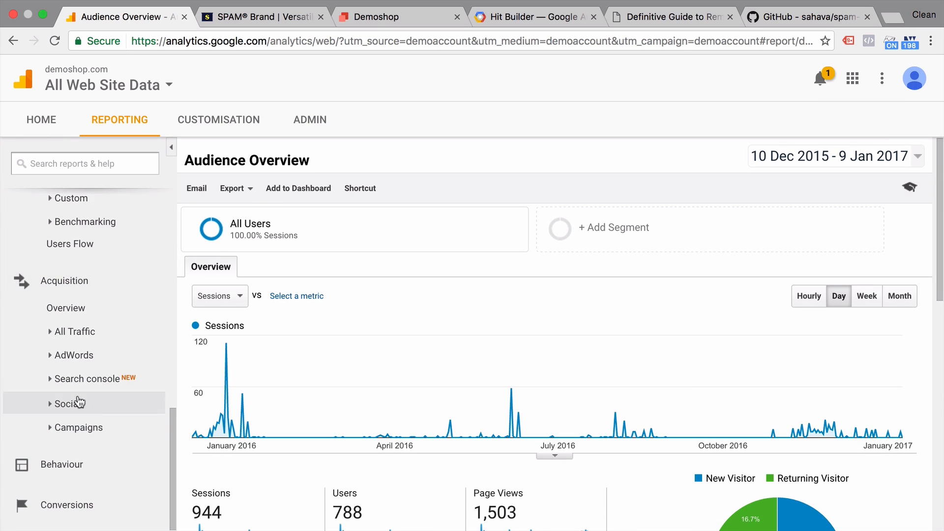
{"action": "left_click", "coordinate": [74, 331]}
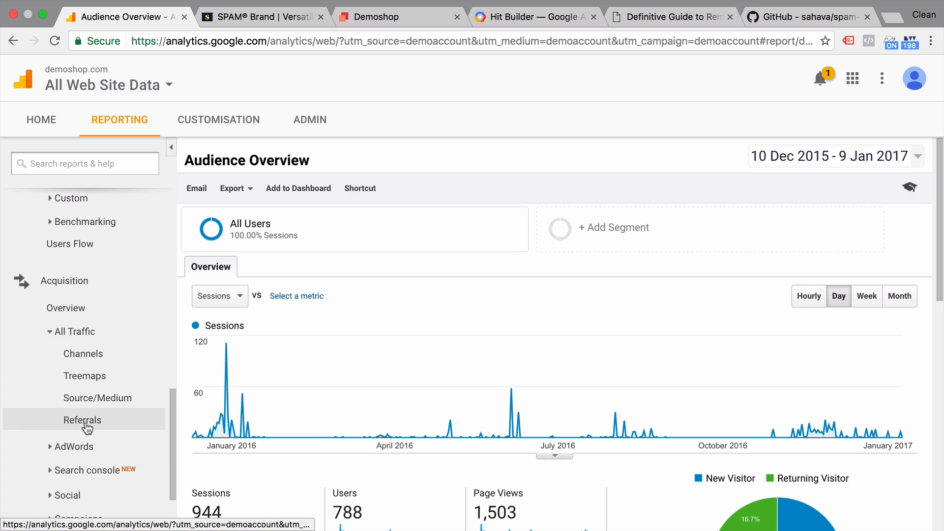
{"action": "left_click", "coordinate": [82, 420]}
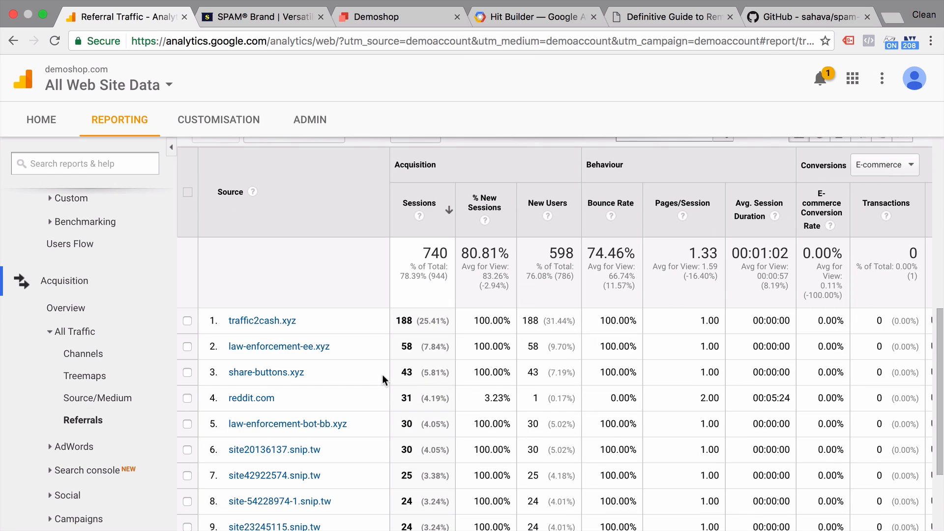
{"action": "mouse_move", "coordinate": [311, 331]}
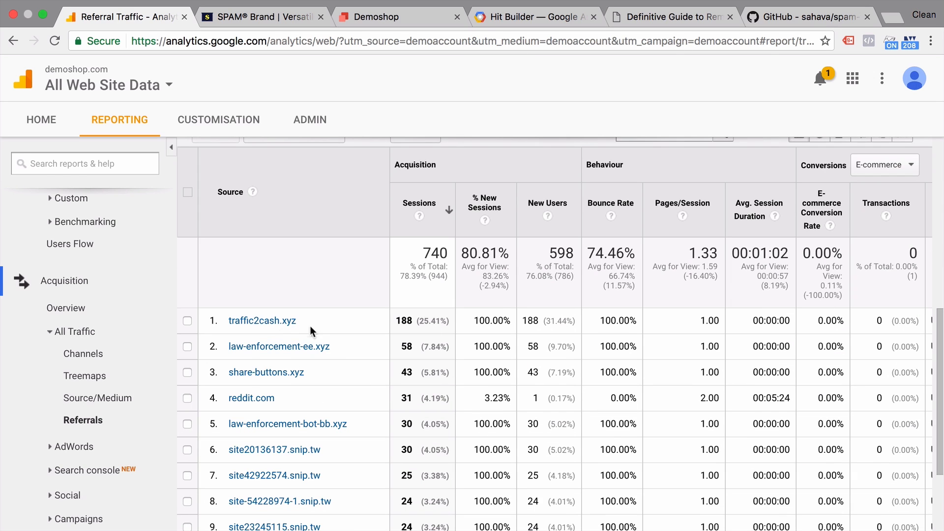
{"action": "double_click", "coordinate": [262, 320]}
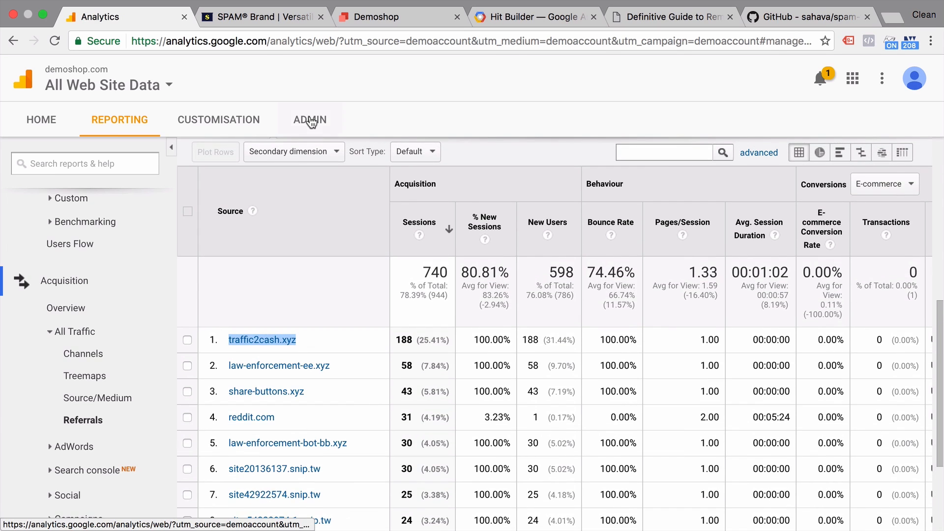
In Admin, add a new view filter named 'Referral Spam Exclusion'
{"action": "left_click", "coordinate": [309, 119]}
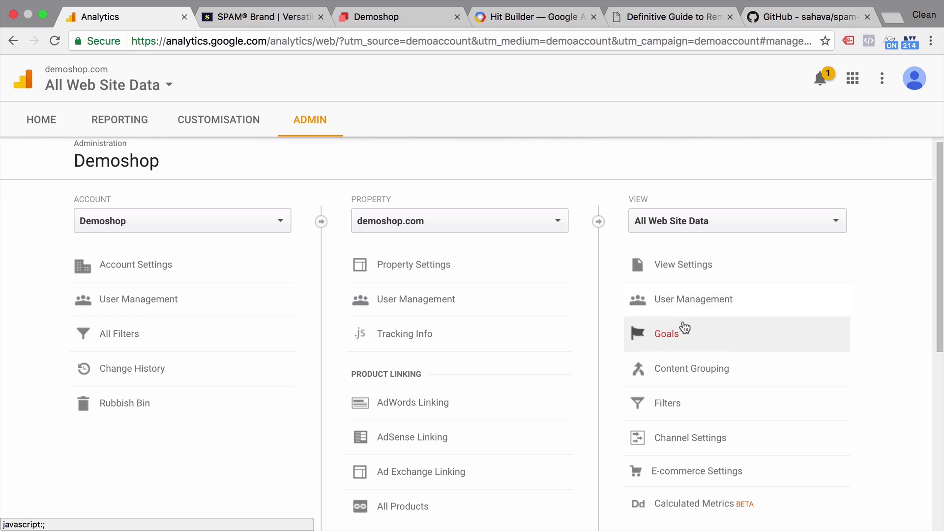
{"action": "left_click", "coordinate": [666, 403]}
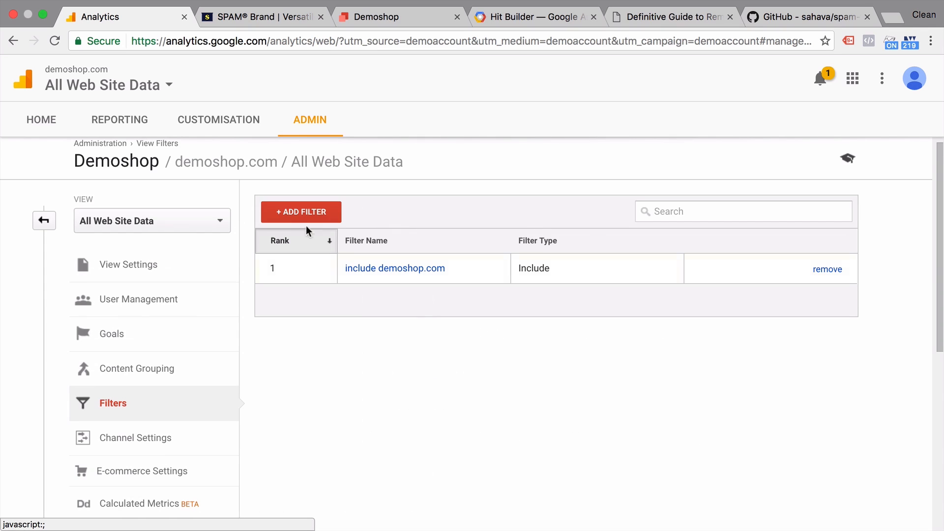
{"action": "left_click", "coordinate": [301, 212]}
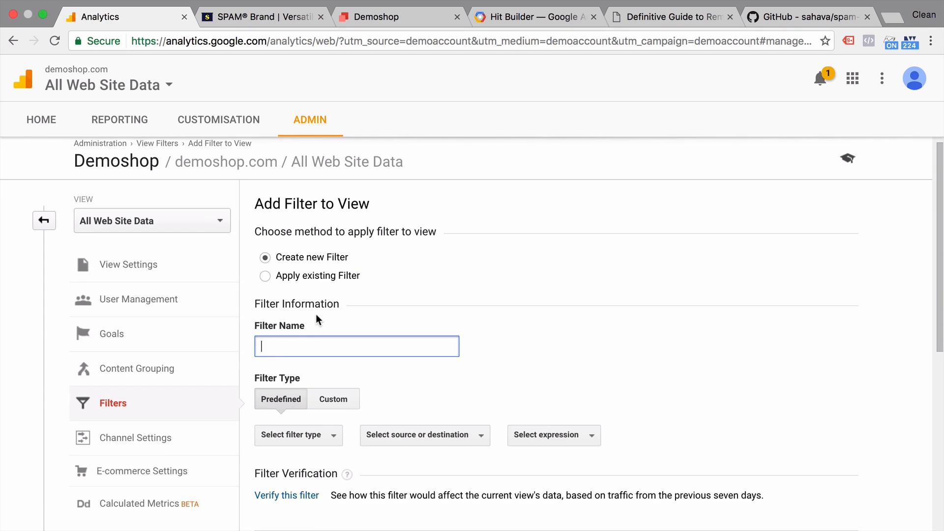
{"action": "type", "text": "Referral S"}
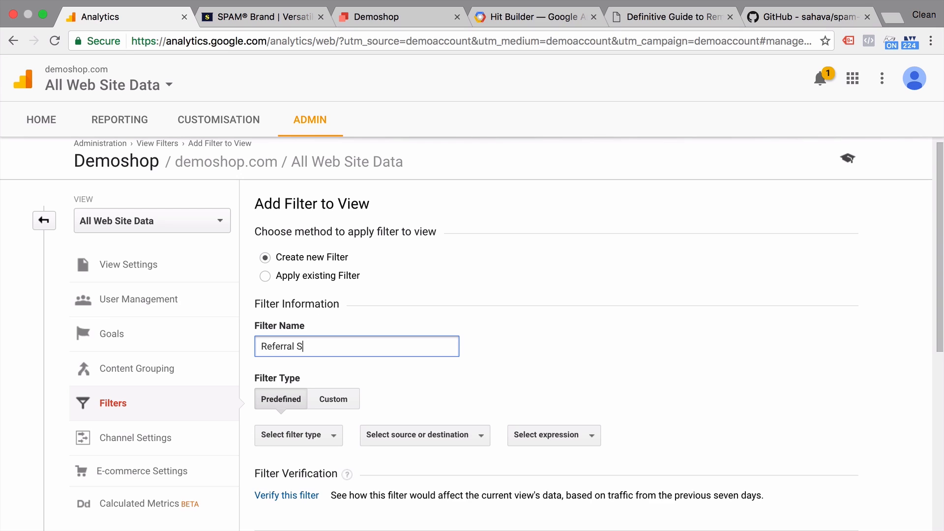
{"action": "type", "text": "pam Exclus"}
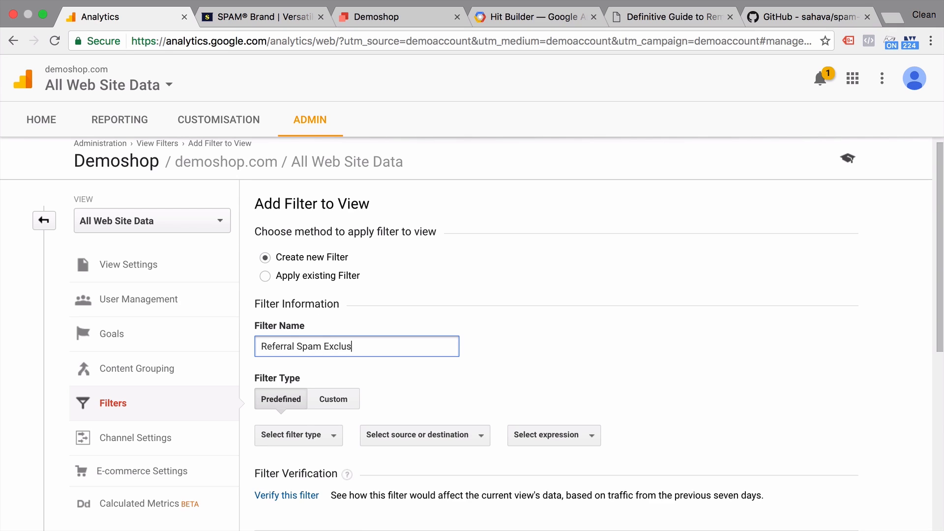
{"action": "type", "text": "ion"}
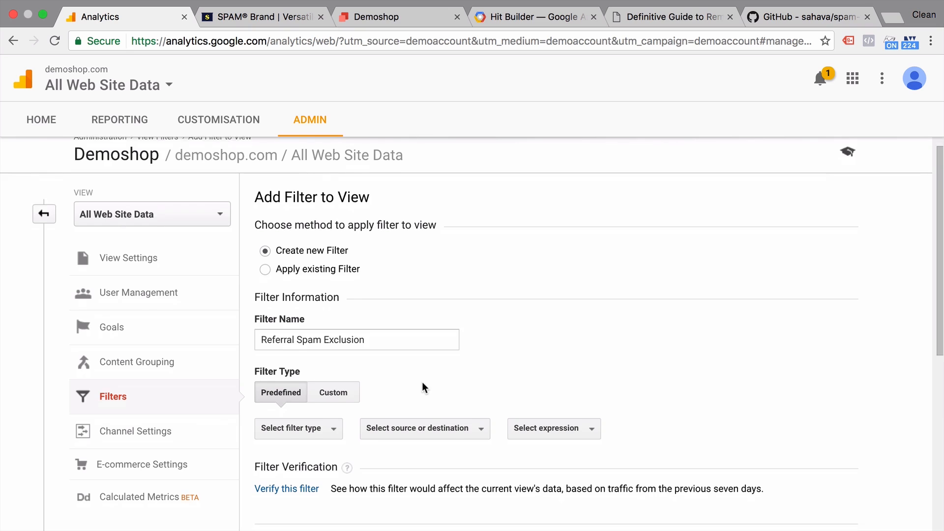
Make it a Custom Exclude filter on Campaign Source with pattern traffic2cash.xyz|traffic2cash.xyz and save it
{"action": "left_click", "coordinate": [333, 392]}
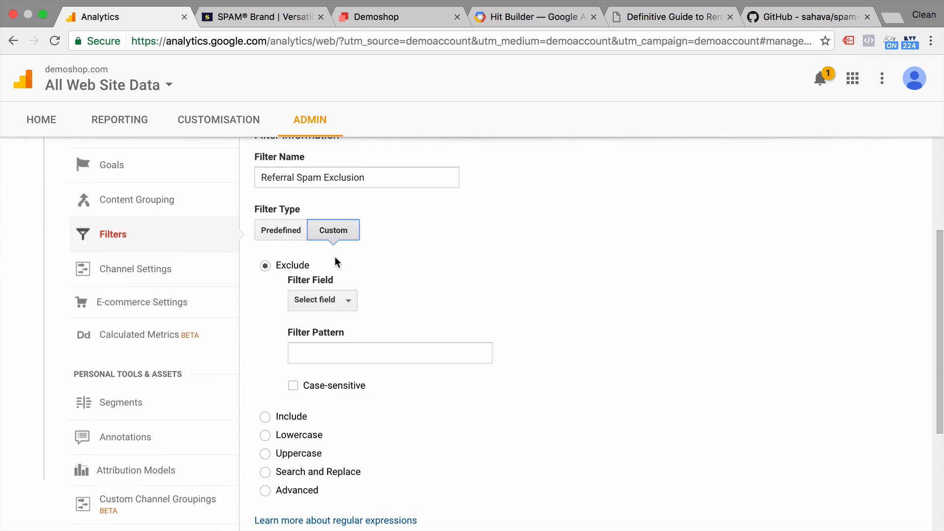
{"action": "left_click", "coordinate": [322, 300]}
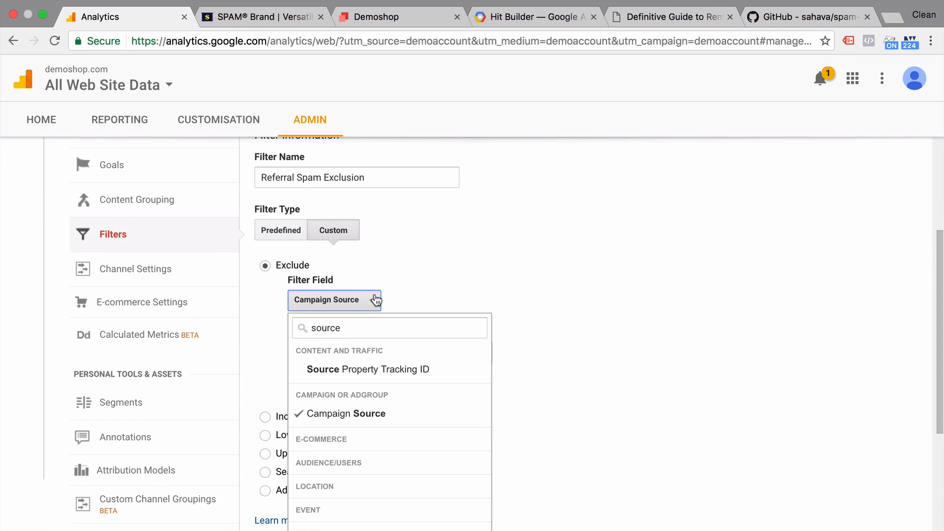
{"action": "mouse_move", "coordinate": [351, 420]}
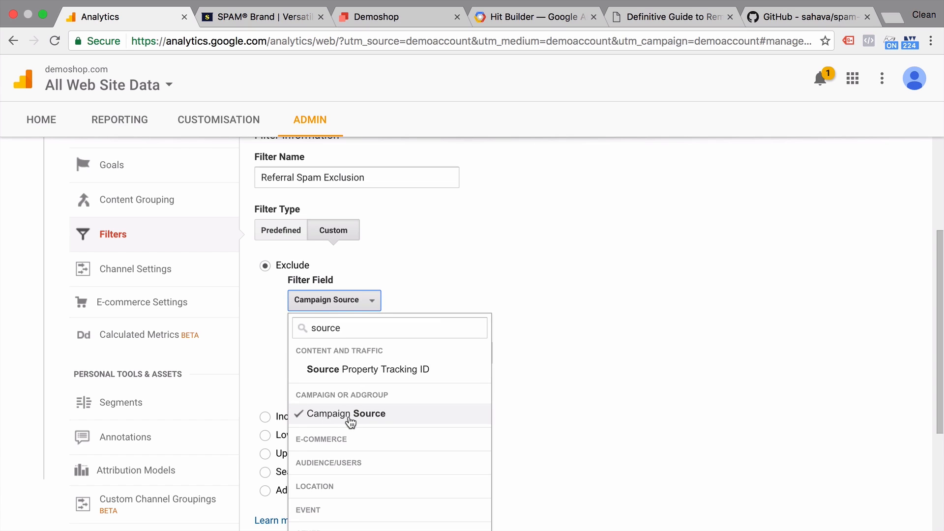
{"action": "mouse_move", "coordinate": [646, 369]}
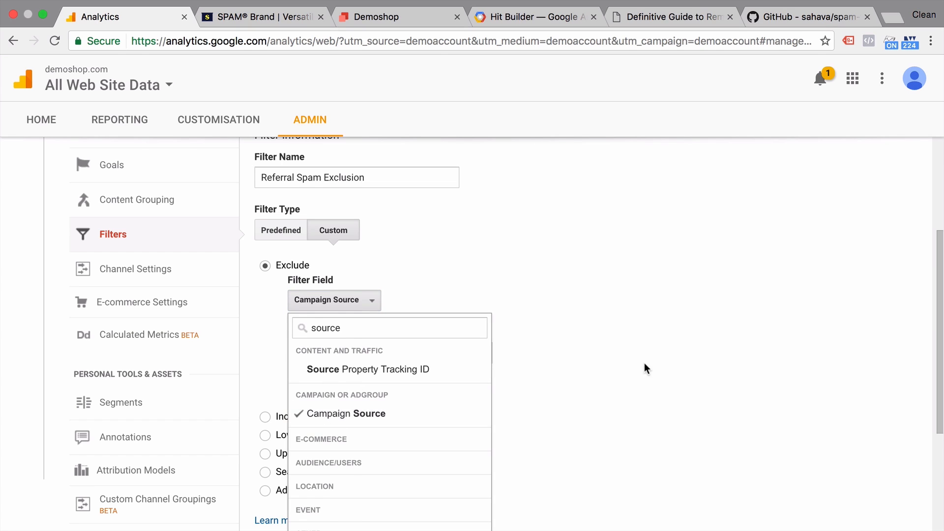
{"action": "left_click", "coordinate": [362, 413]}
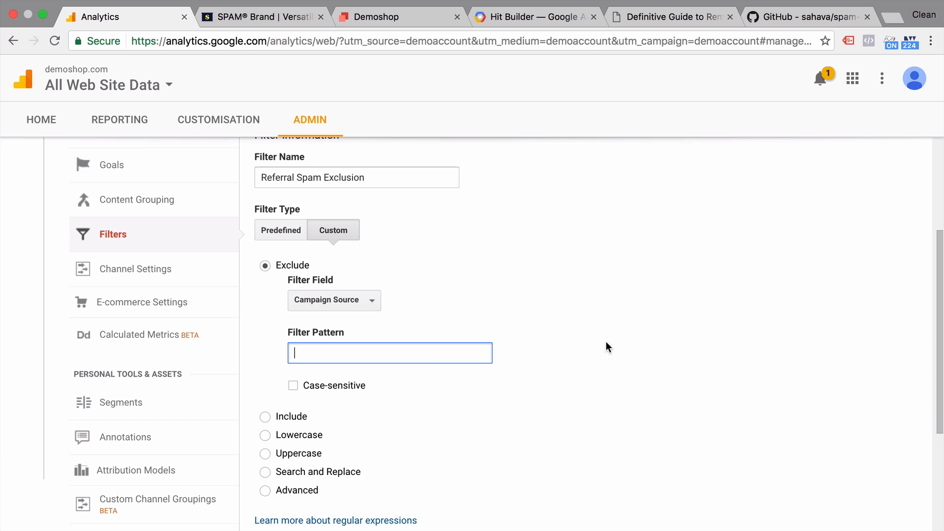
{"action": "type", "text": "traffic2cash.xyz"}
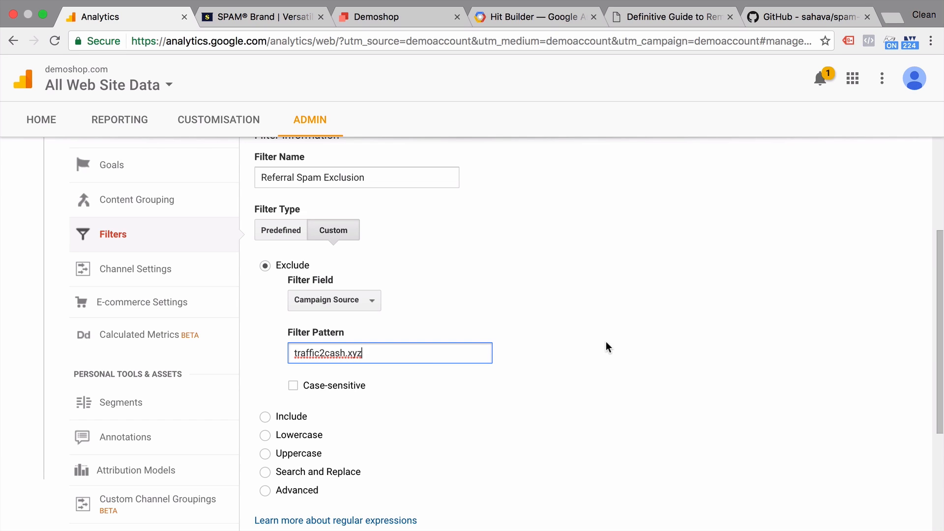
{"action": "mouse_move", "coordinate": [516, 372]}
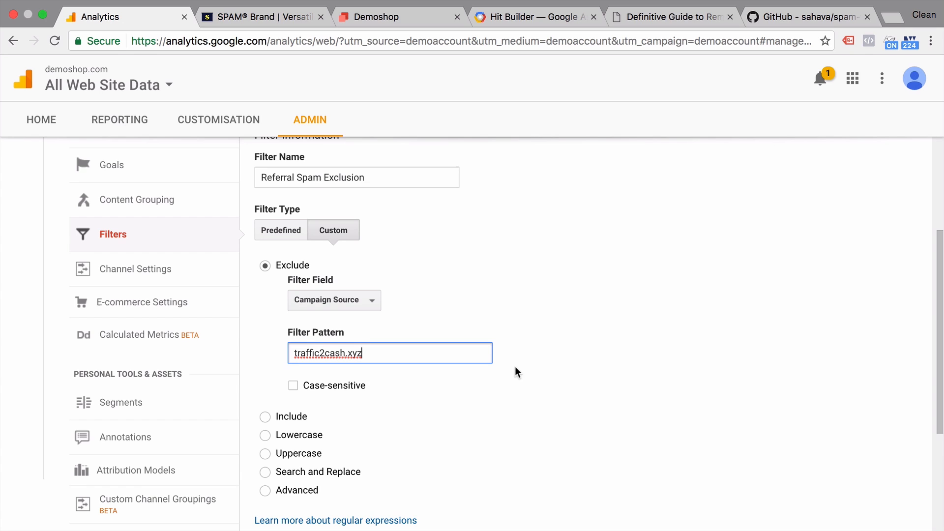
{"action": "scroll", "scroll_direction": "down", "scroll_amount": 3}
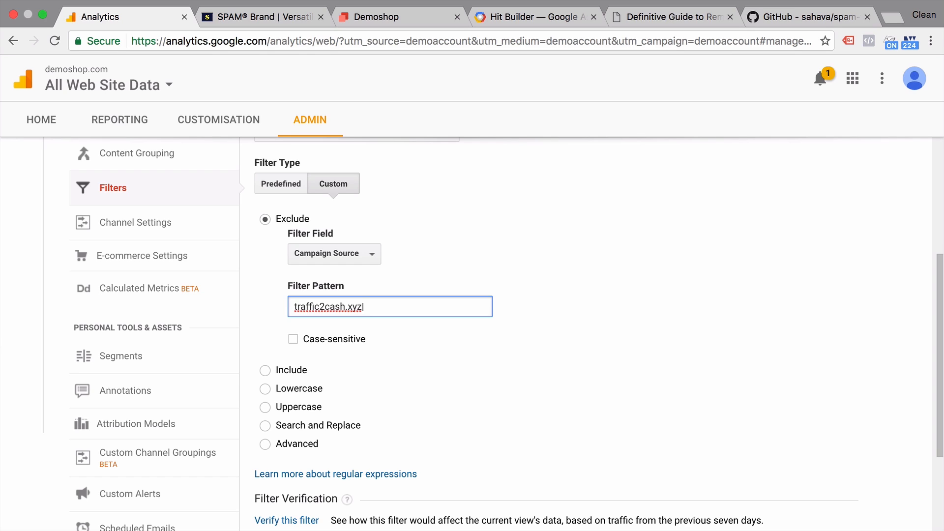
{"action": "type", "text": "|traffic2cash.xyz"}
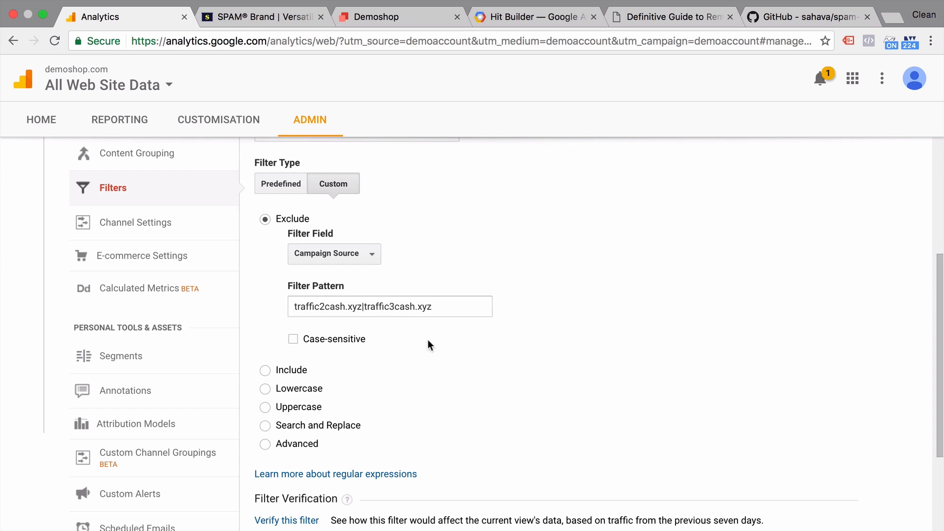
{"action": "mouse_move", "coordinate": [504, 316]}
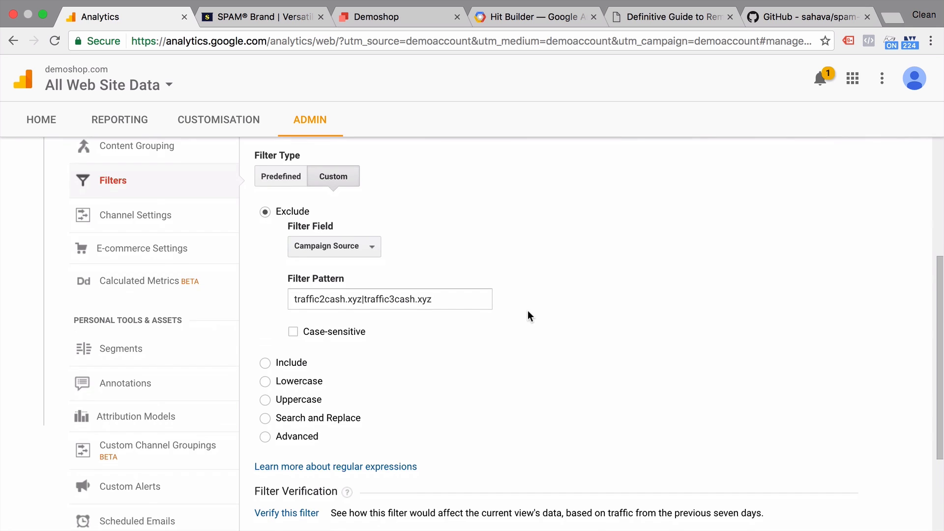
{"action": "left_click", "coordinate": [281, 441]}
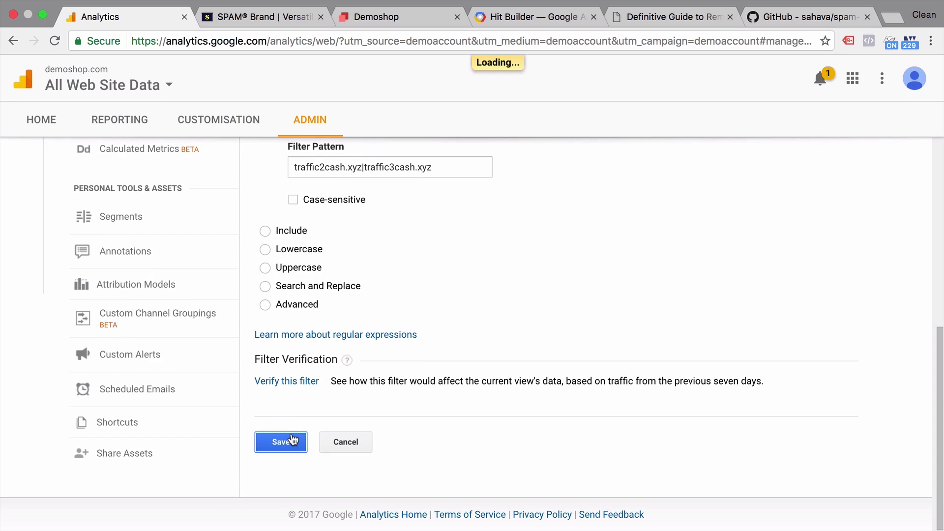
Confirm saving so Referral Spam Exclusion appears as rank 2 after include demoshop.com
{"action": "left_click", "coordinate": [280, 442]}
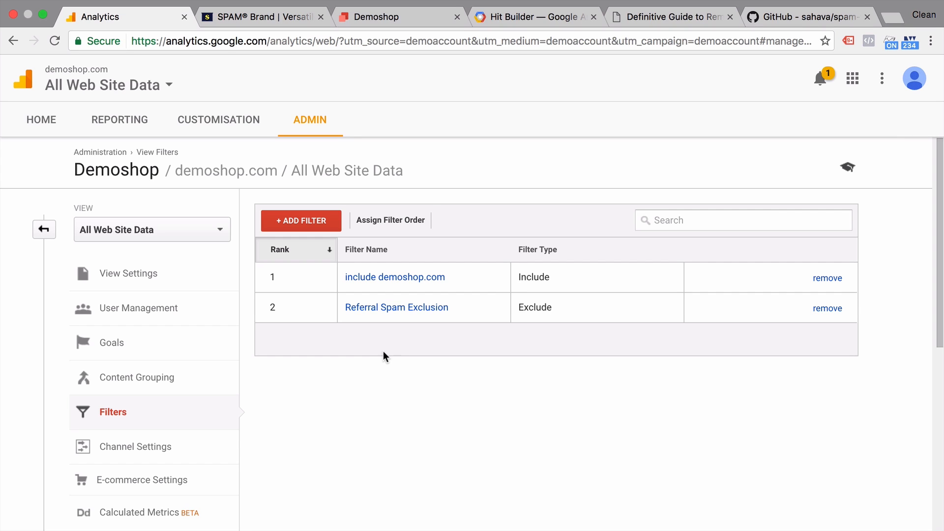
{"action": "mouse_move", "coordinate": [138, 133]}
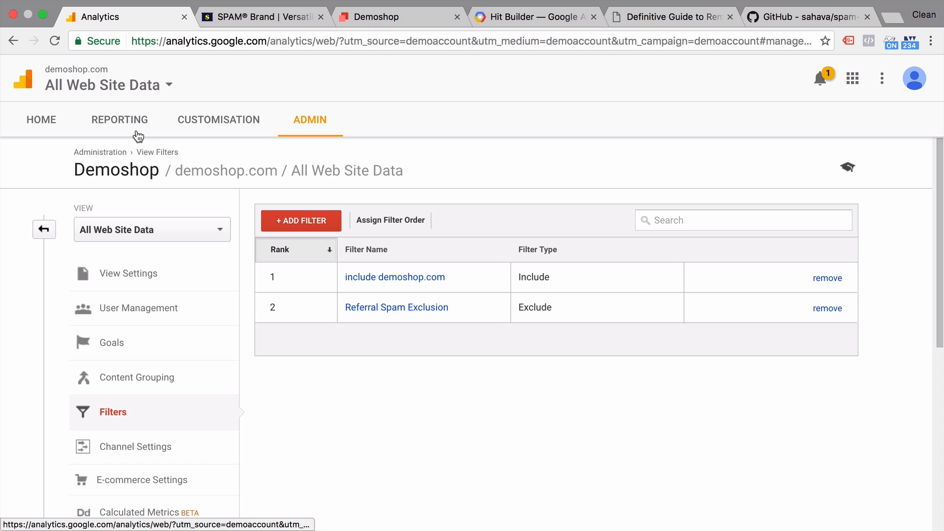
Switch to Reporting and review Audience Overview's 944 sessions and spammy Language entries
{"action": "left_click", "coordinate": [119, 119]}
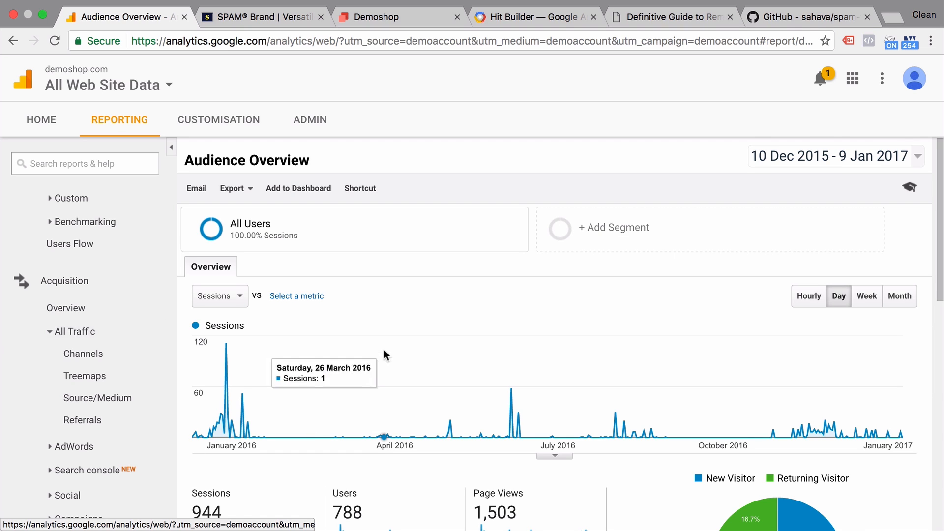
{"action": "scroll", "scroll_direction": "down", "scroll_amount": 3}
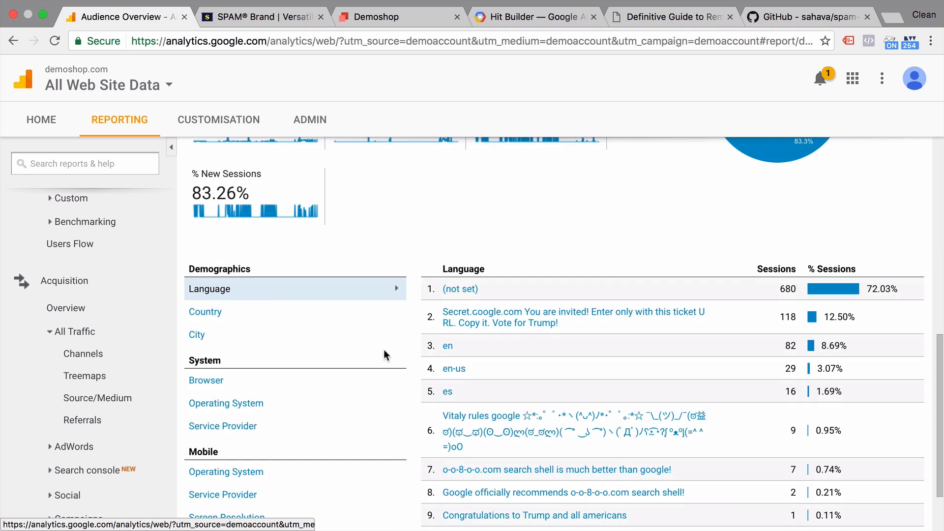
{"action": "scroll", "scroll_direction": "down", "scroll_amount": 3}
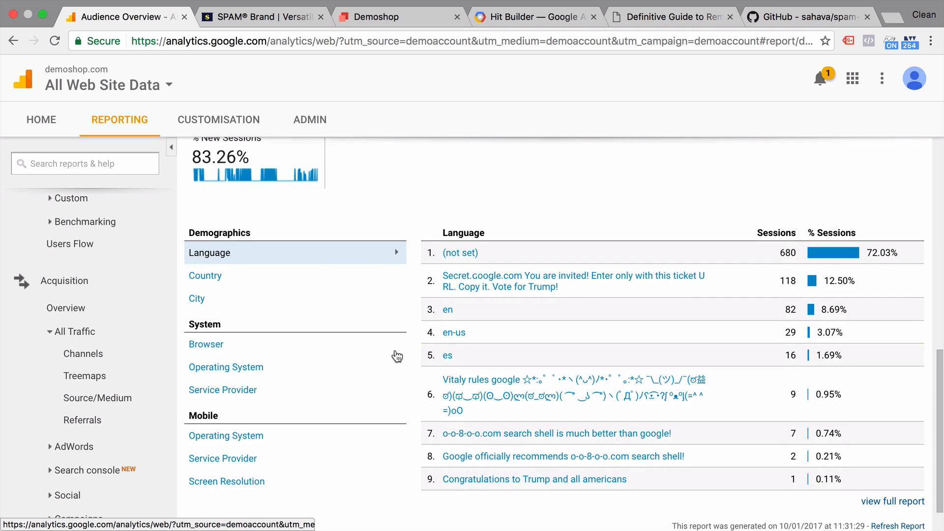
{"action": "mouse_move", "coordinate": [403, 254]}
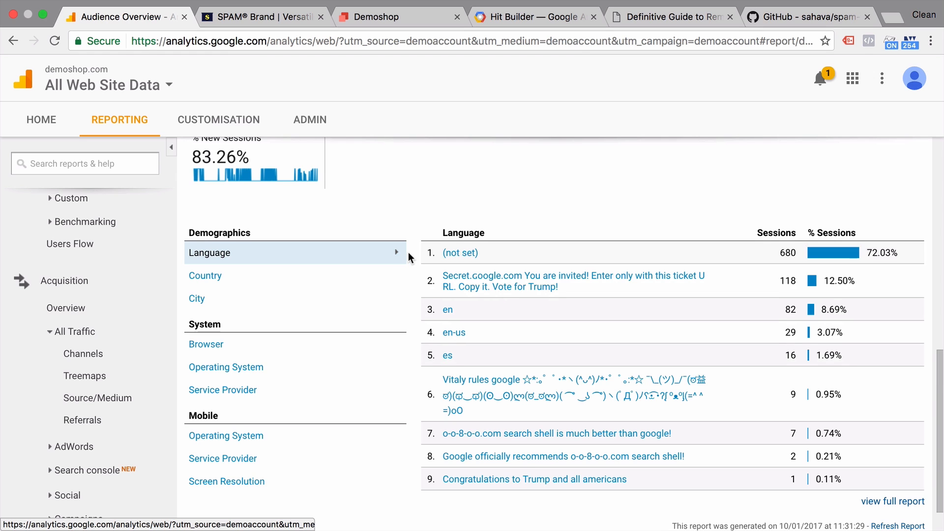
{"action": "scroll", "scroll_direction": "up", "scroll_amount": 3}
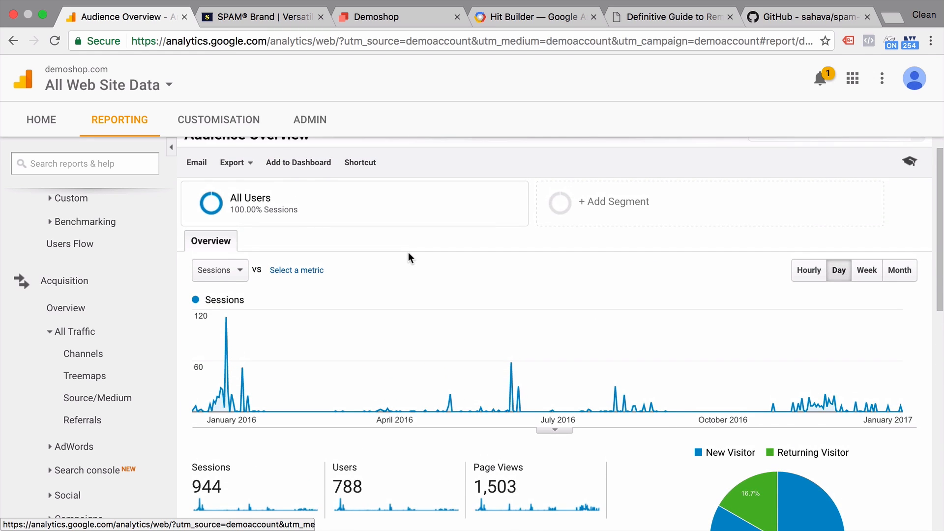
{"action": "scroll", "scroll_direction": "up", "scroll_amount": 3}
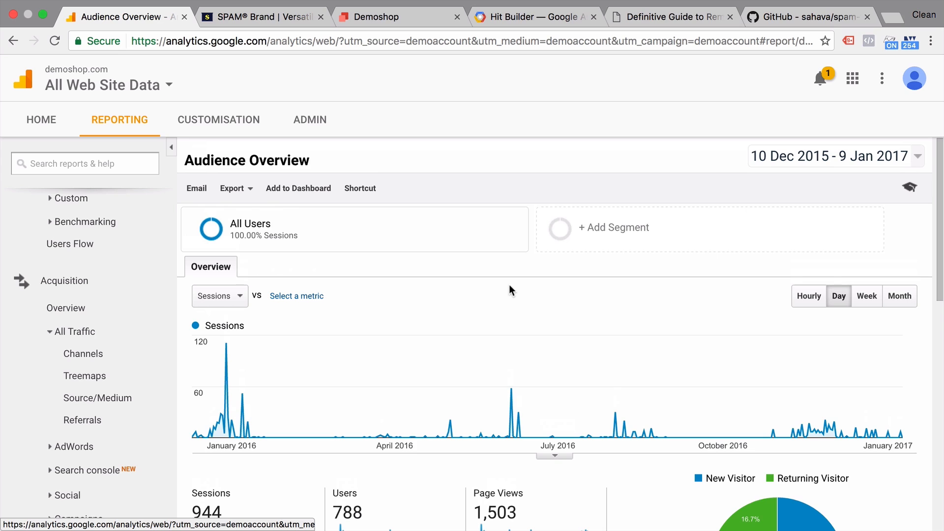
{"action": "mouse_move", "coordinate": [594, 253]}
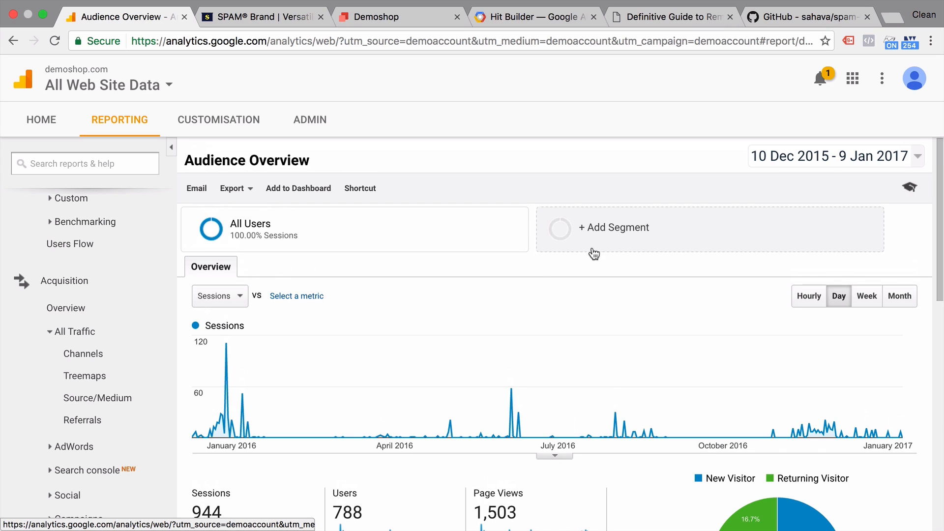
Start a new segment named 'exclude Referrer Spam Segment' from the segment list
{"action": "left_click", "coordinate": [613, 227]}
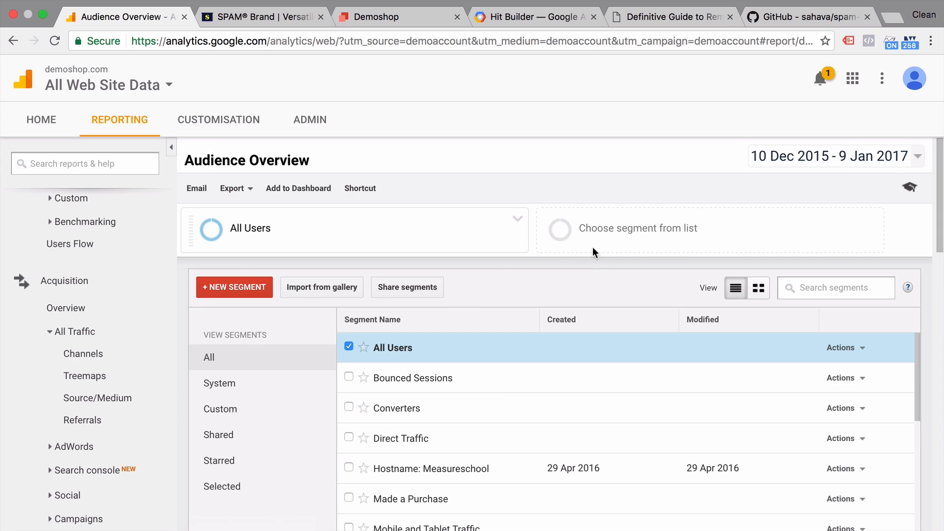
{"action": "scroll", "scroll_direction": "down", "scroll_amount": 3}
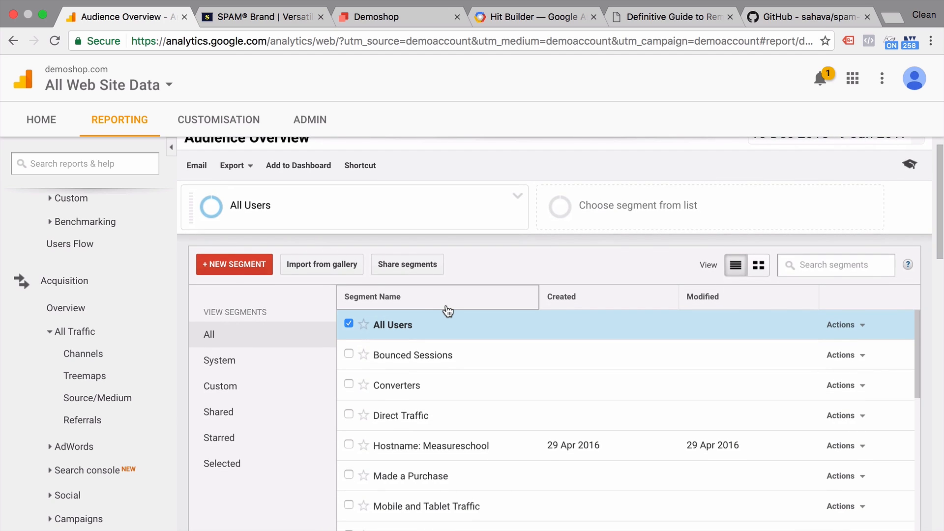
{"action": "left_click", "coordinate": [234, 264]}
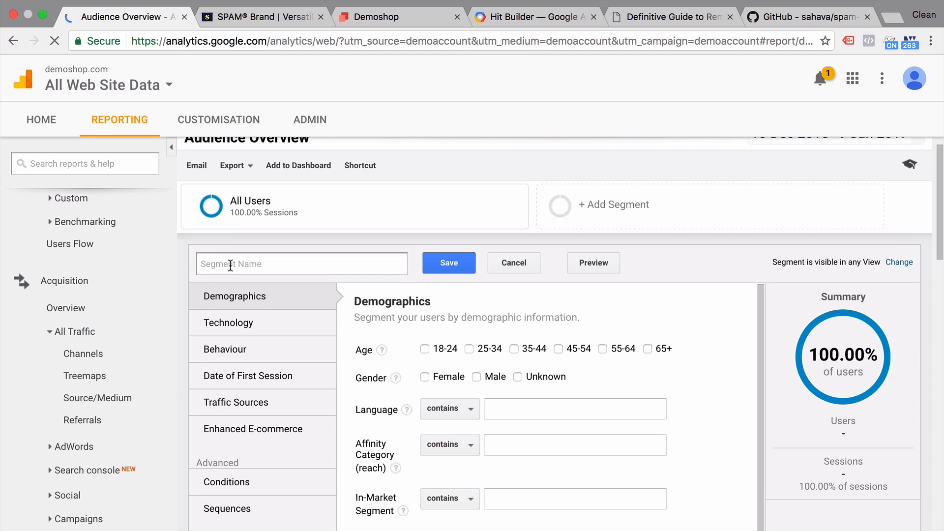
{"action": "type", "text": "e"}
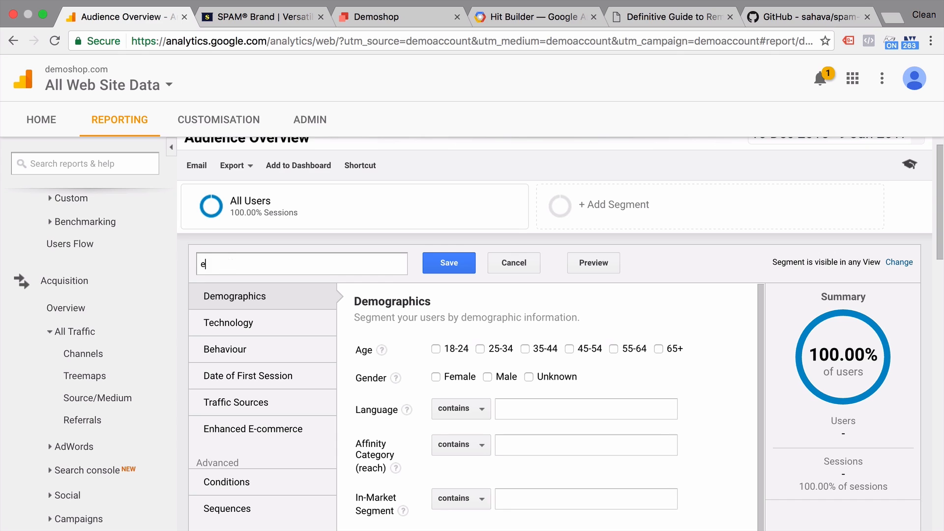
{"action": "type", "text": "xclude Ref"}
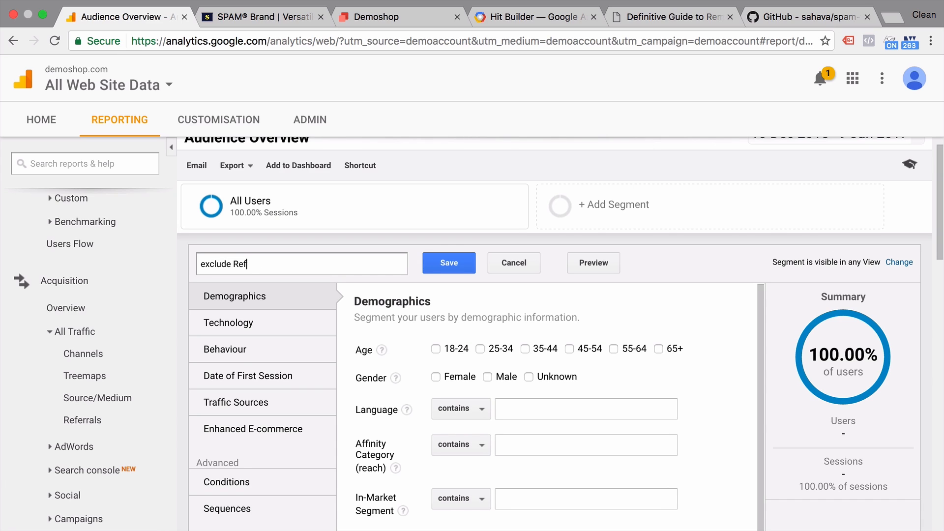
{"action": "type", "text": "errer Spa"}
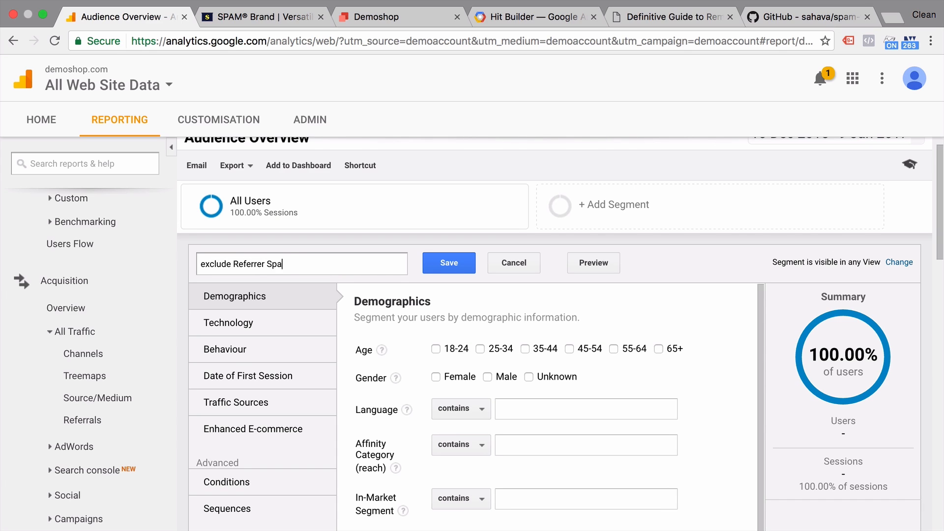
{"action": "type", "text": "m Segment"}
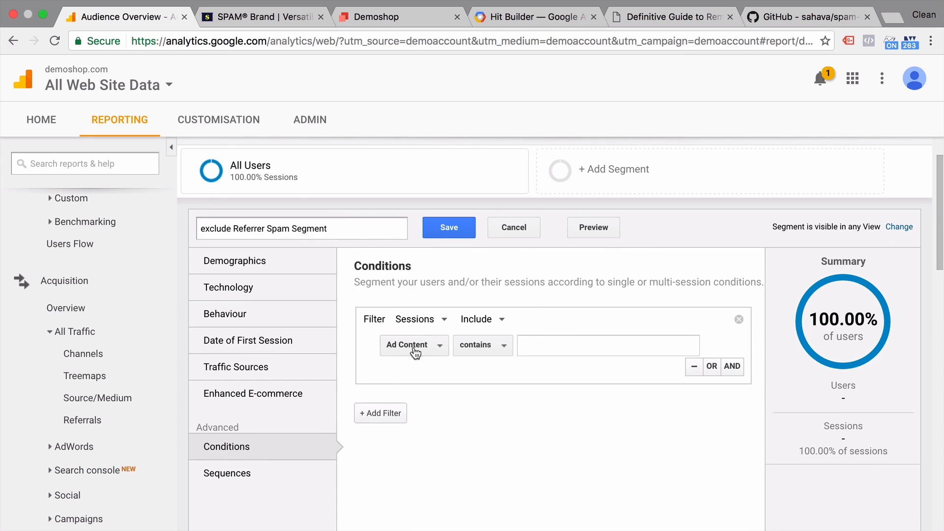
Set the condition to exclude sessions where Source matches regex traffic2cash.xyz and save the segment
{"action": "left_click", "coordinate": [414, 345]}
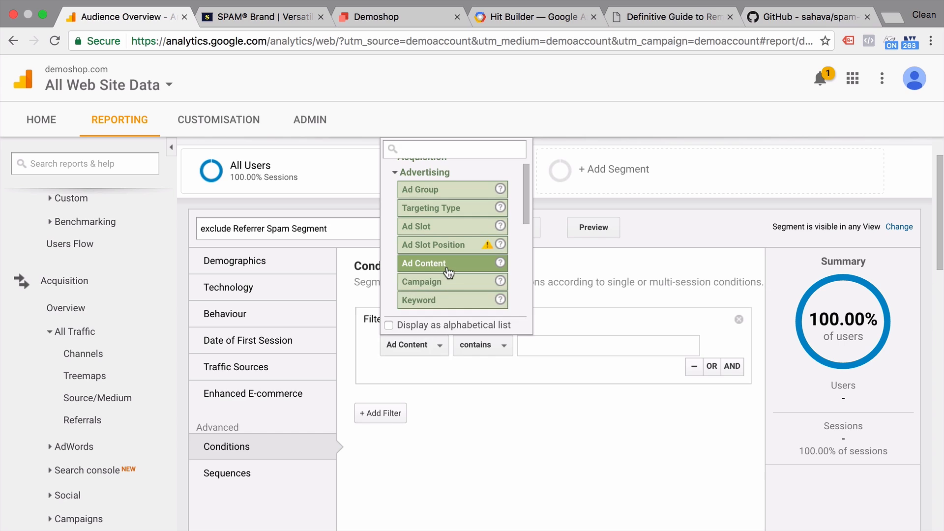
{"action": "type", "text": "sour"}
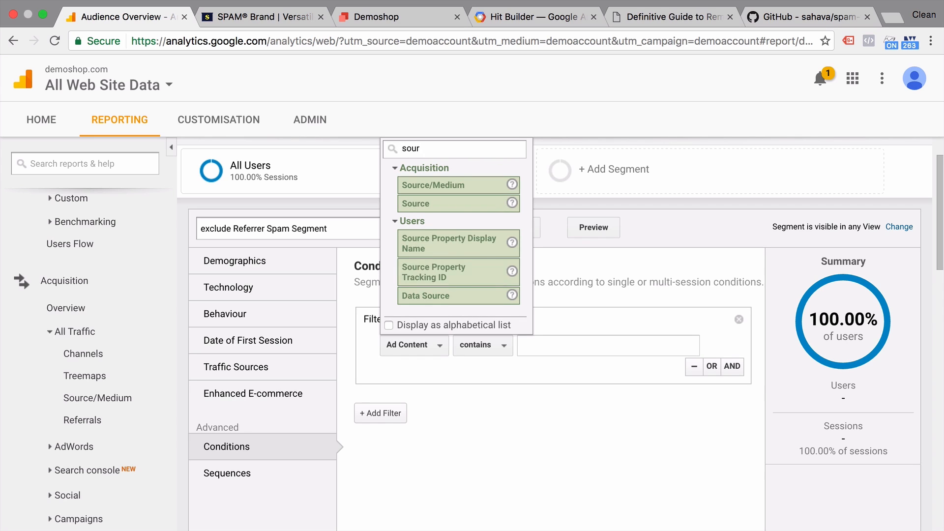
{"action": "left_click", "coordinate": [415, 203]}
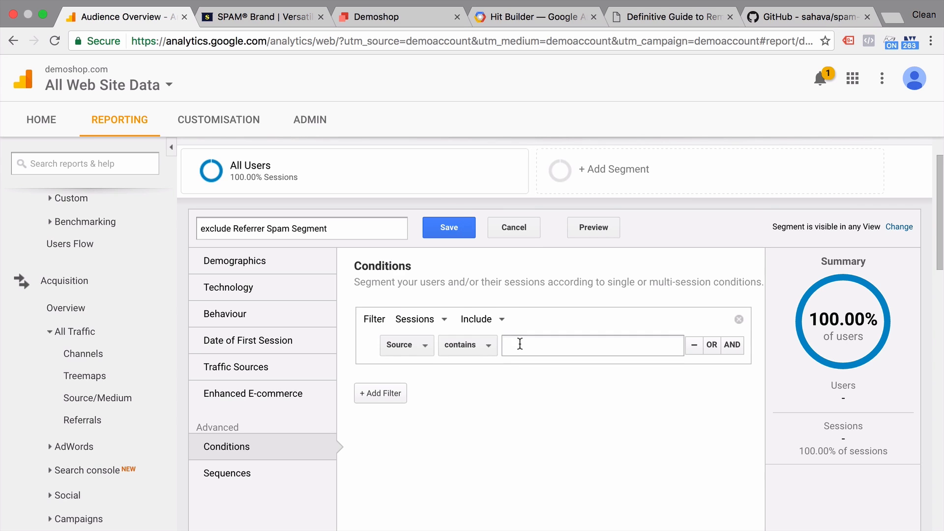
{"action": "left_click", "coordinate": [468, 345]}
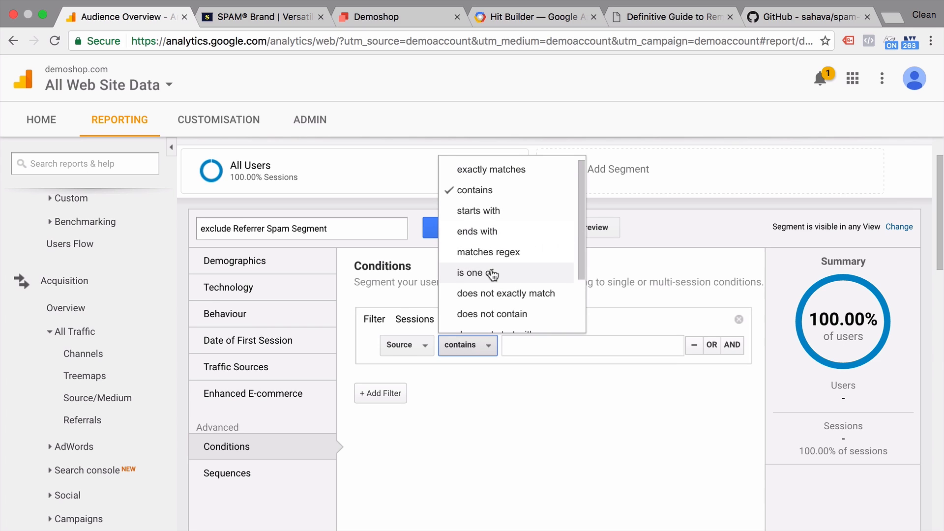
{"action": "left_click", "coordinate": [488, 252]}
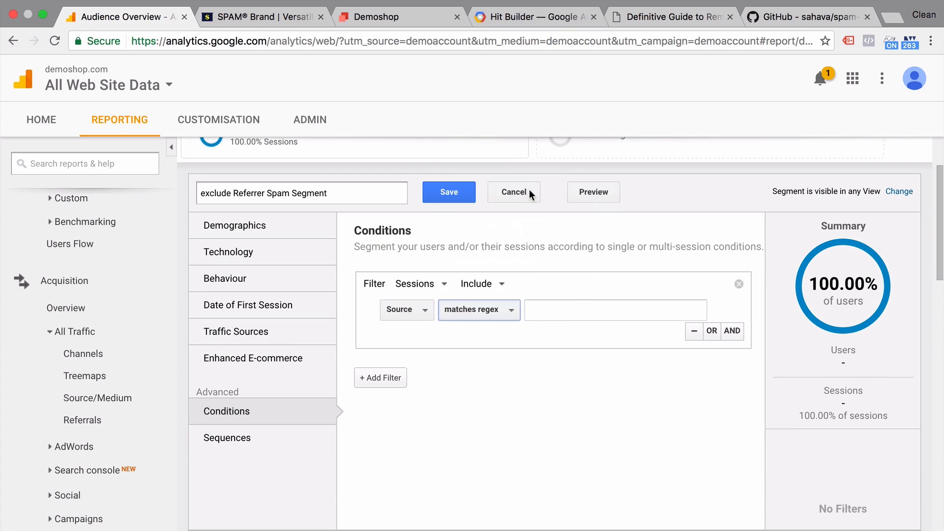
{"action": "type", "text": "traffic2cash.xyz"}
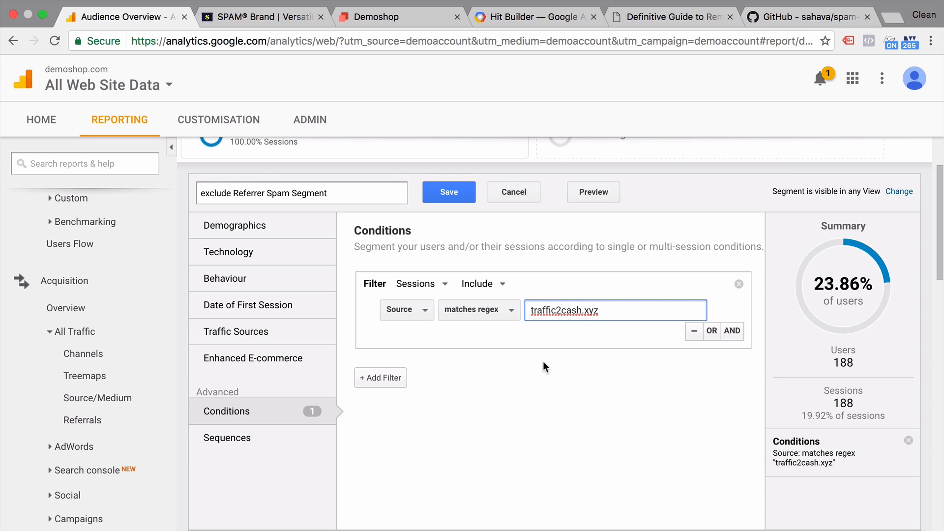
{"action": "mouse_move", "coordinate": [482, 284]}
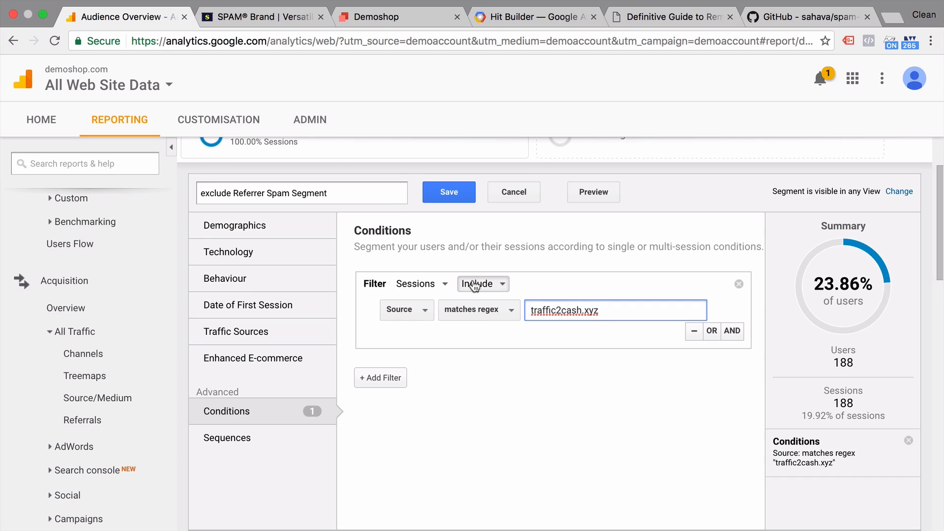
{"action": "left_click", "coordinate": [481, 283]}
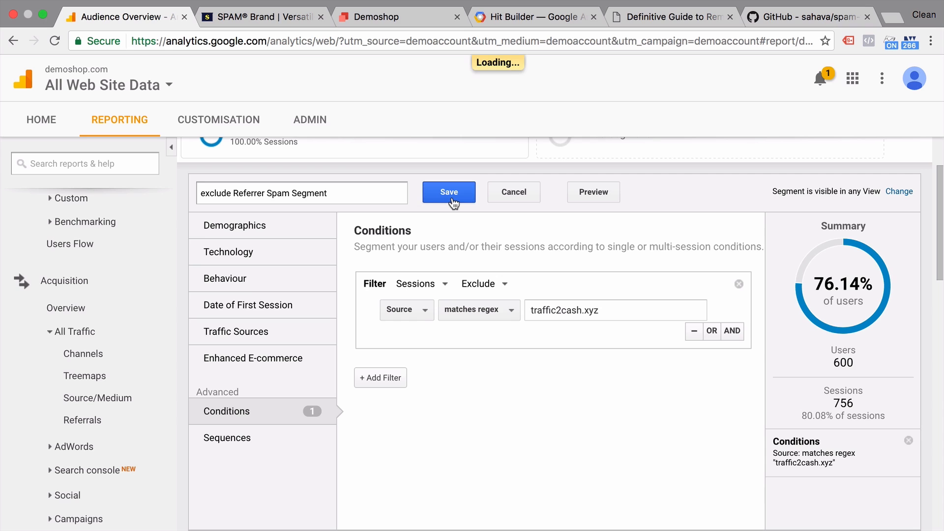
{"action": "left_click", "coordinate": [448, 192]}
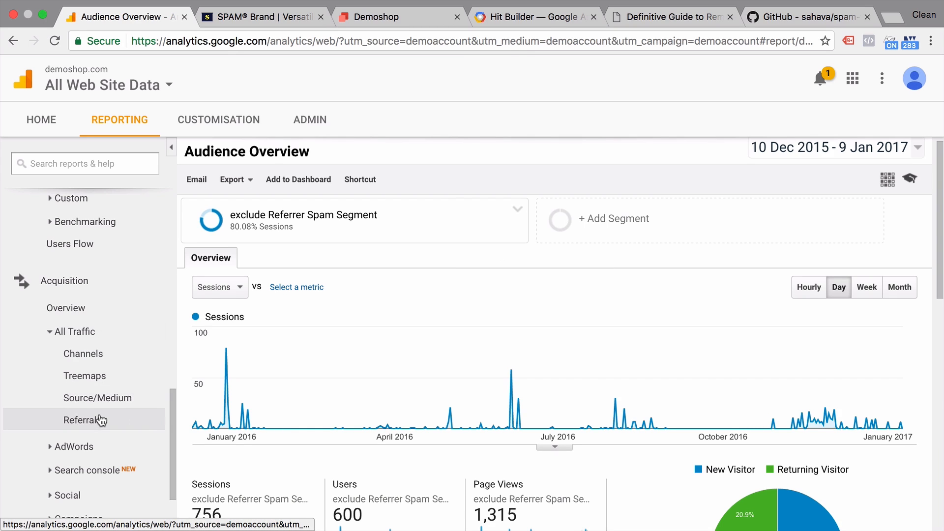
View the Referrals report under the new segment, now 552 sessions led by law-enforcement-ee.xyz
{"action": "left_click", "coordinate": [83, 419]}
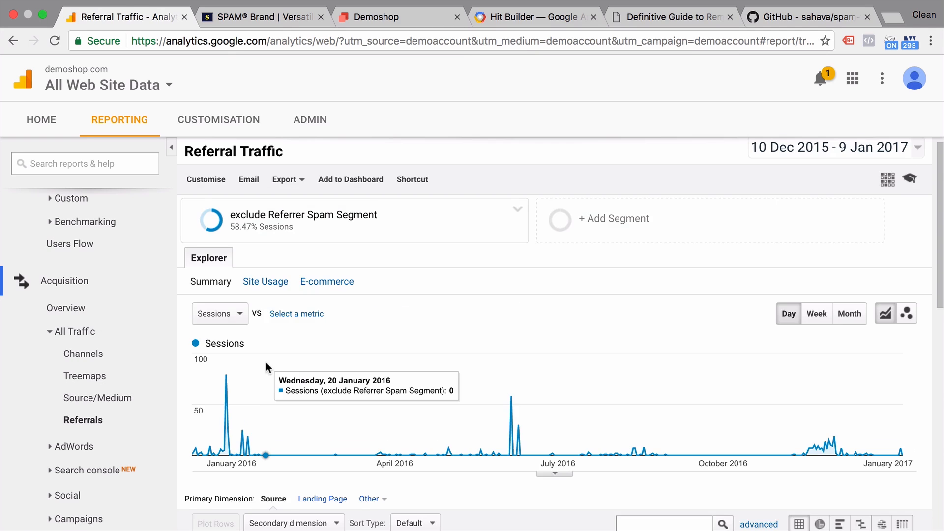
{"action": "scroll", "scroll_direction": "down", "scroll_amount": 3}
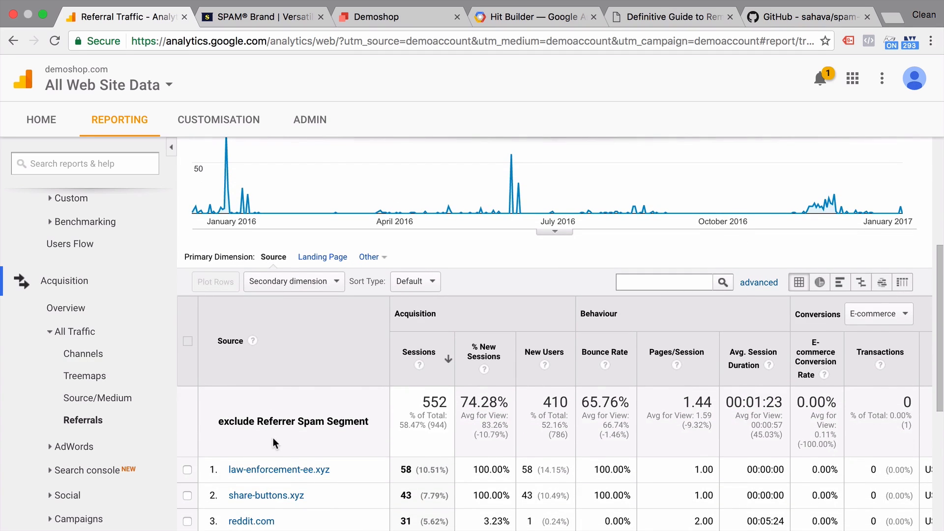
{"action": "scroll", "scroll_direction": "down", "scroll_amount": 3}
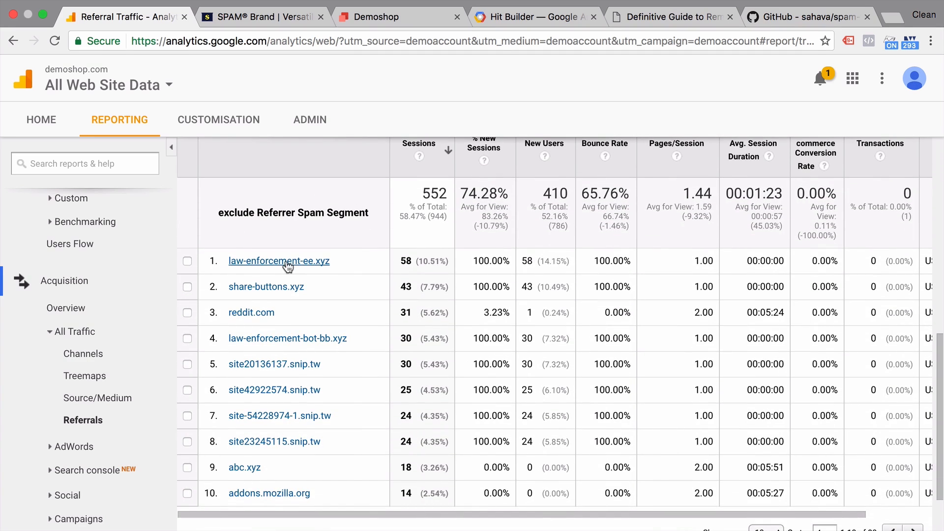
{"action": "mouse_move", "coordinate": [364, 370]}
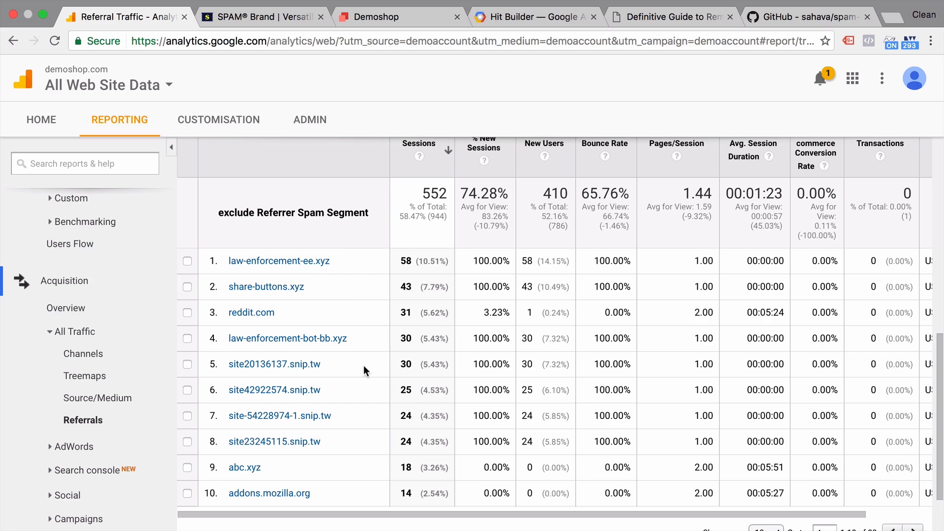
{"action": "mouse_move", "coordinate": [368, 452]}
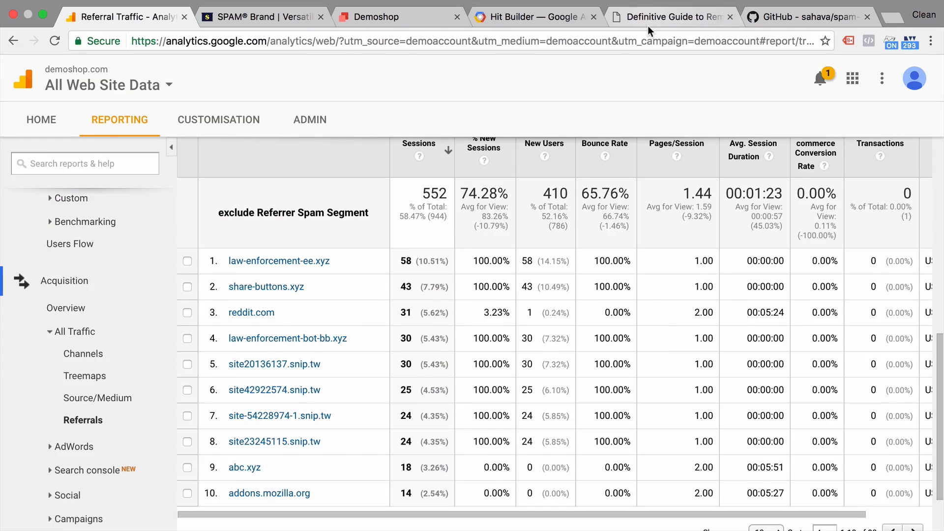
Browse the Analytics Edge guide's Spam Crawlers Filter 1–4 expressions, selecting Filter 1's pattern
{"action": "left_click", "coordinate": [670, 16]}
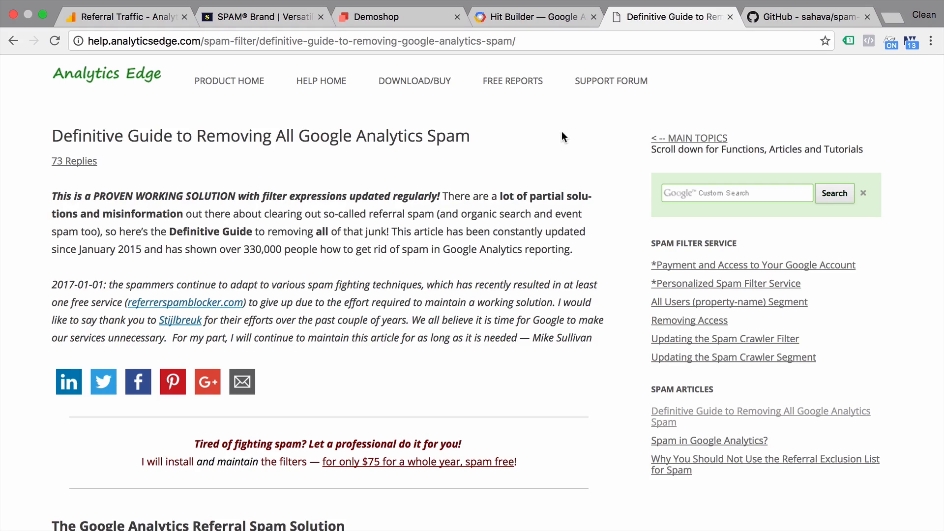
{"action": "mouse_move", "coordinate": [391, 145]}
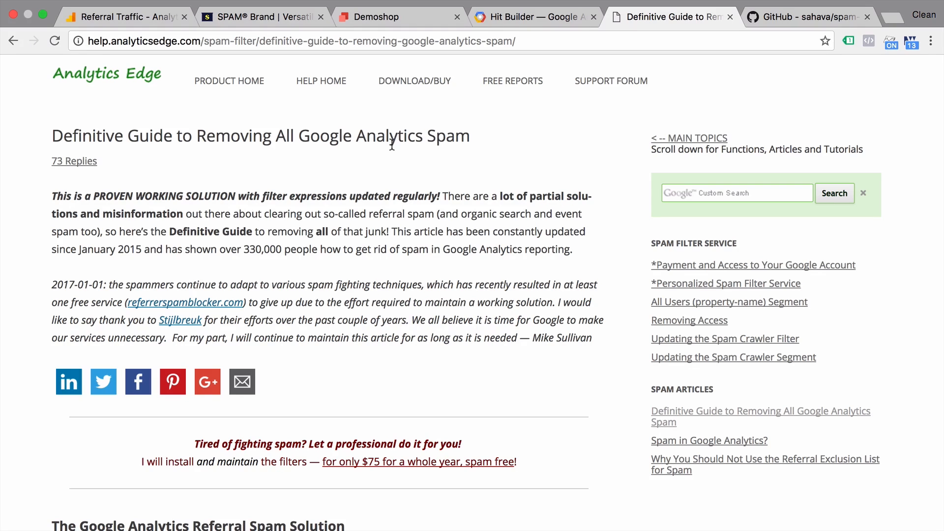
{"action": "mouse_move", "coordinate": [442, 141]}
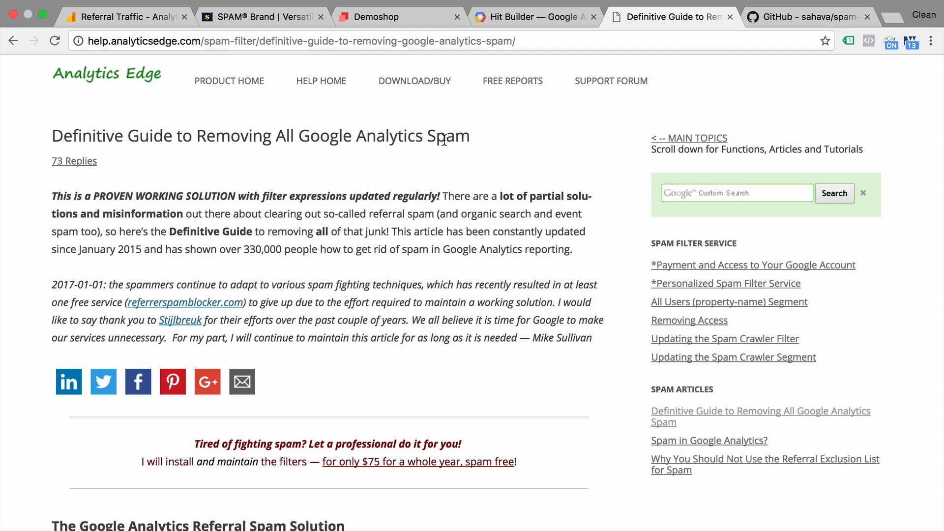
{"action": "mouse_move", "coordinate": [442, 175]}
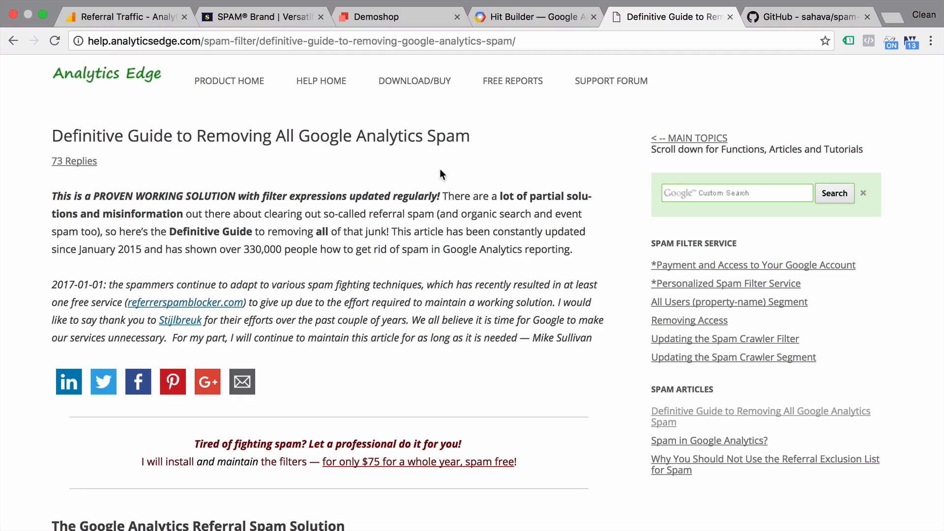
{"action": "scroll", "scroll_direction": "down", "scroll_amount": 3}
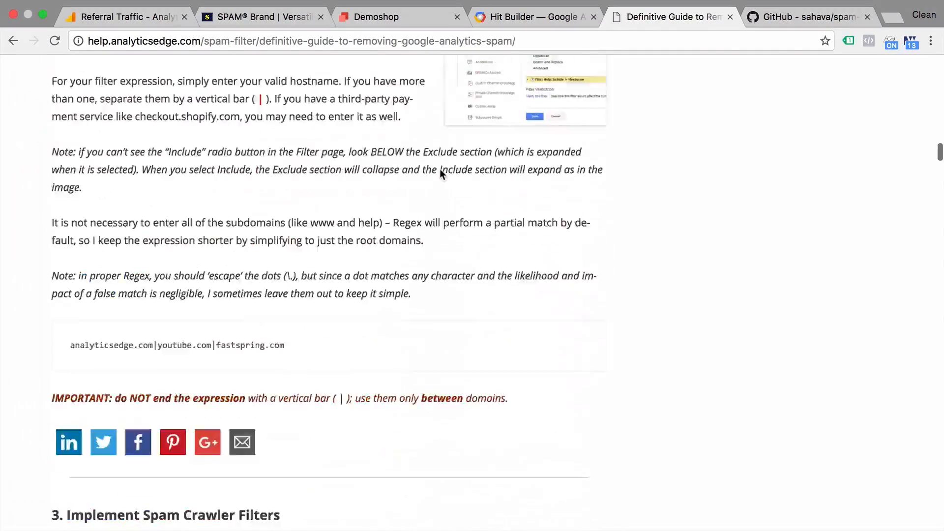
{"action": "scroll", "scroll_direction": "down", "scroll_amount": 3}
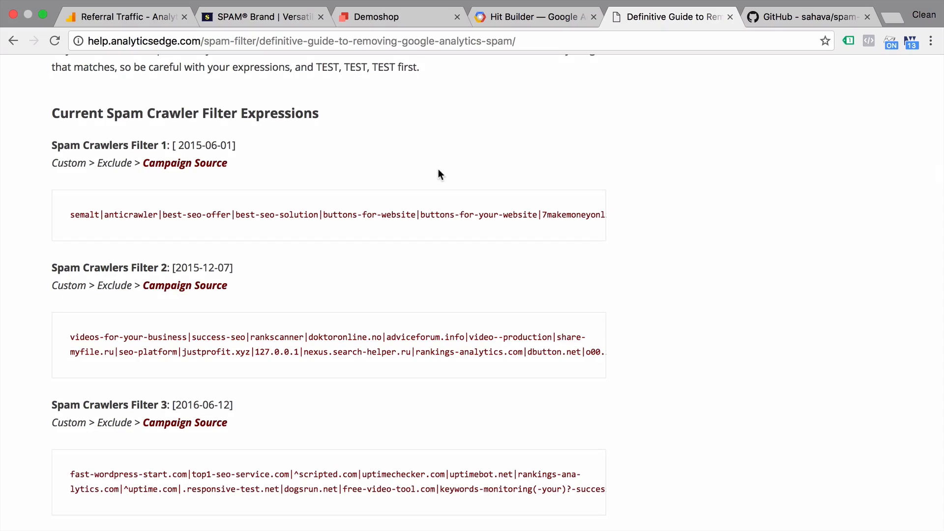
{"action": "mouse_move", "coordinate": [293, 215]}
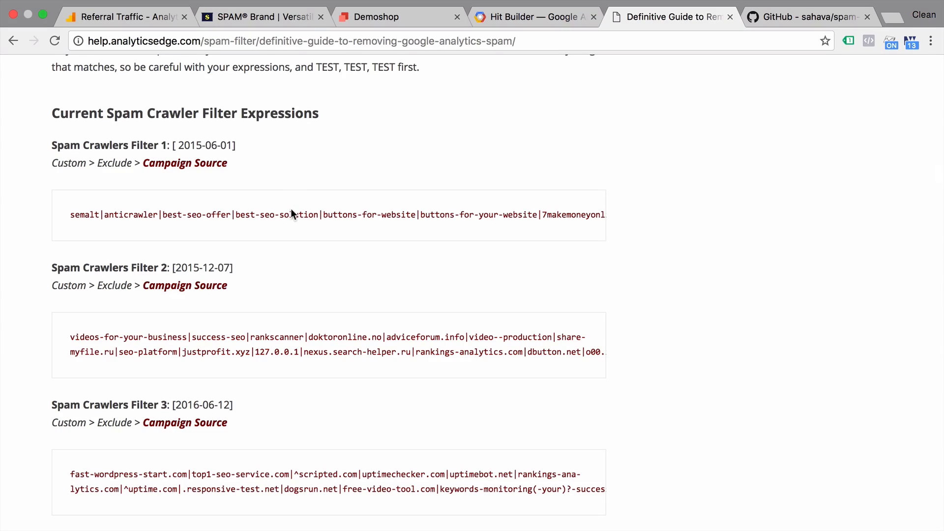
{"action": "triple_click", "coordinate": [291, 214]}
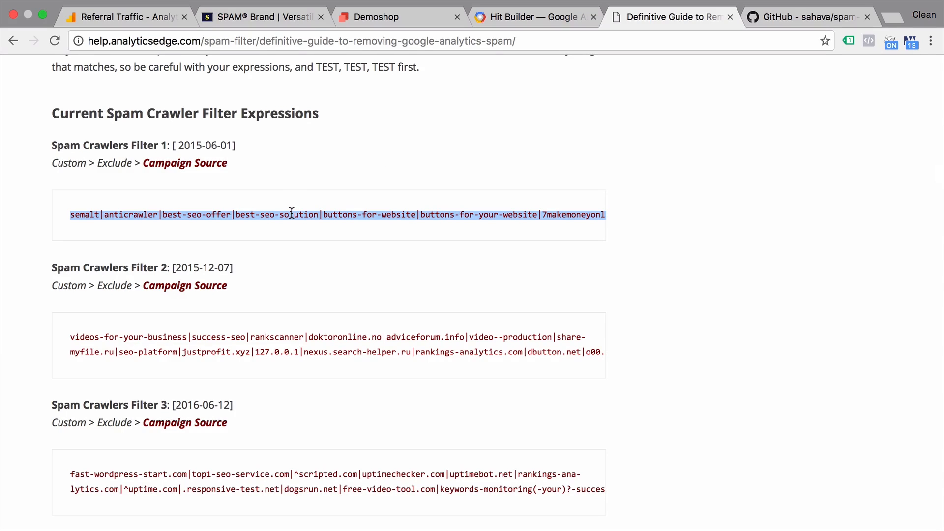
{"action": "scroll", "scroll_direction": "down", "scroll_amount": 3}
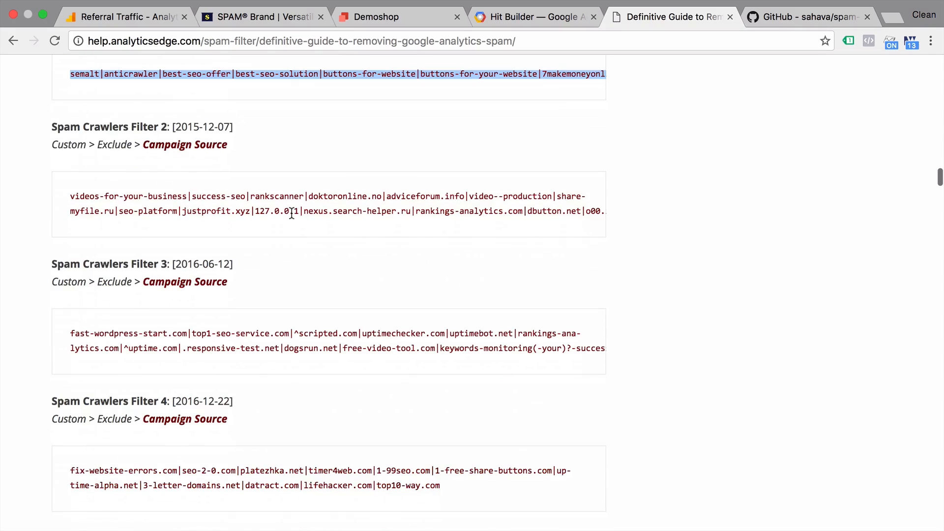
{"action": "scroll", "scroll_direction": "down", "scroll_amount": 3}
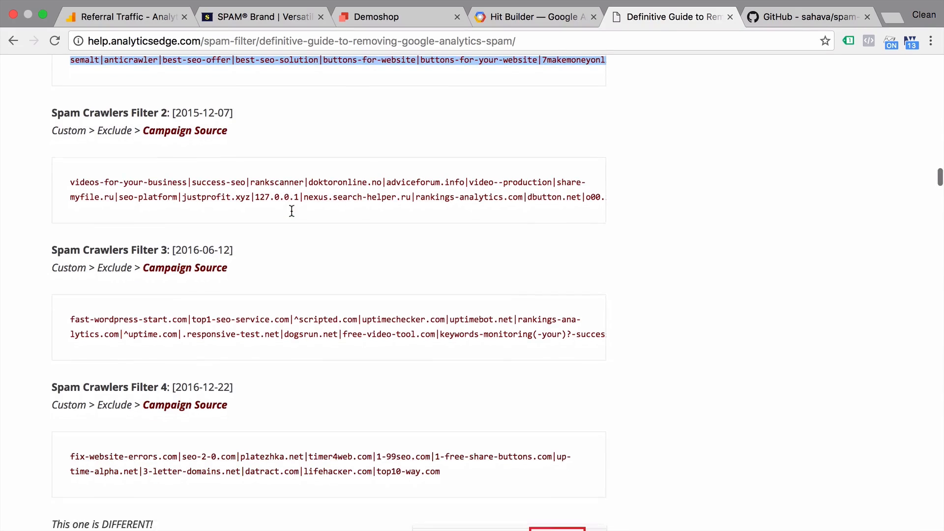
{"action": "scroll", "scroll_direction": "down", "scroll_amount": 3}
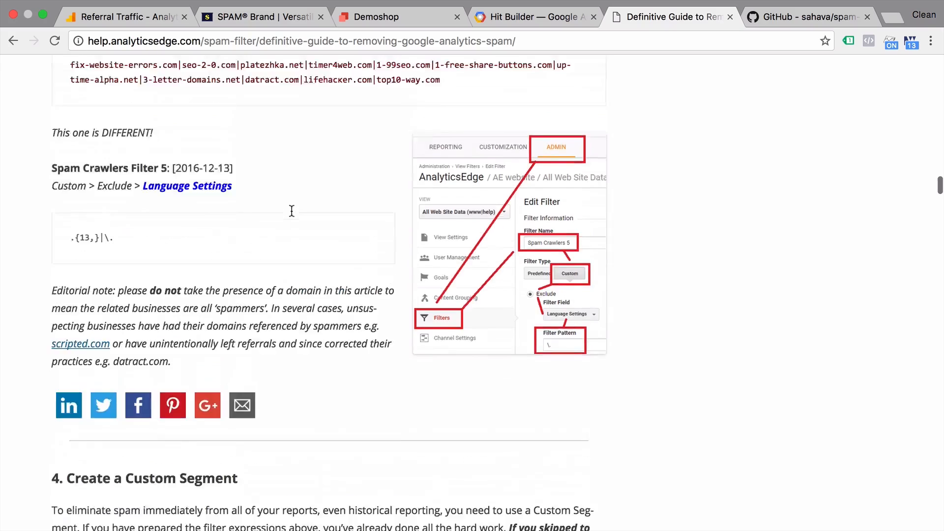
{"action": "scroll", "scroll_direction": "up", "scroll_amount": 3}
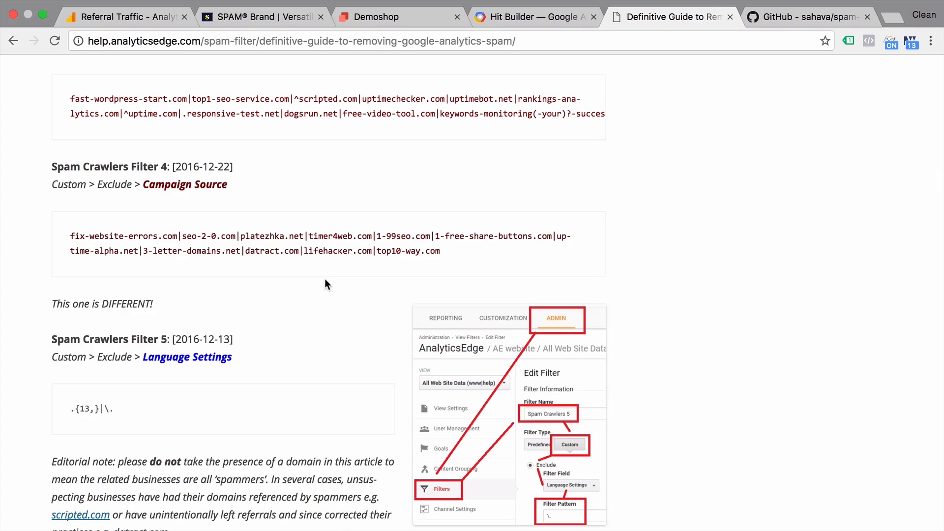
{"action": "mouse_move", "coordinate": [346, 238]}
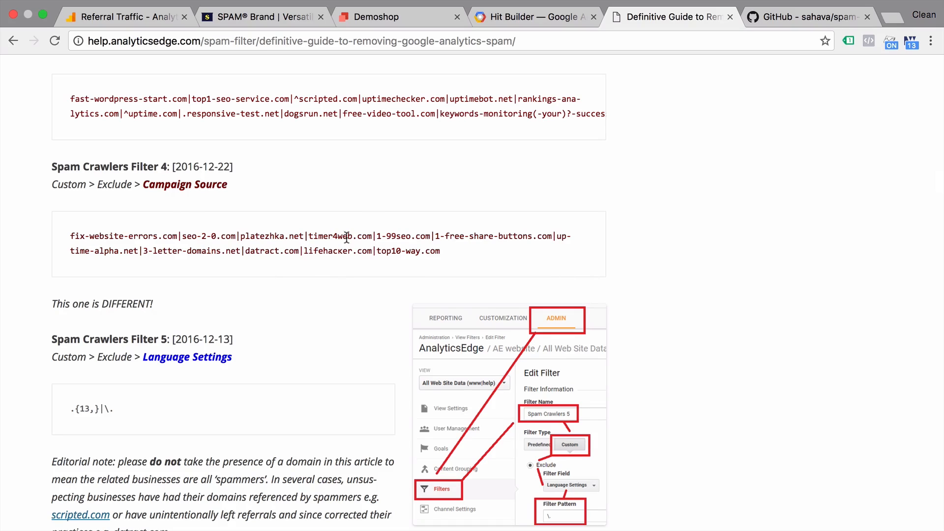
{"action": "mouse_move", "coordinate": [232, 264]}
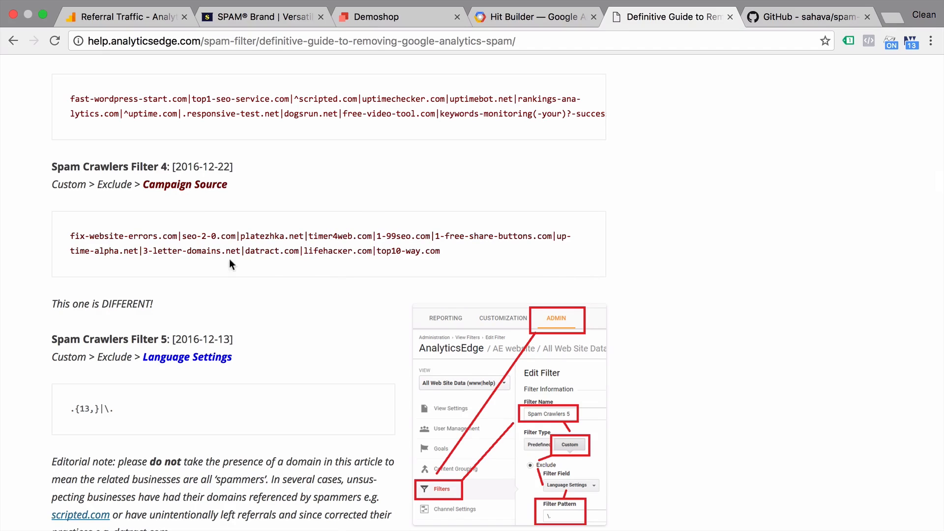
{"action": "mouse_move", "coordinate": [157, 428]}
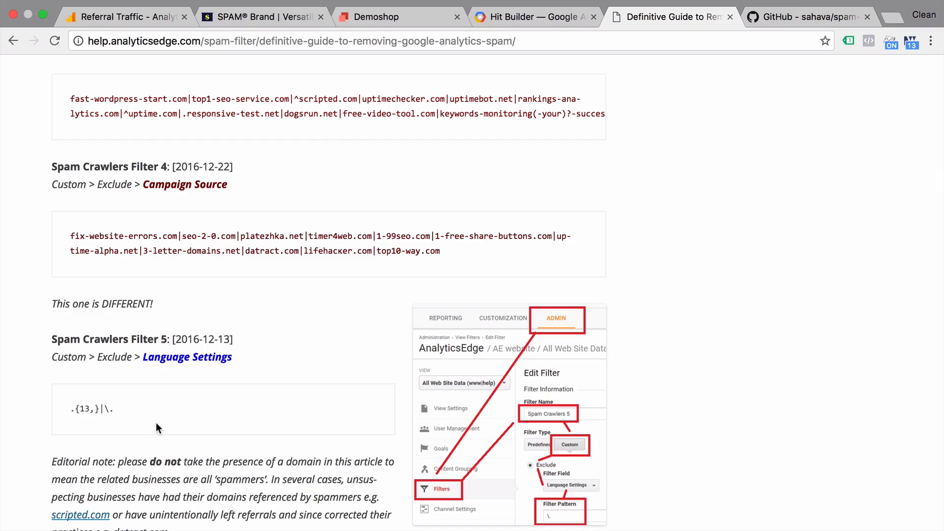
{"action": "mouse_move", "coordinate": [53, 418]}
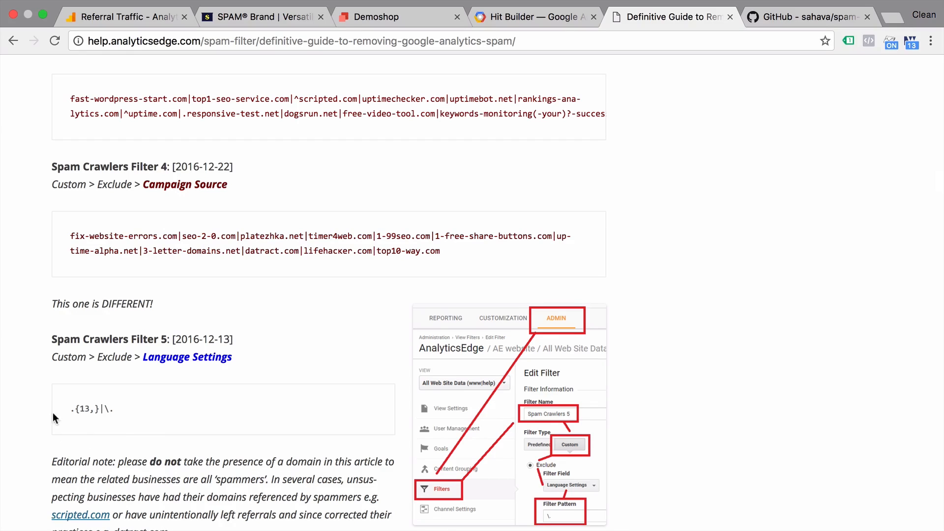
{"action": "mouse_move", "coordinate": [143, 437]}
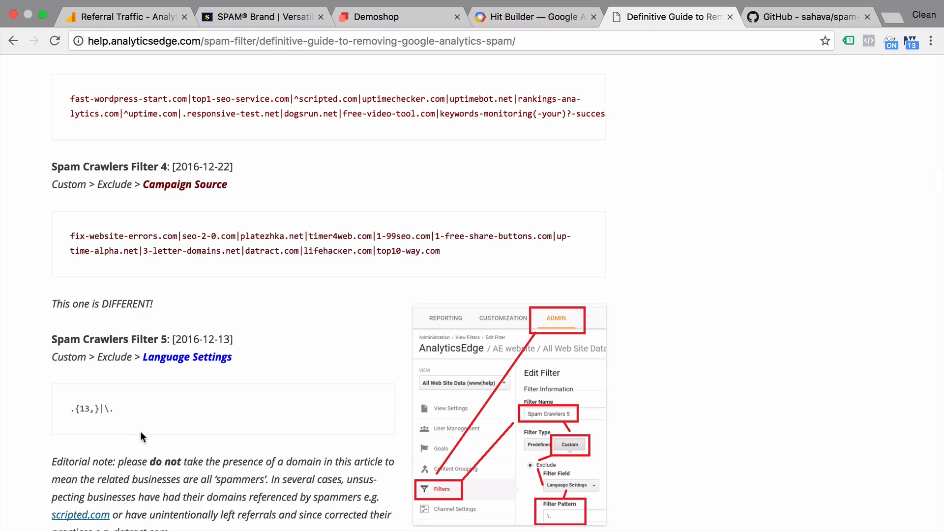
{"action": "scroll", "scroll_direction": "up", "scroll_amount": 3}
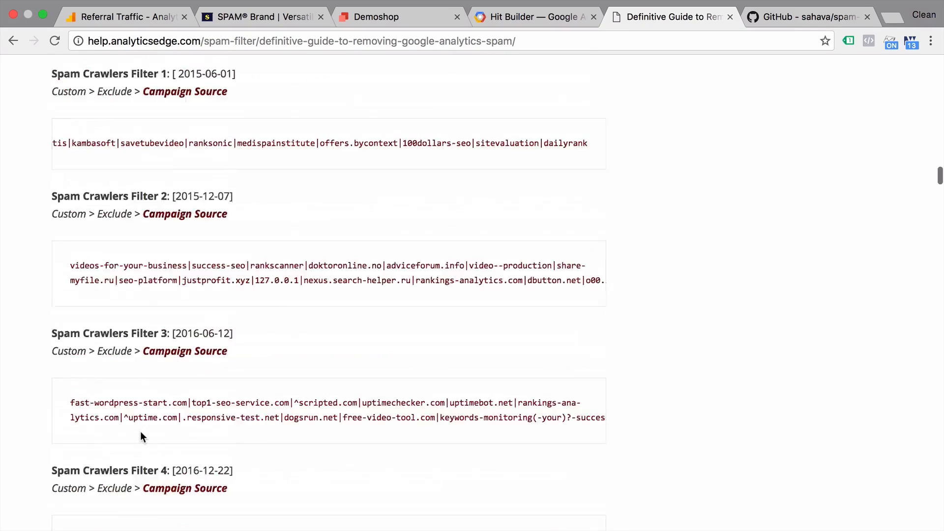
{"action": "scroll", "scroll_direction": "down", "scroll_amount": 3}
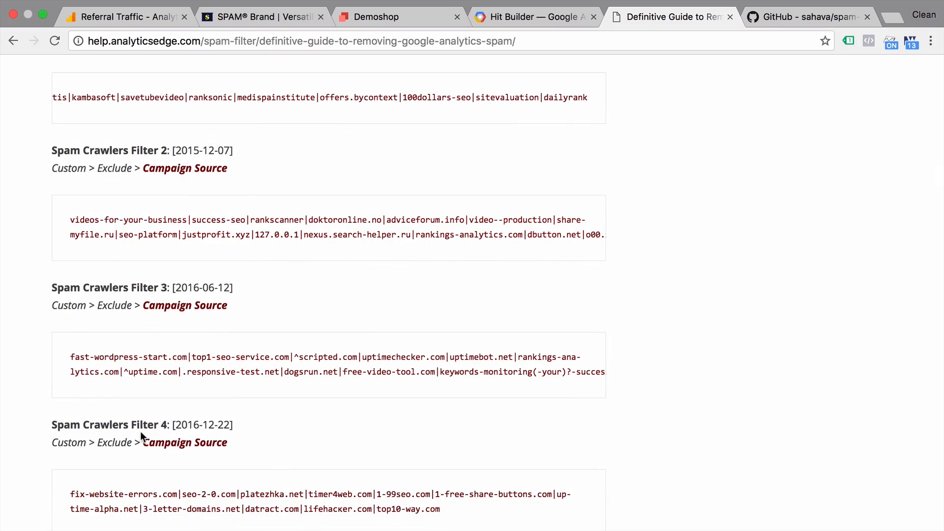
Read the sahava/spam-filter-tool README describing the Spam Filter Insertion Tool
{"action": "left_click", "coordinate": [806, 17]}
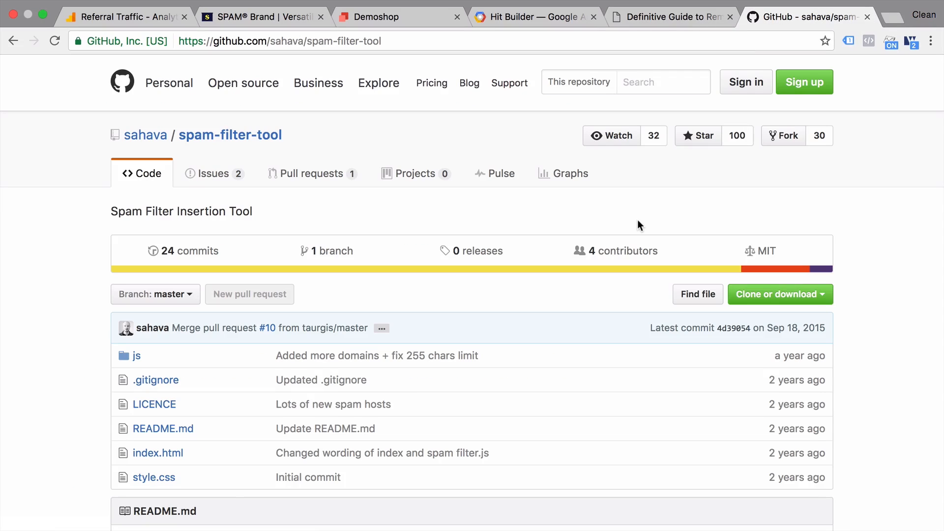
{"action": "scroll", "scroll_direction": "down", "scroll_amount": 3}
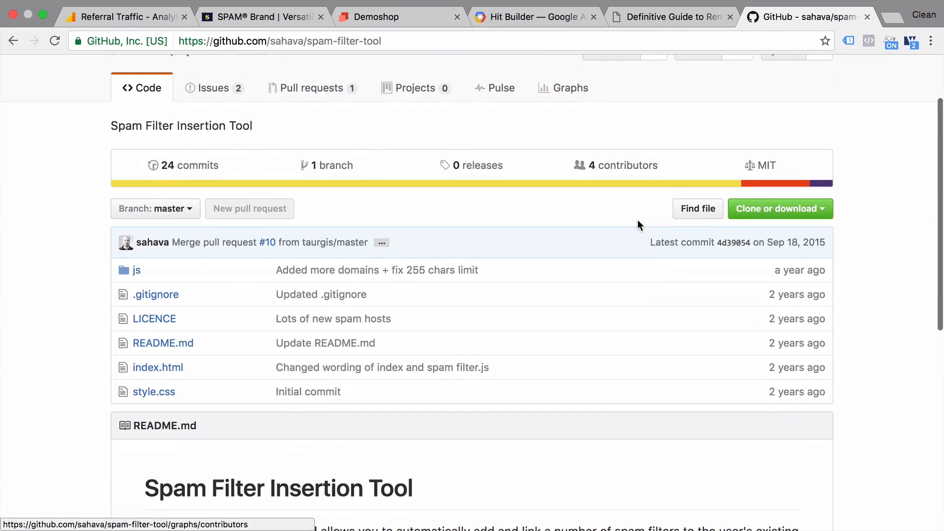
{"action": "scroll", "scroll_direction": "down", "scroll_amount": 3}
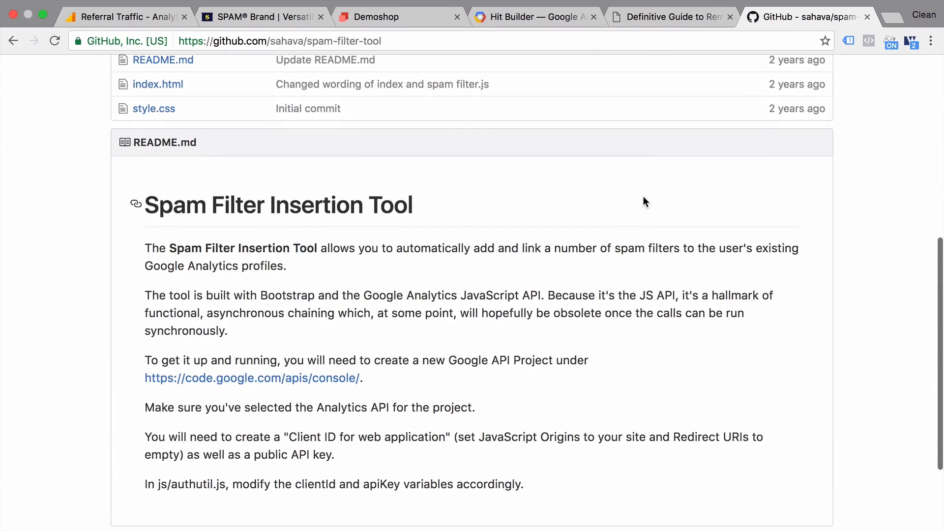
{"action": "scroll", "scroll_direction": "up", "scroll_amount": 3}
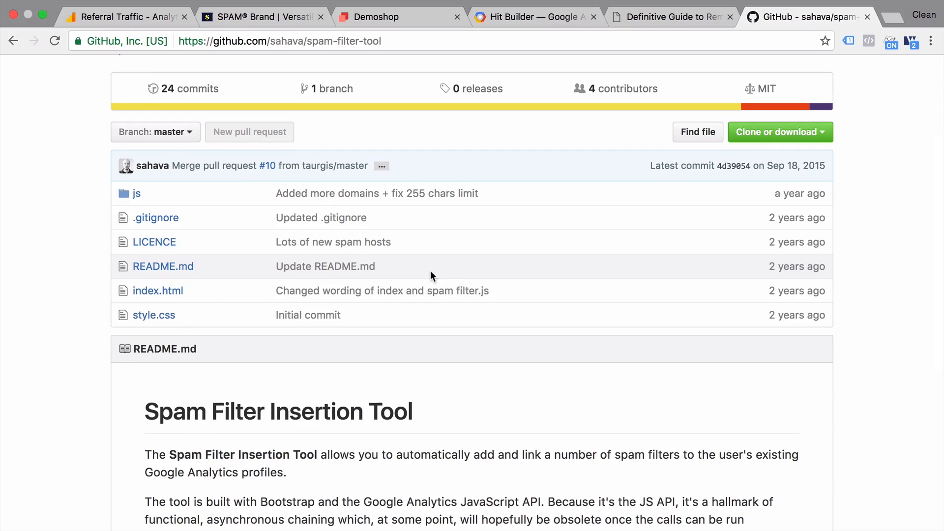
Return to the Analytics Edge guide and scroll to step 4, Create a Custom Segment
{"action": "left_click", "coordinate": [669, 17]}
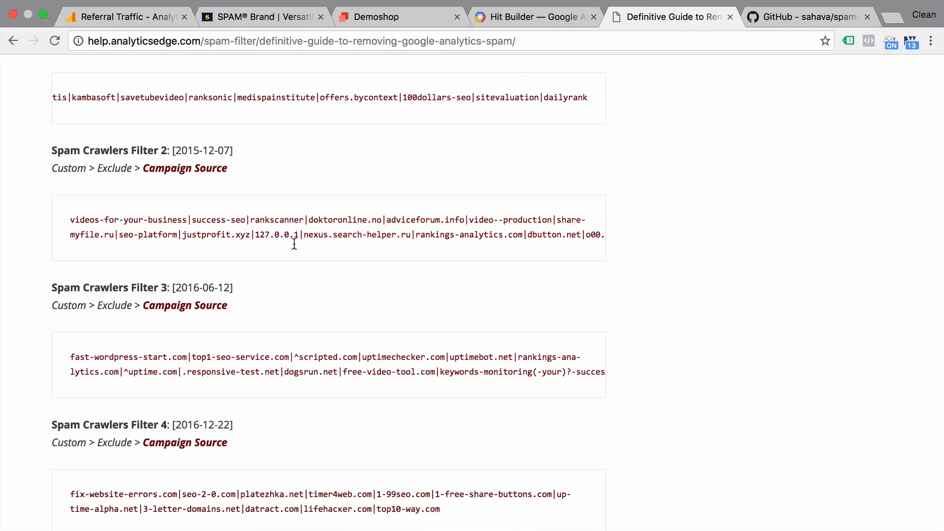
{"action": "mouse_move", "coordinate": [401, 310]}
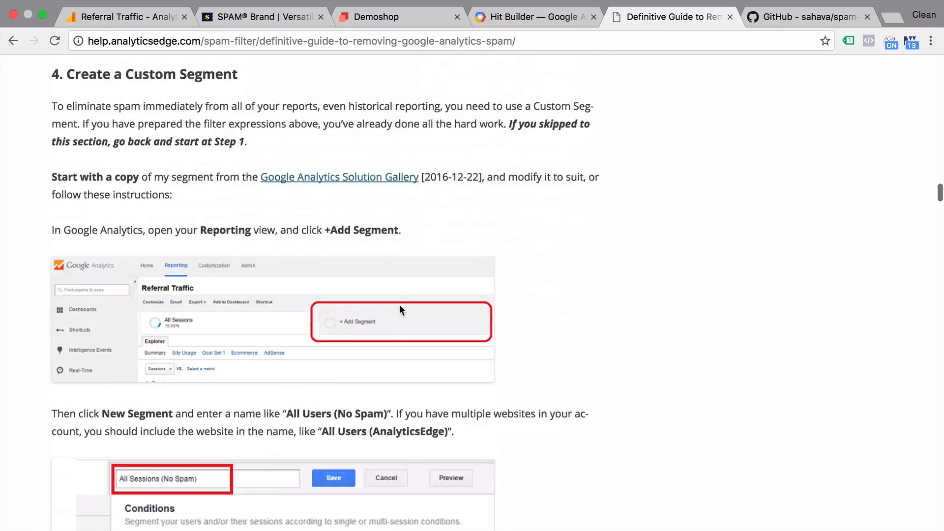
{"action": "scroll", "scroll_direction": "down", "scroll_amount": 3}
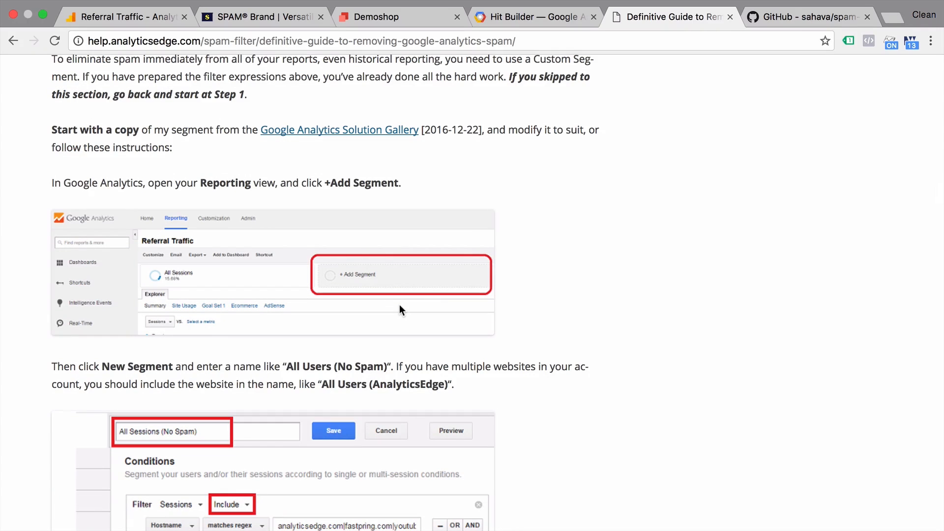
{"action": "mouse_move", "coordinate": [440, 144]}
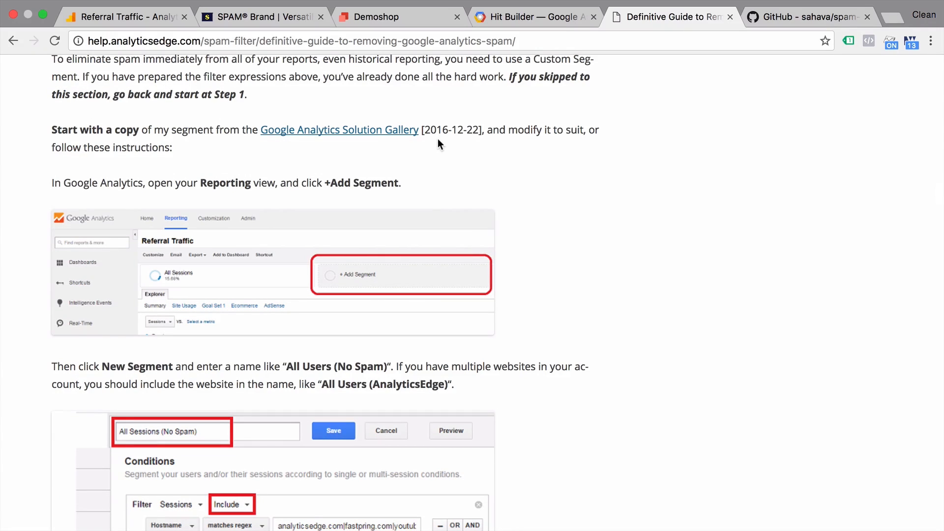
{"action": "mouse_move", "coordinate": [388, 139]}
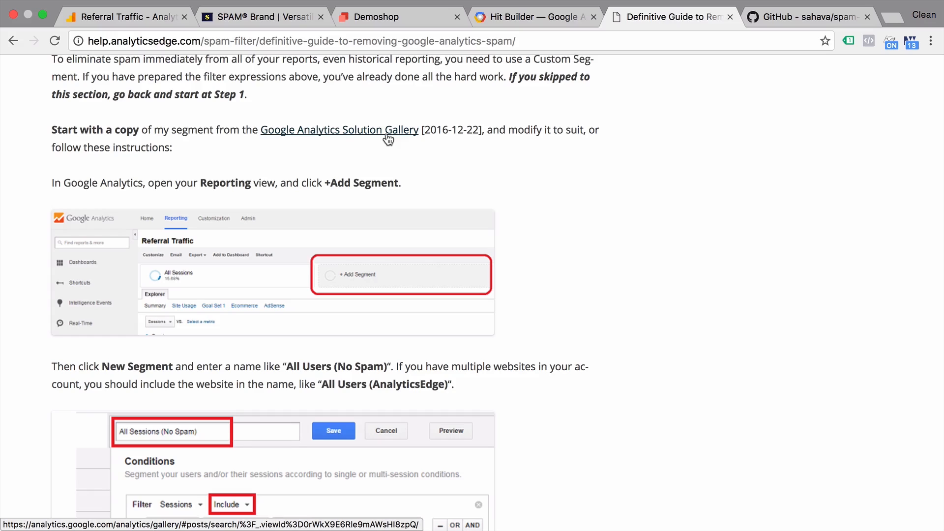
Import the Eliminate Spam Referrals gallery segment into the All Web Site Data view
{"action": "left_click", "coordinate": [340, 130]}
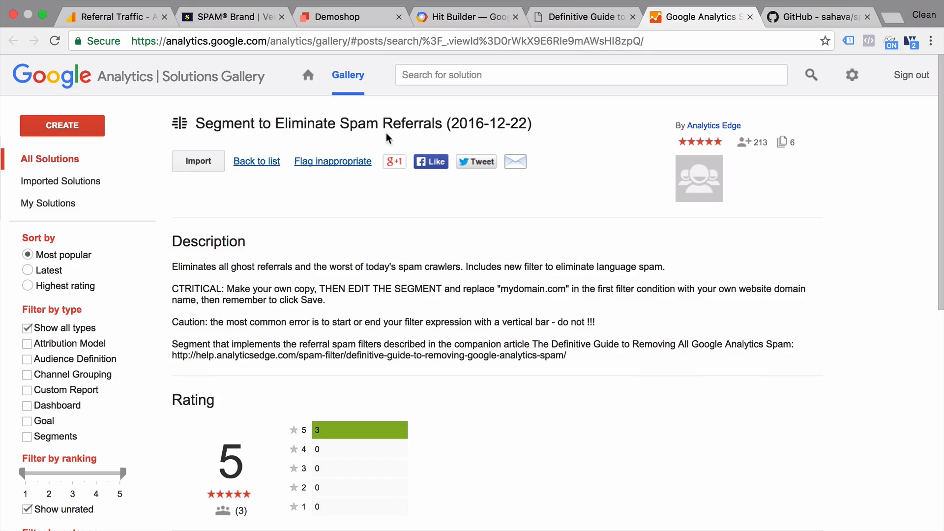
{"action": "mouse_move", "coordinate": [407, 148]}
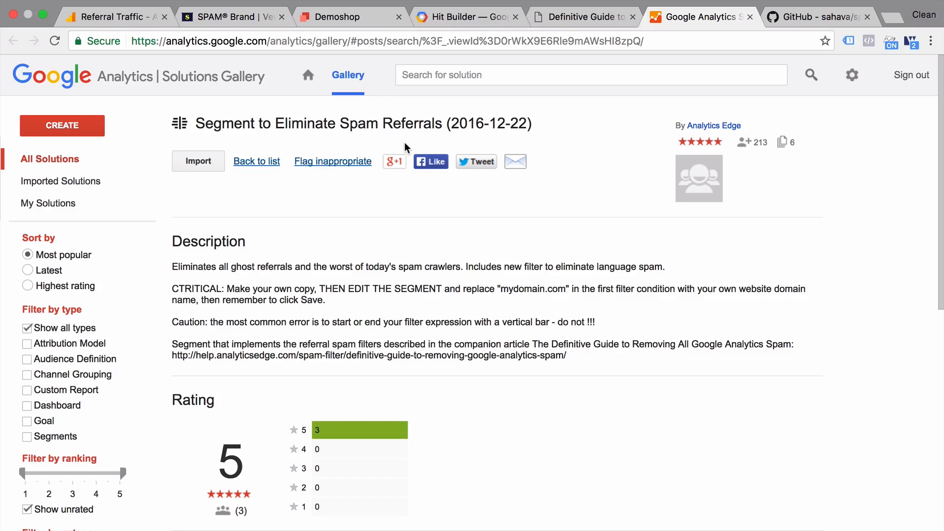
{"action": "left_click", "coordinate": [197, 161]}
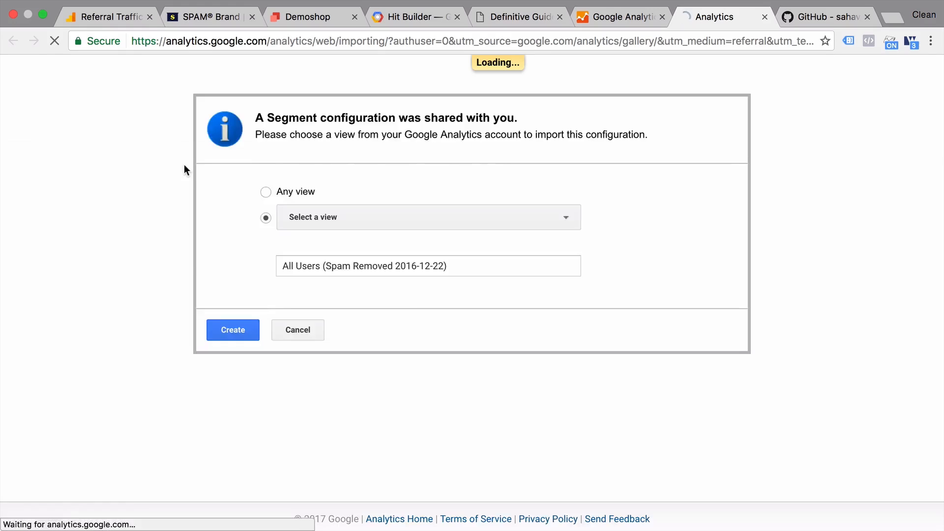
{"action": "left_click", "coordinate": [428, 217]}
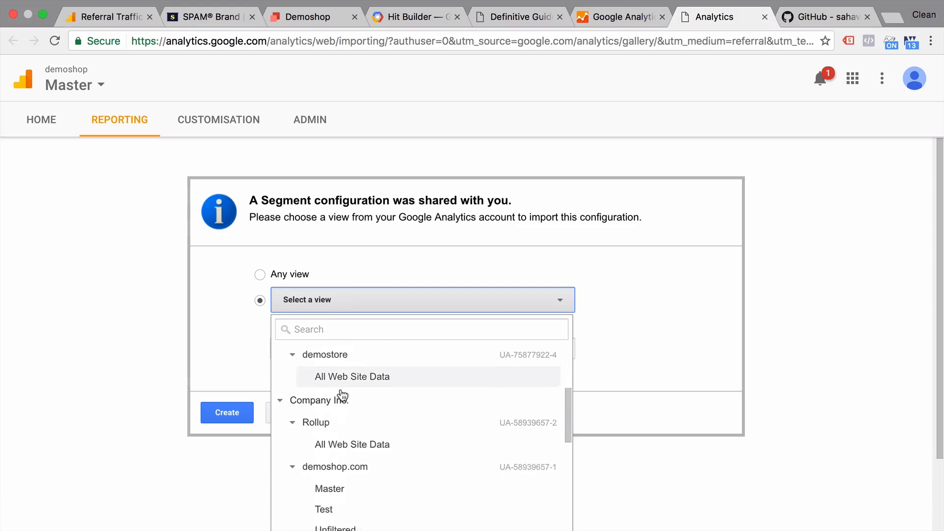
{"action": "left_click", "coordinate": [352, 377]}
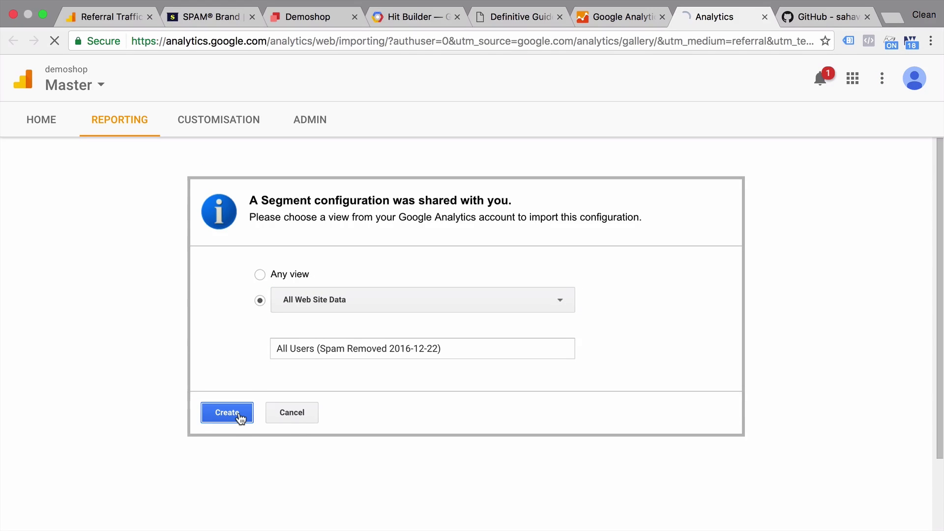
{"action": "left_click", "coordinate": [227, 412]}
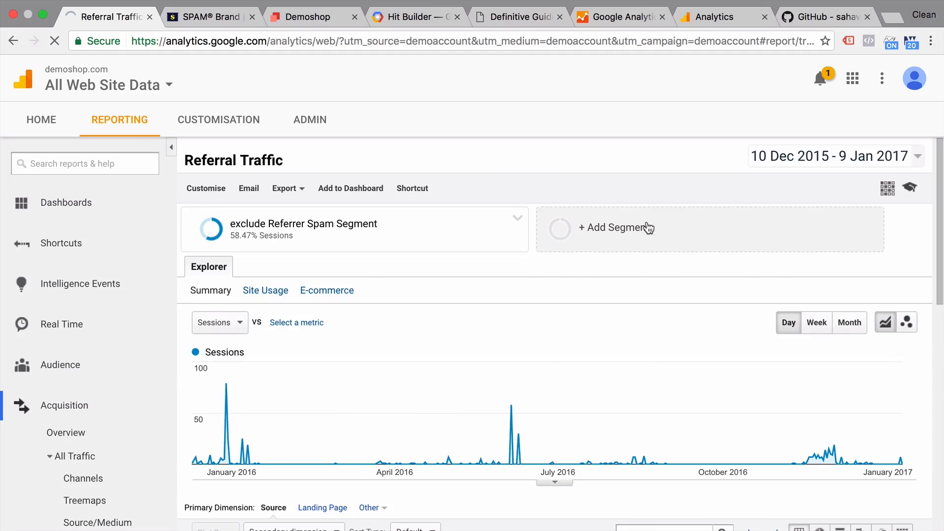
Apply the custom 'All Users (Spam Removed 2016-12-22)' segment to the Referral Traffic report
{"action": "left_click", "coordinate": [616, 227]}
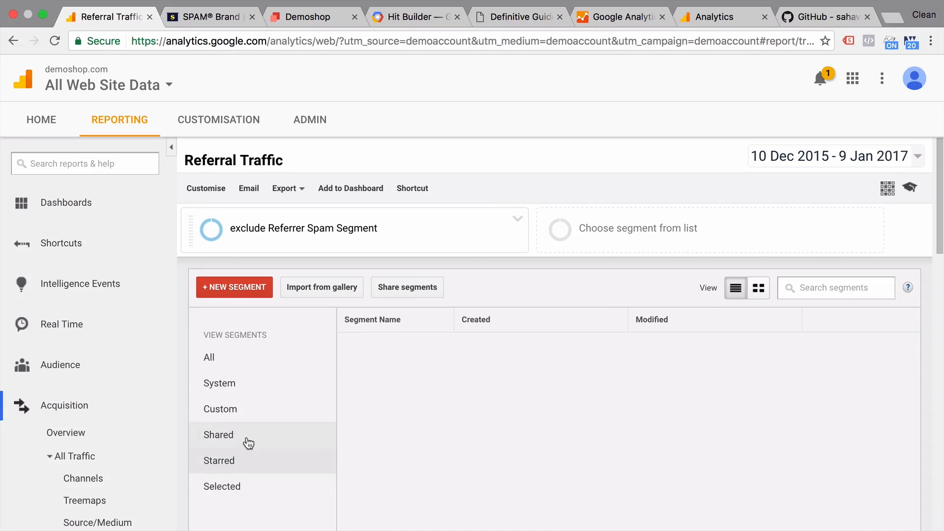
{"action": "left_click", "coordinate": [218, 435]}
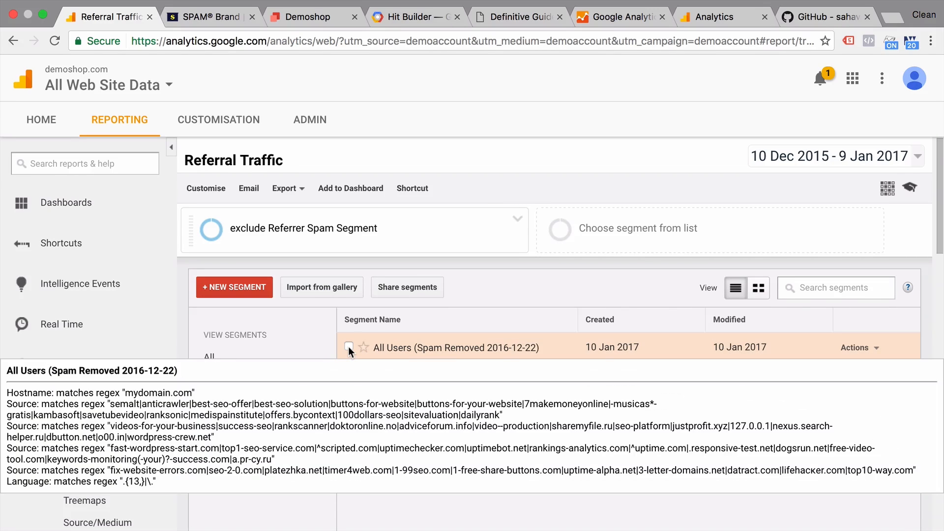
{"action": "left_click", "coordinate": [349, 347]}
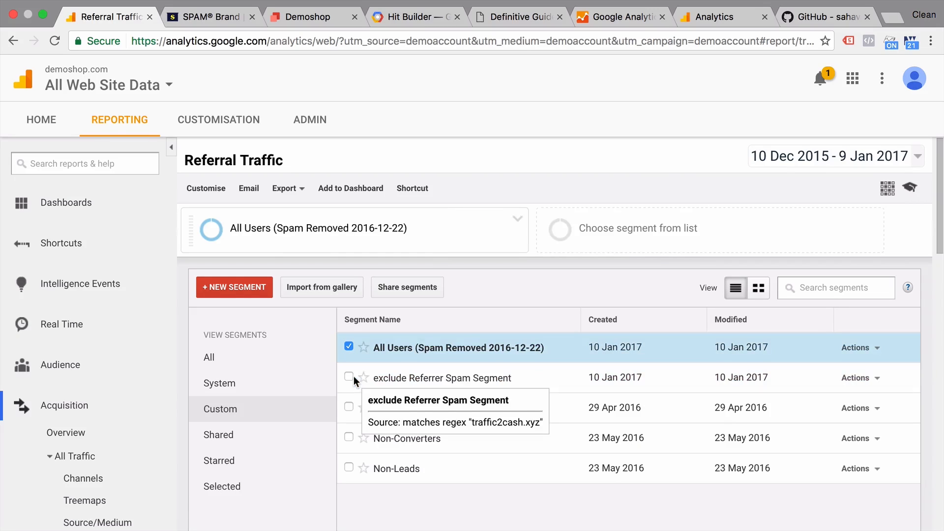
{"action": "mouse_move", "coordinate": [268, 312]}
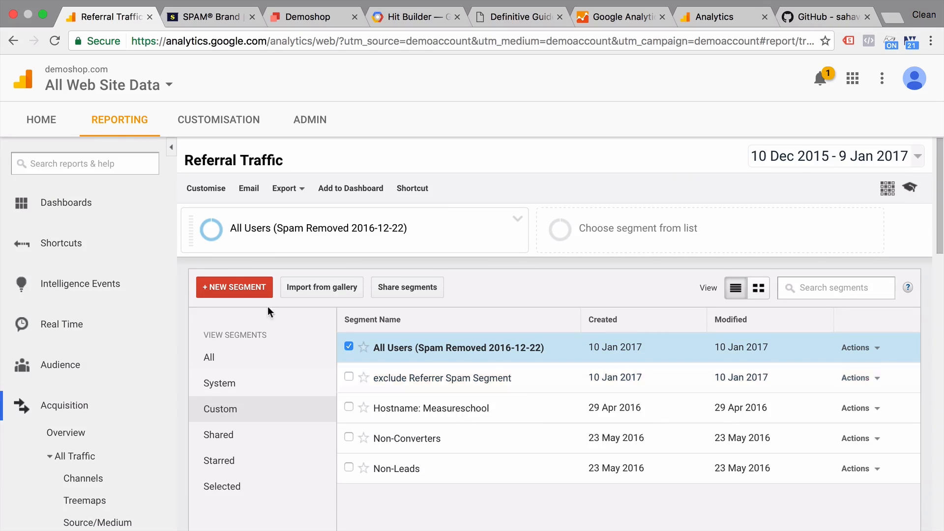
{"action": "left_click", "coordinate": [228, 369]}
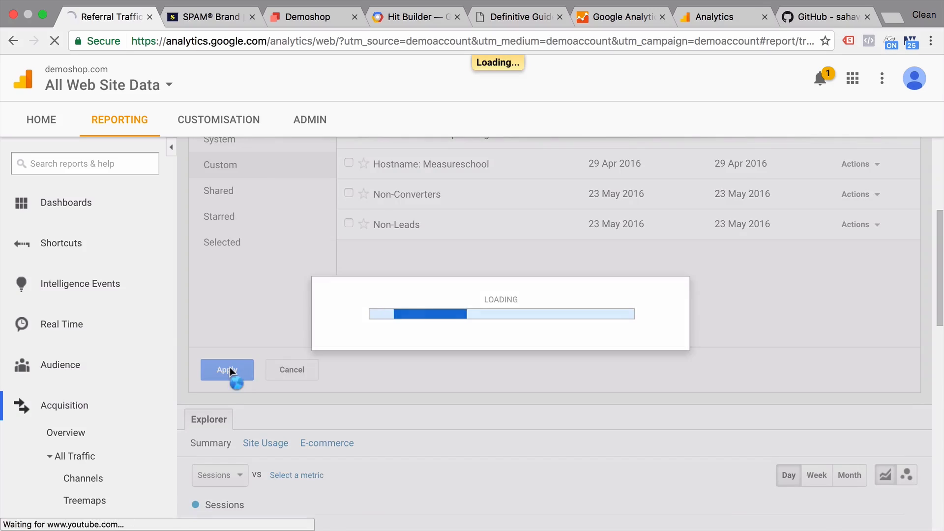
{"action": "left_click", "coordinate": [226, 370]}
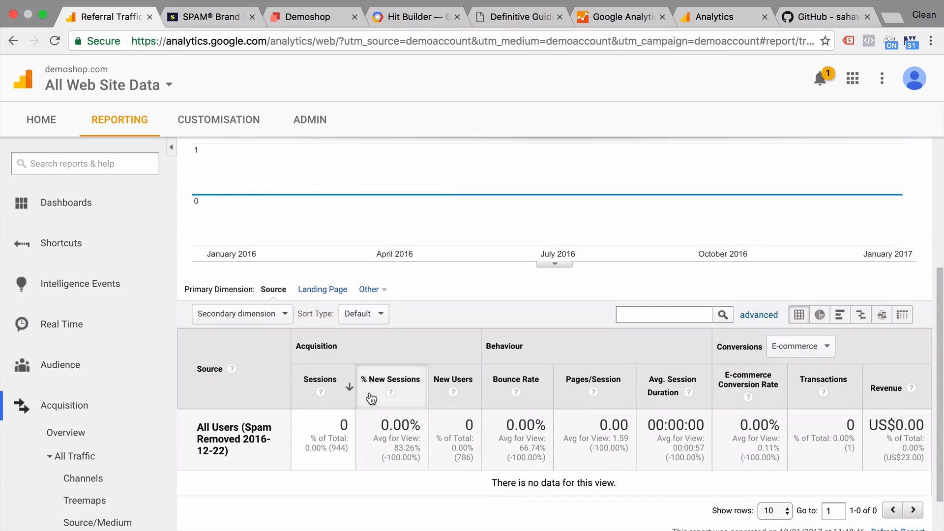
{"action": "scroll", "scroll_direction": "up", "scroll_amount": 3}
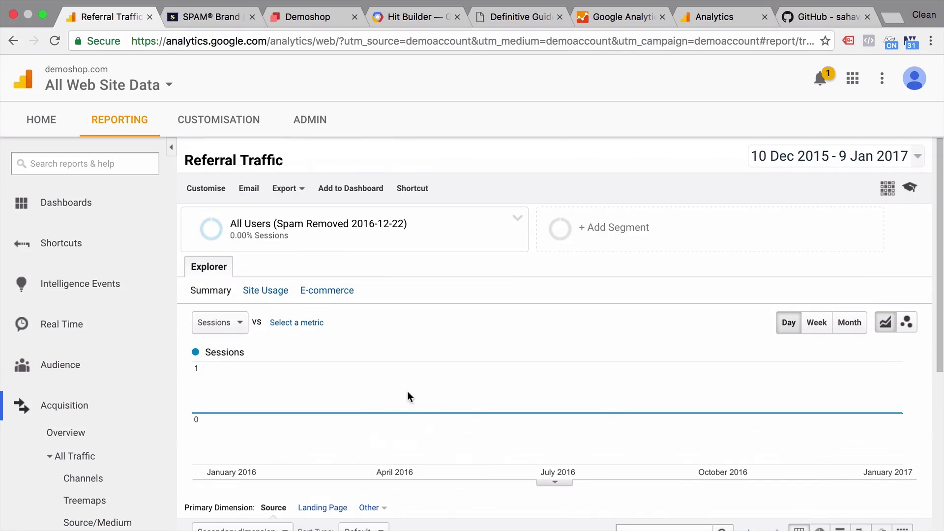
{"action": "mouse_move", "coordinate": [252, 470]}
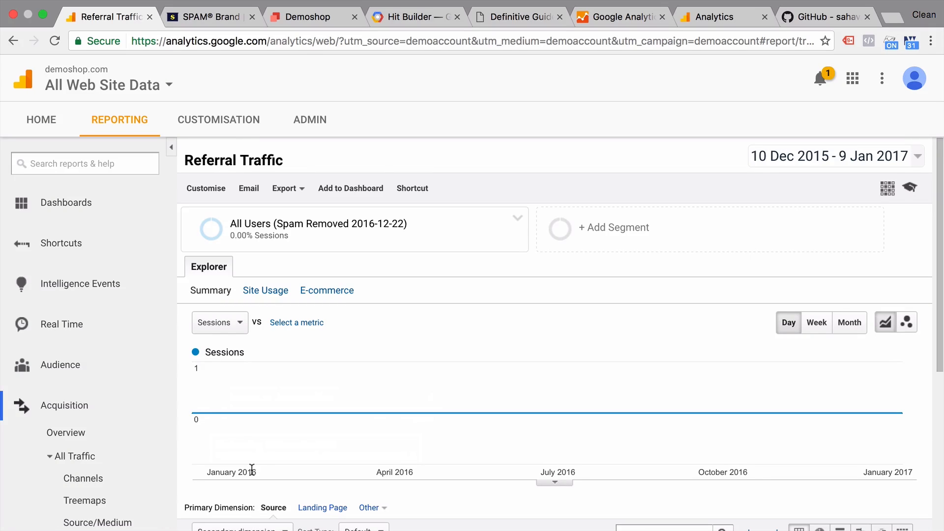